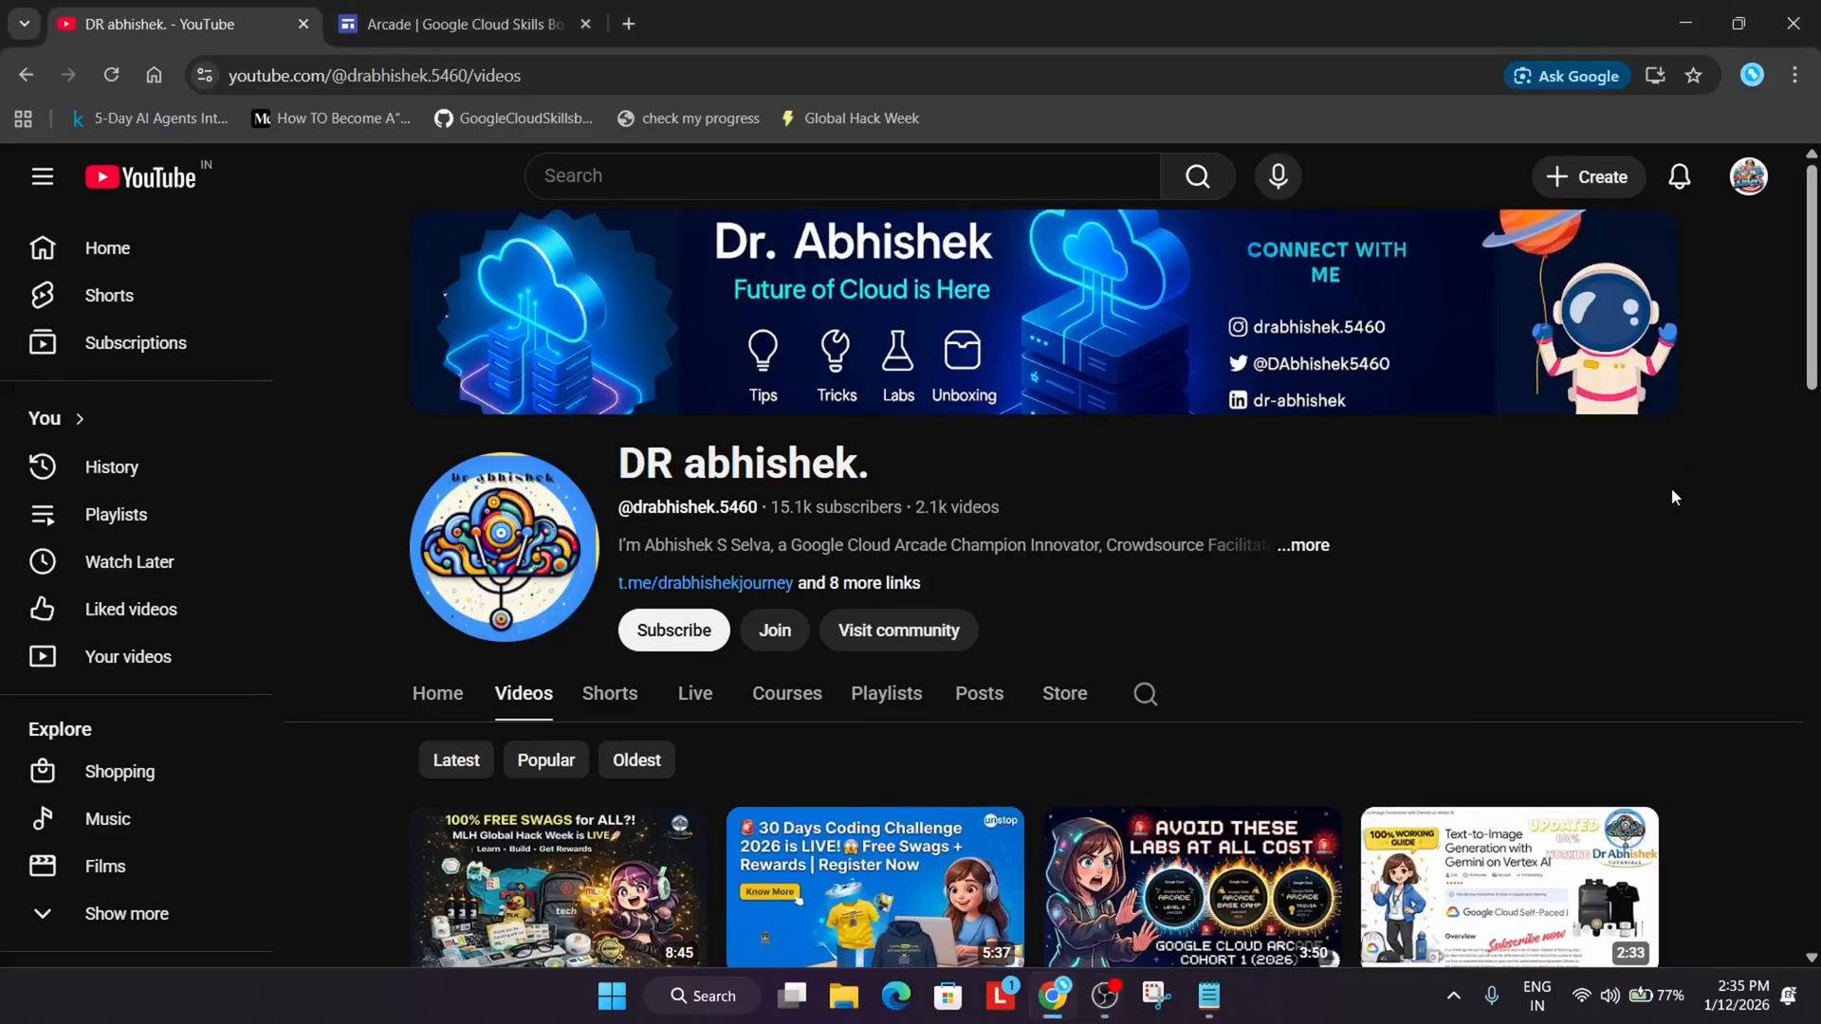
pyautogui.moveTo(1648, 509)
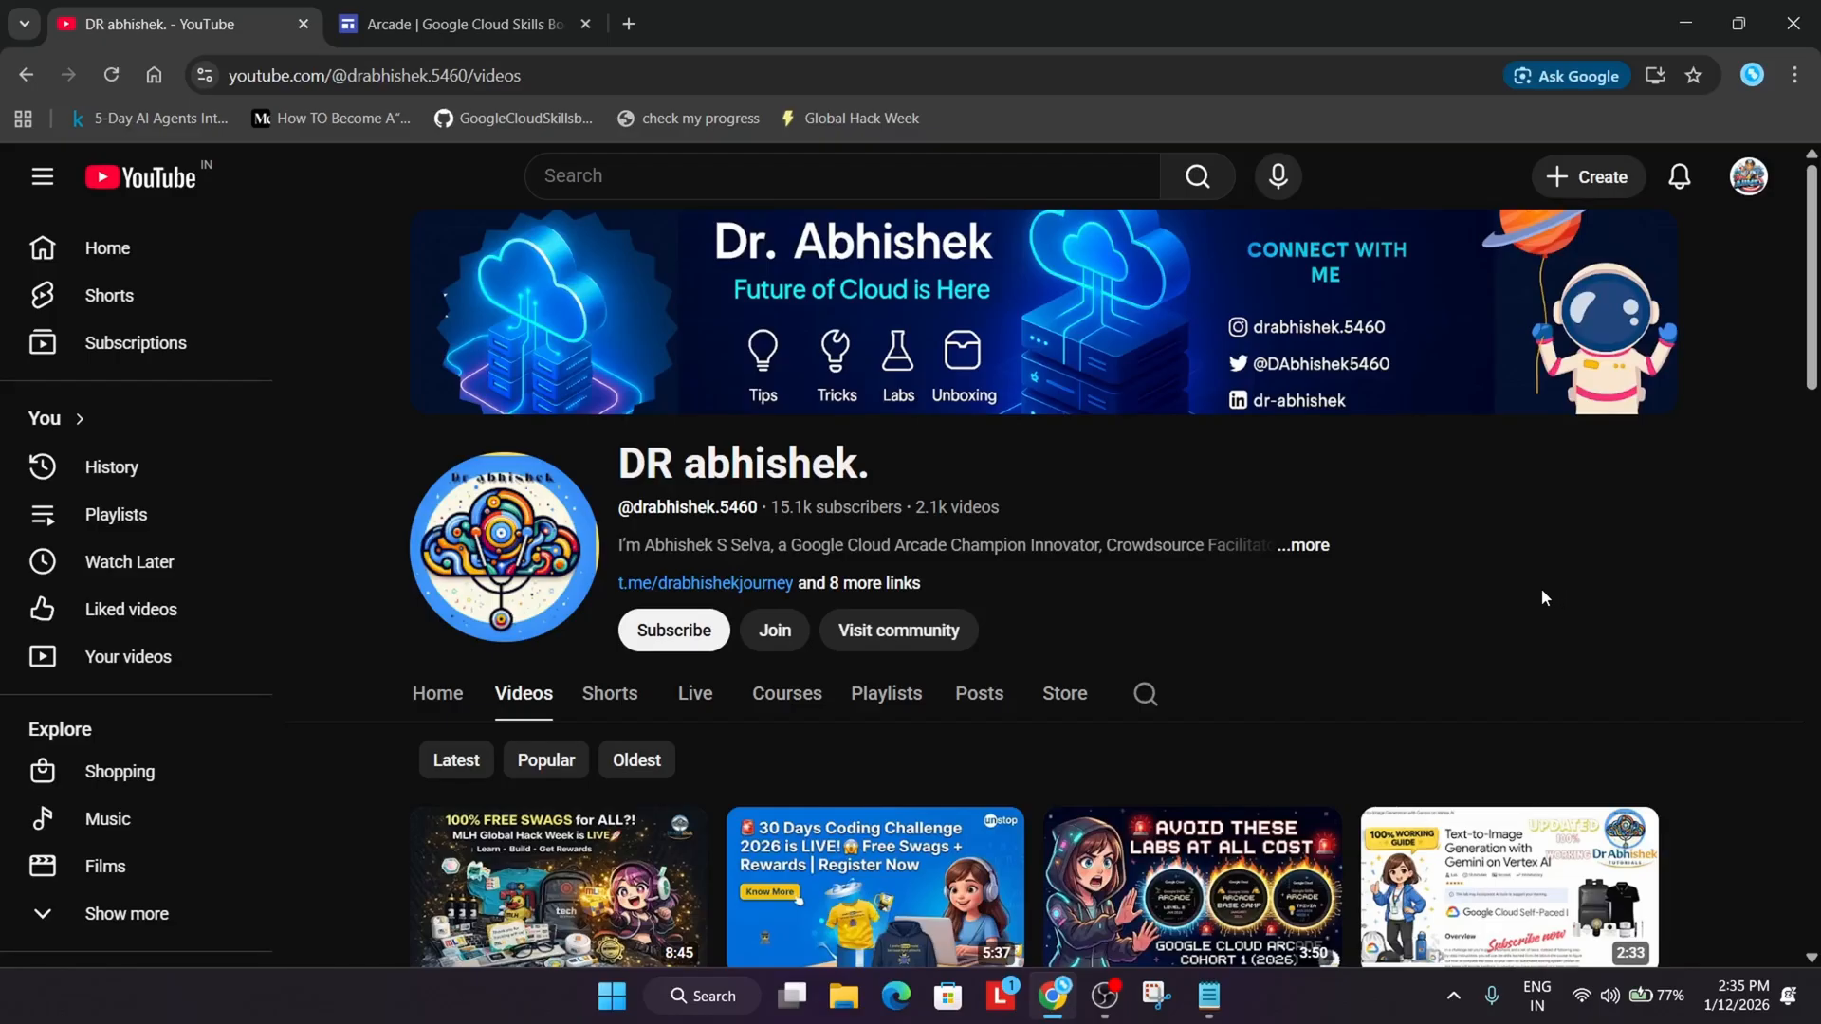
pyautogui.moveTo(1022, 660)
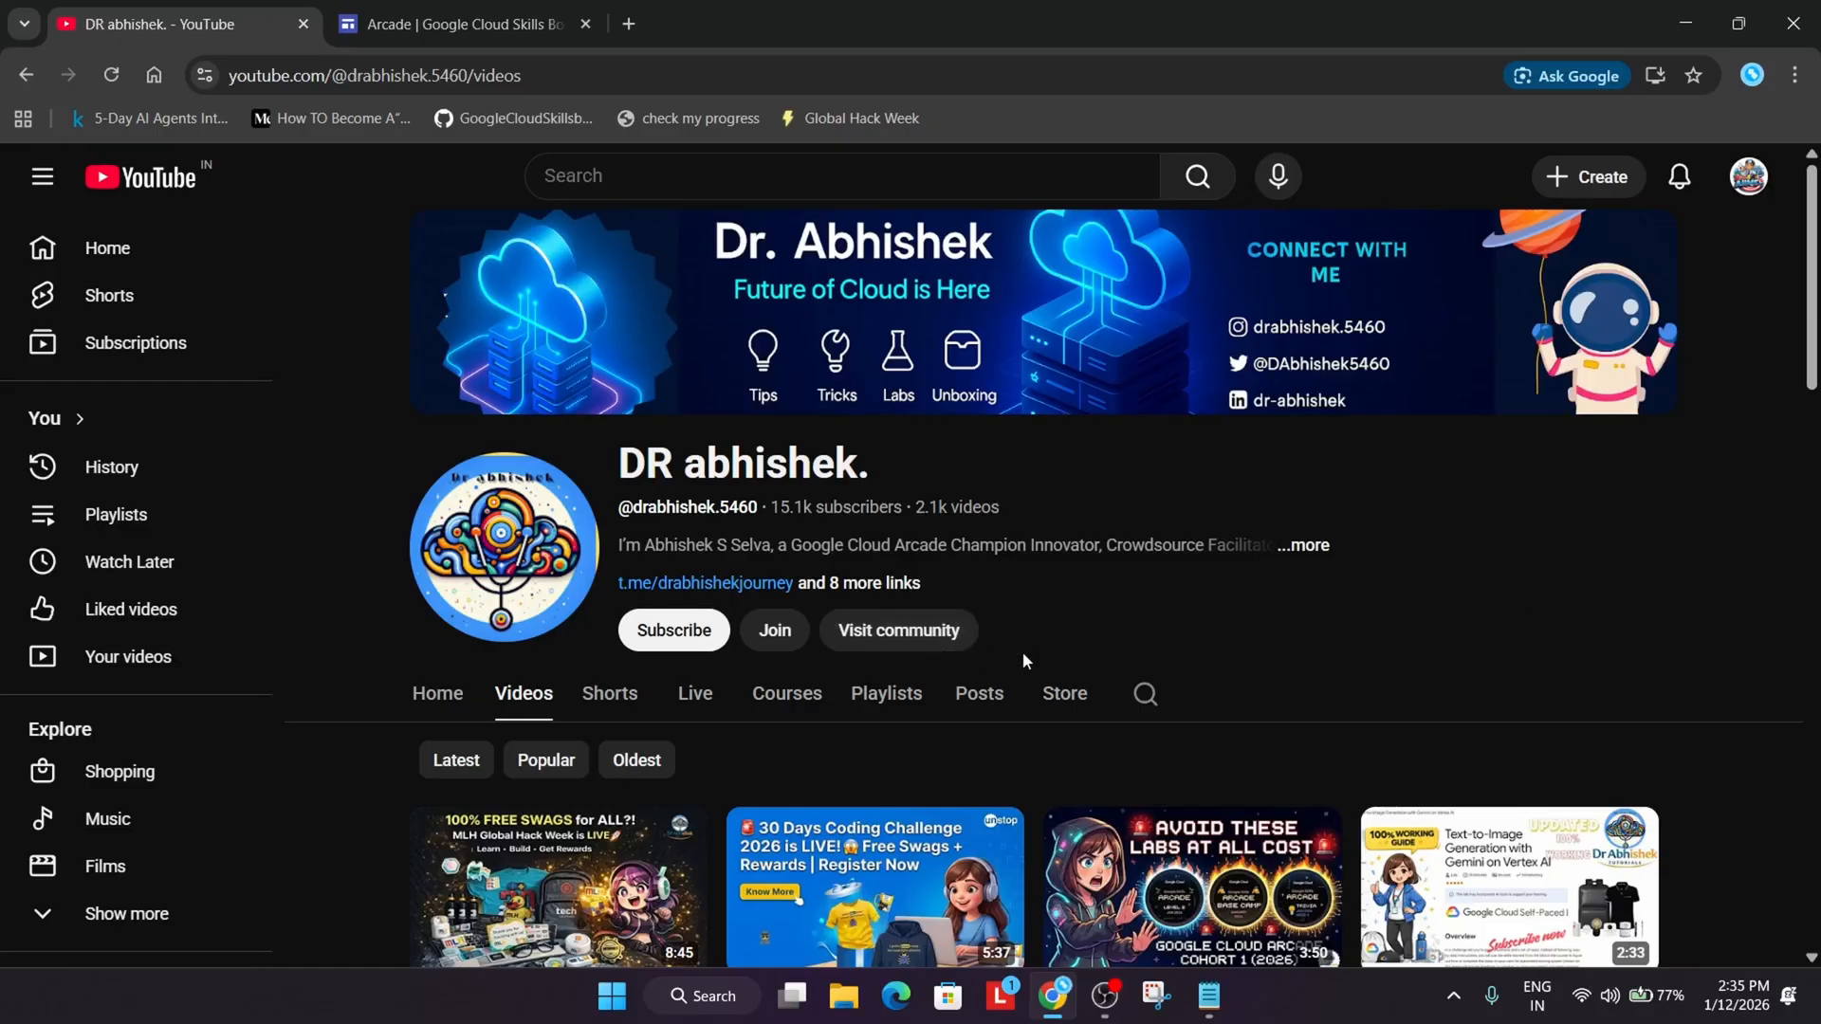
pyautogui.moveTo(1632, 617)
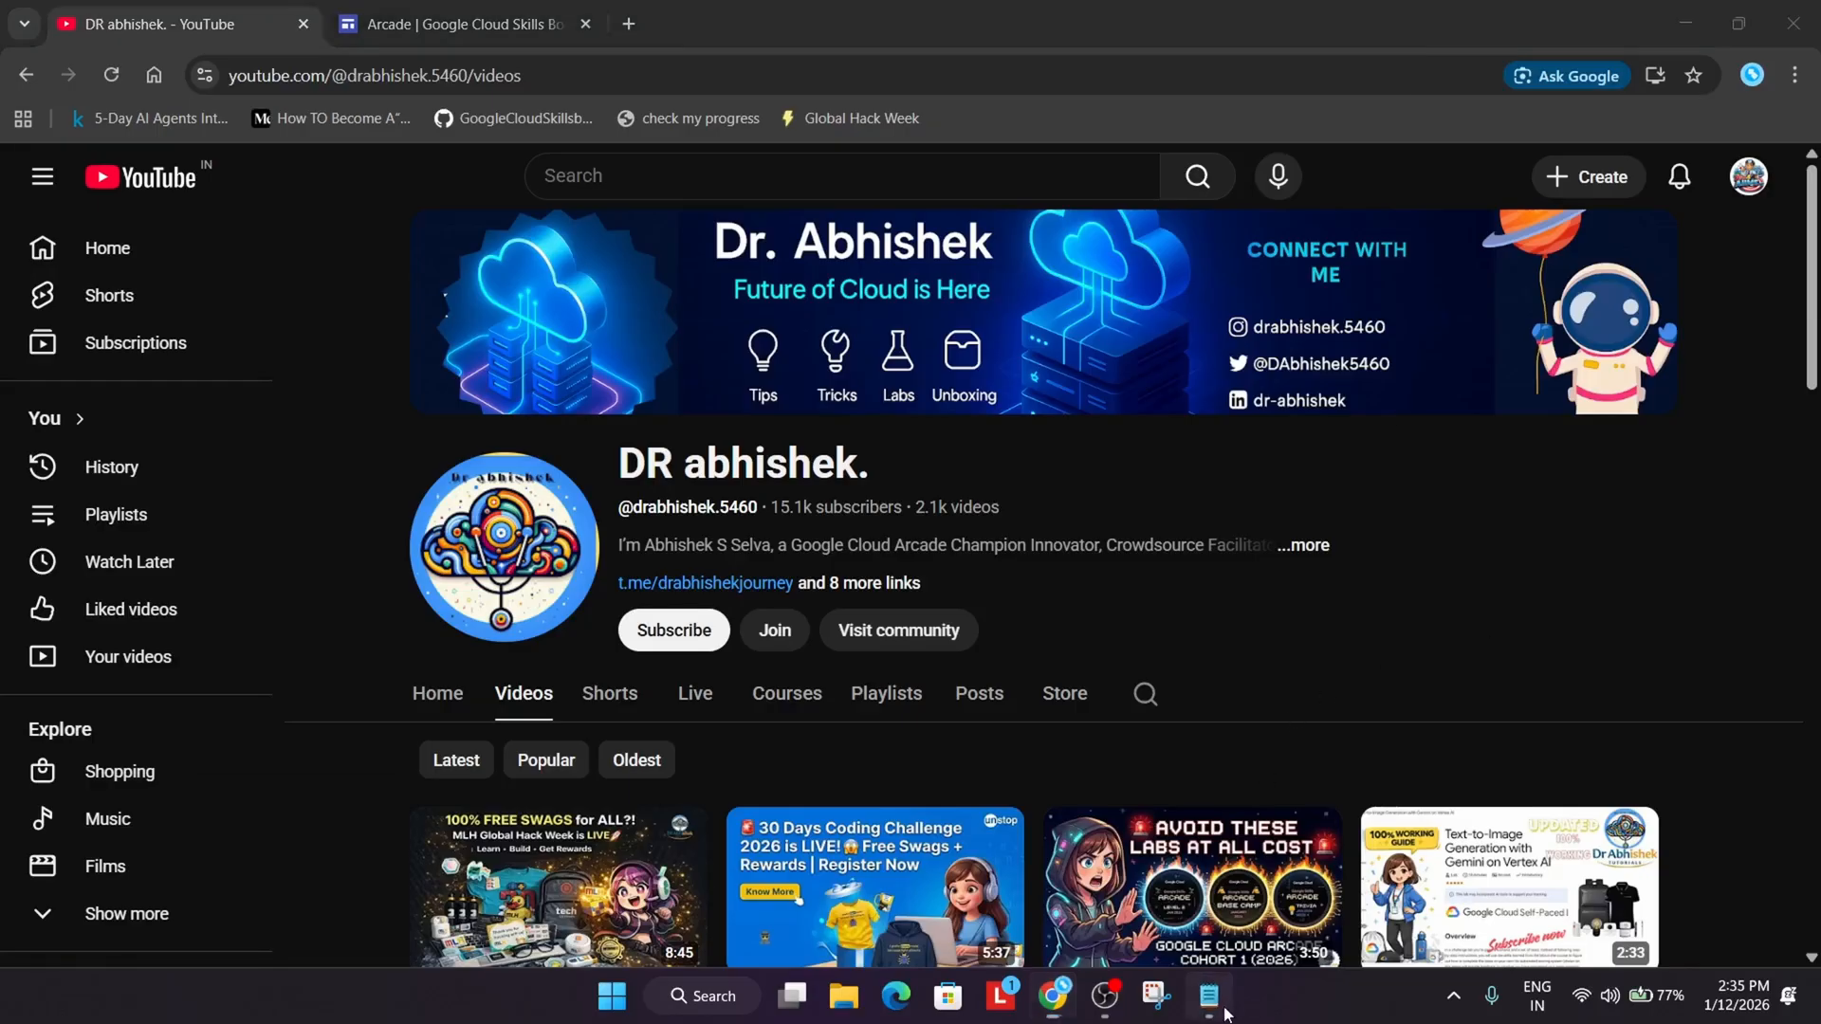
# Bring the prize note forward and delete the word 'dont' from item 1
pyautogui.click(1208, 996)
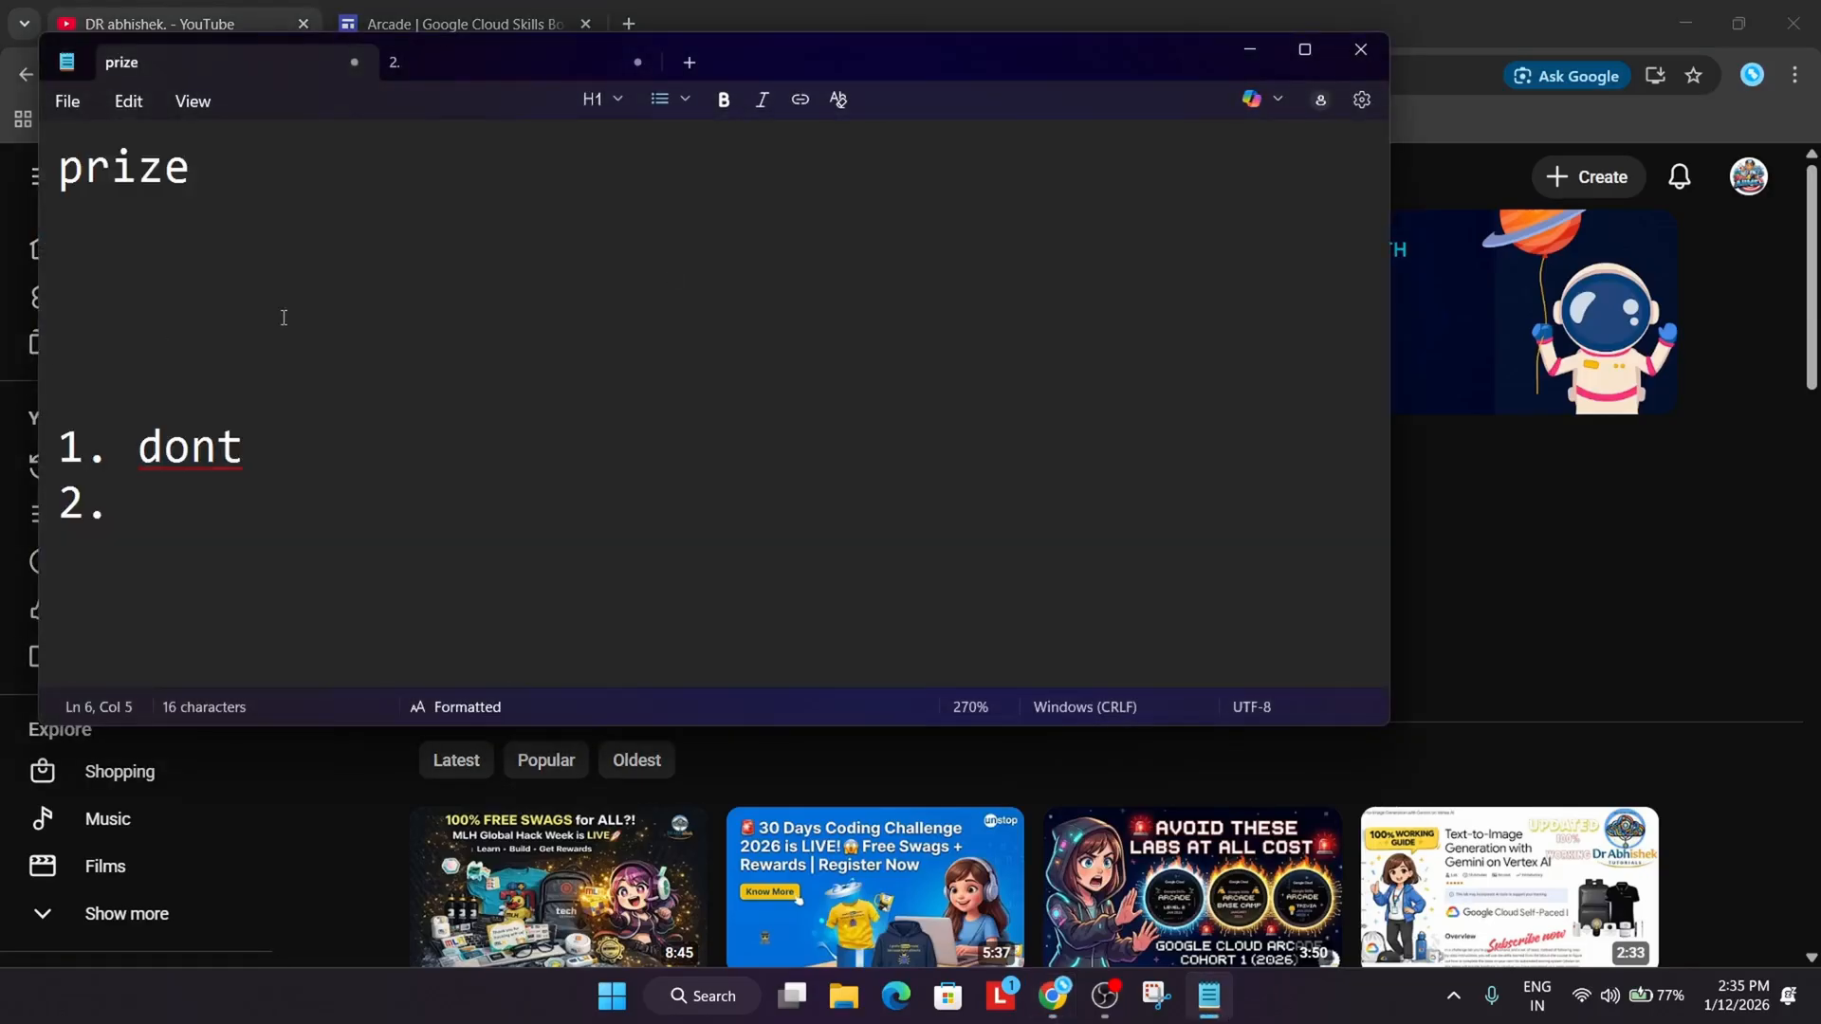
pyautogui.moveTo(265, 367)
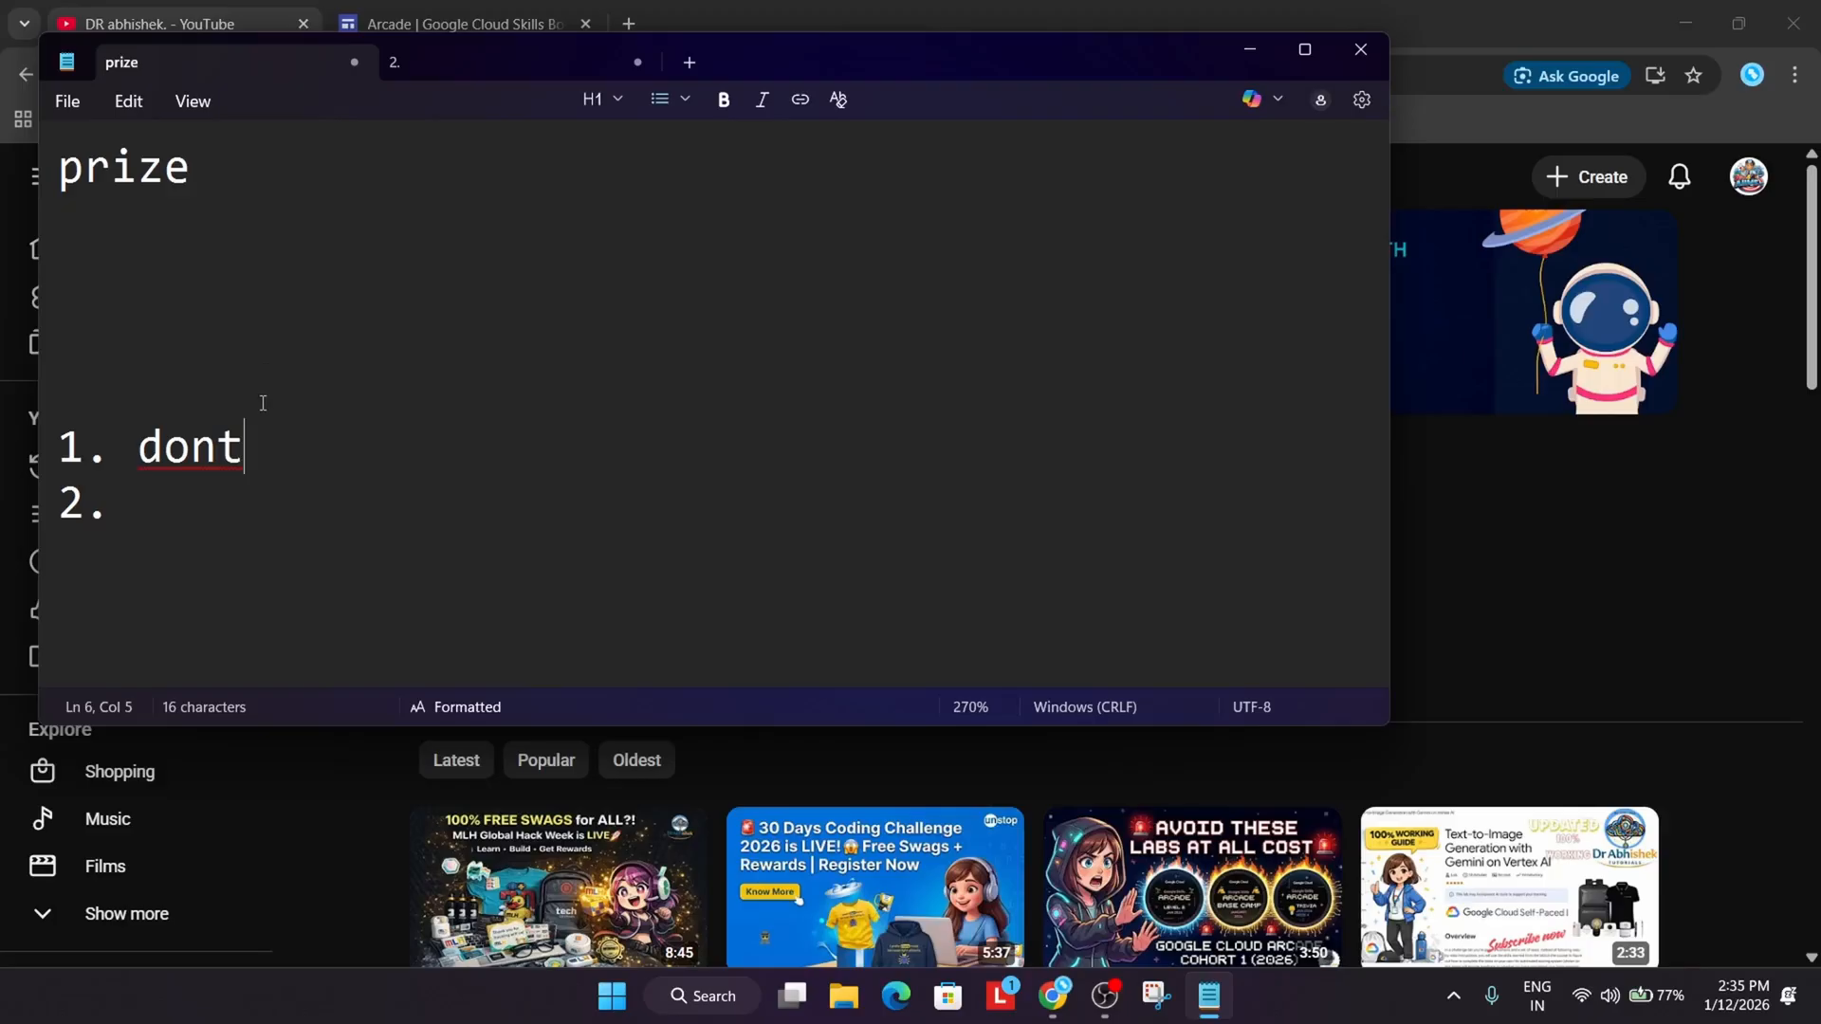
pyautogui.click(182, 294)
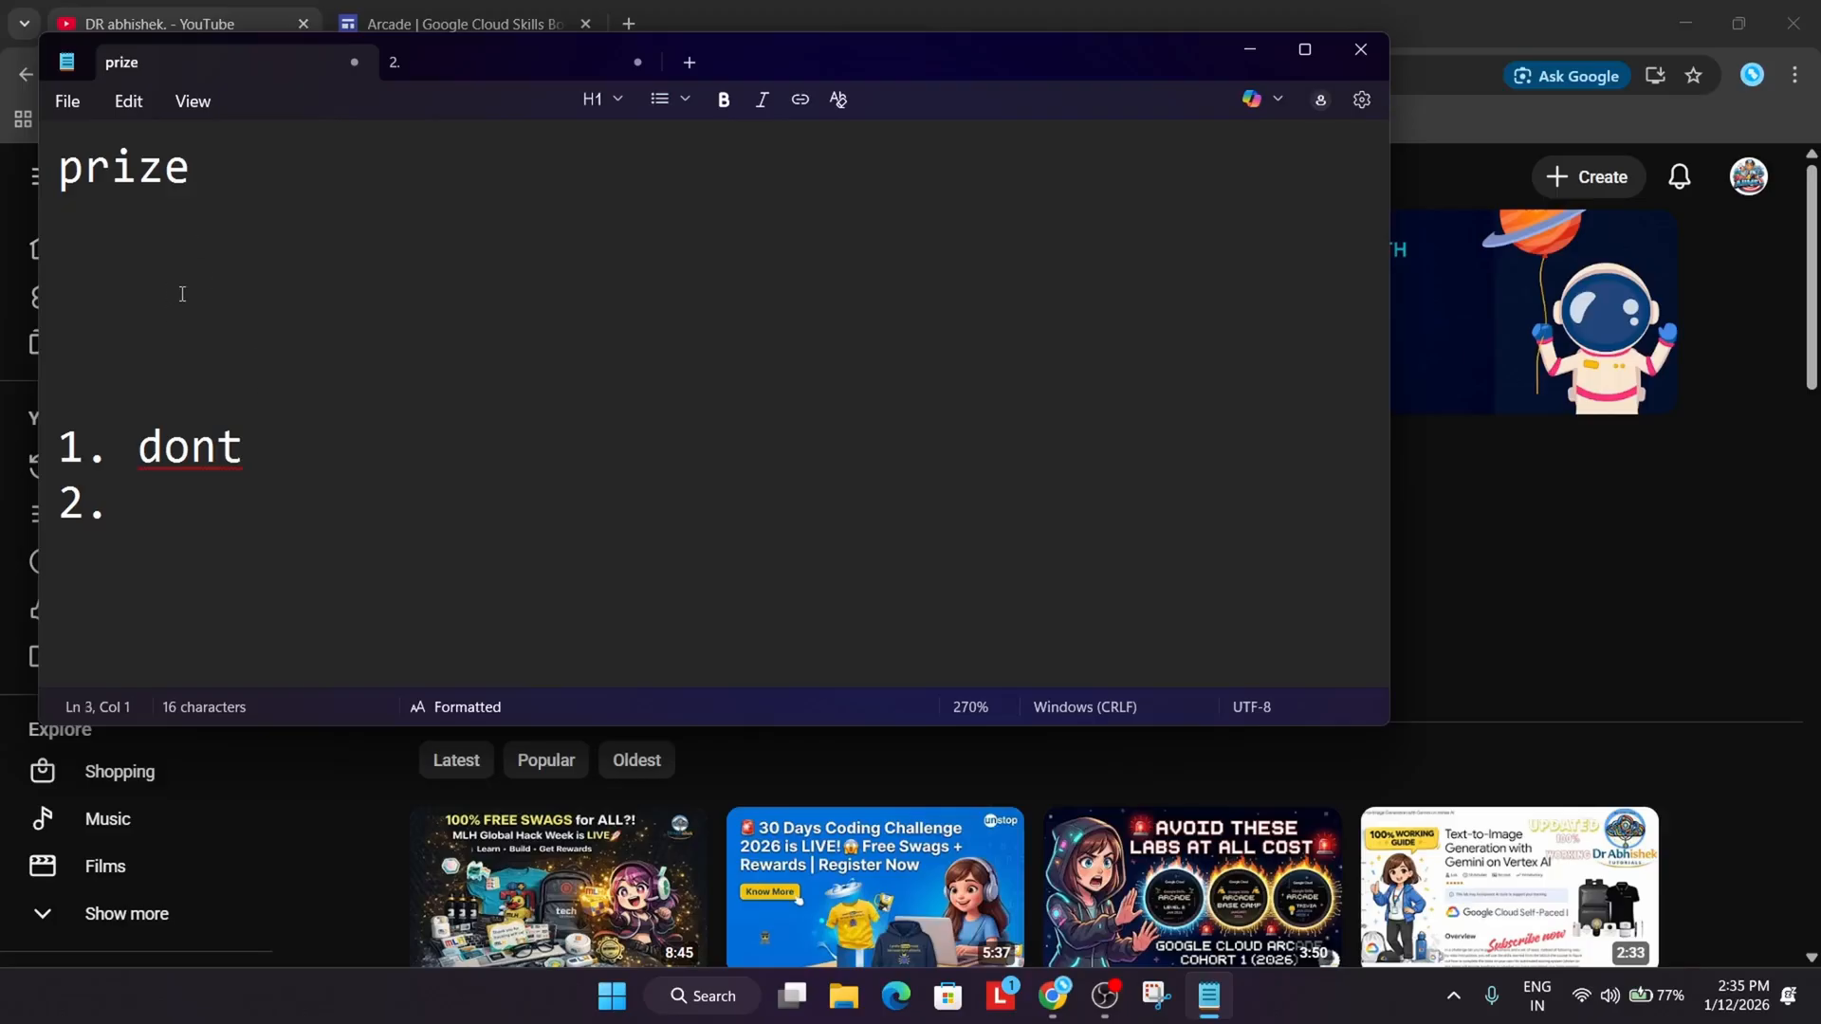
pyautogui.click(65, 279)
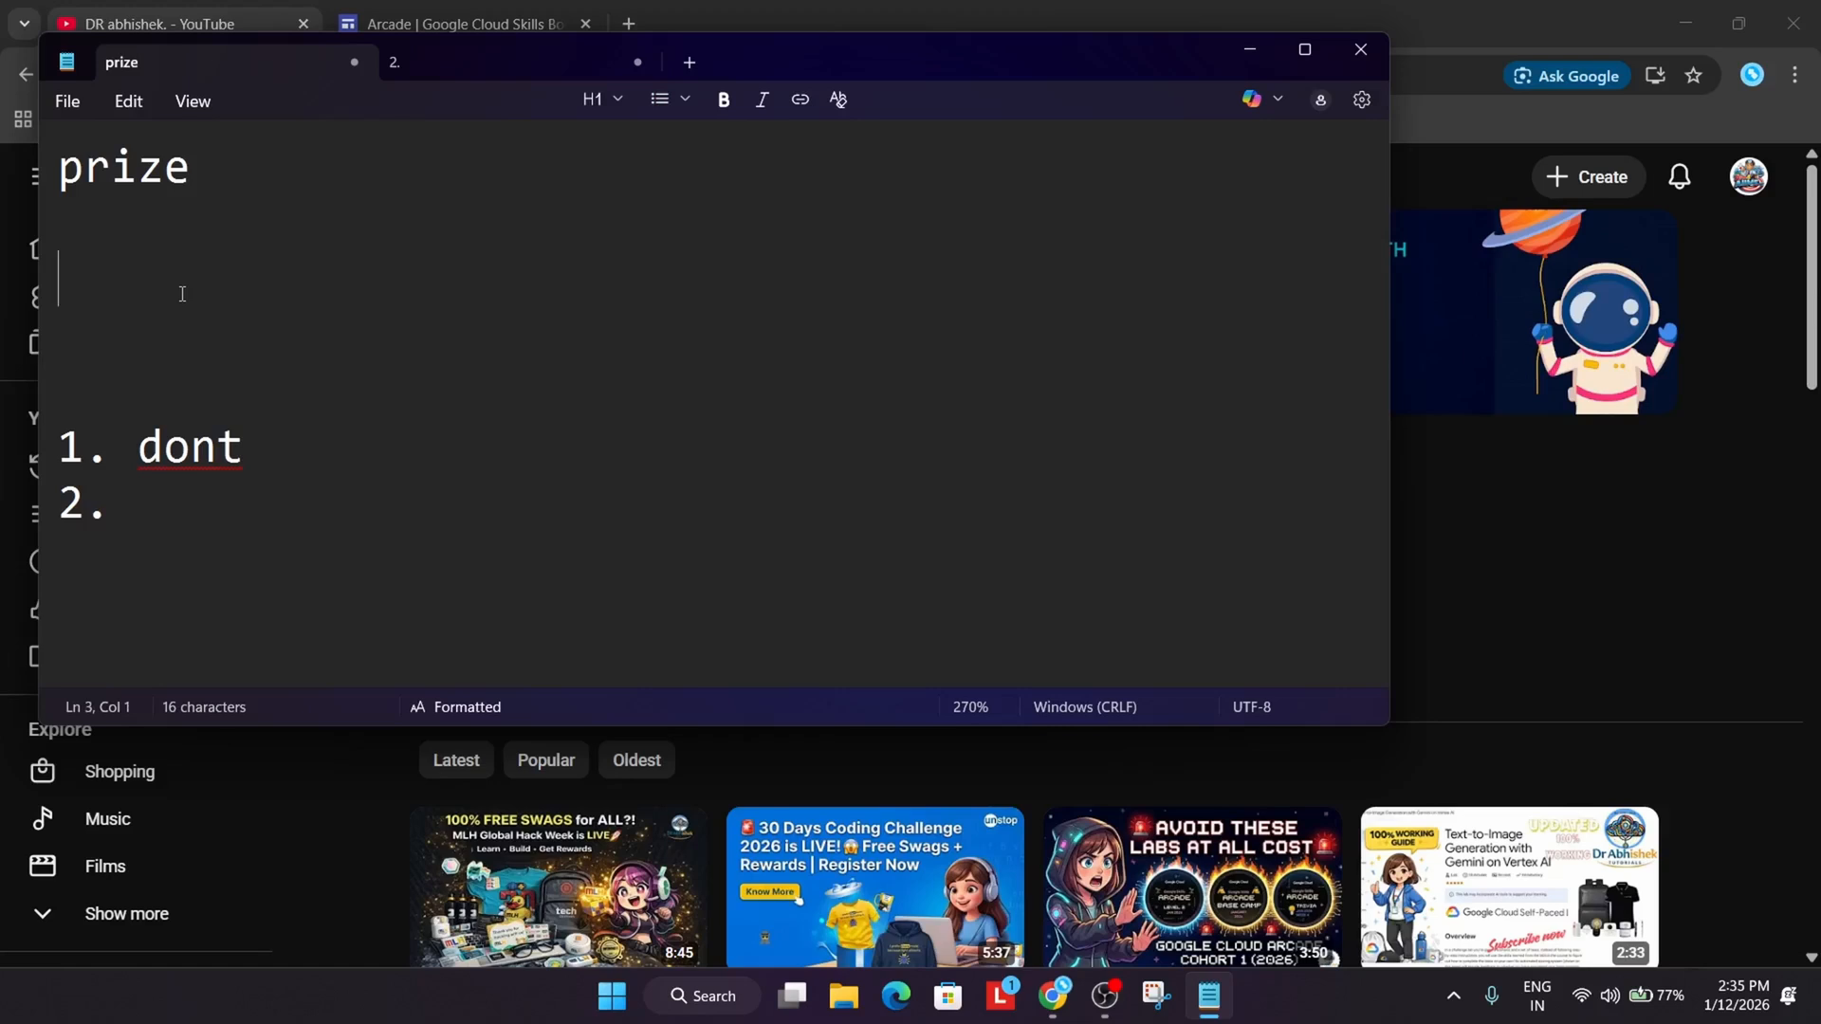
pyautogui.moveTo(311, 438)
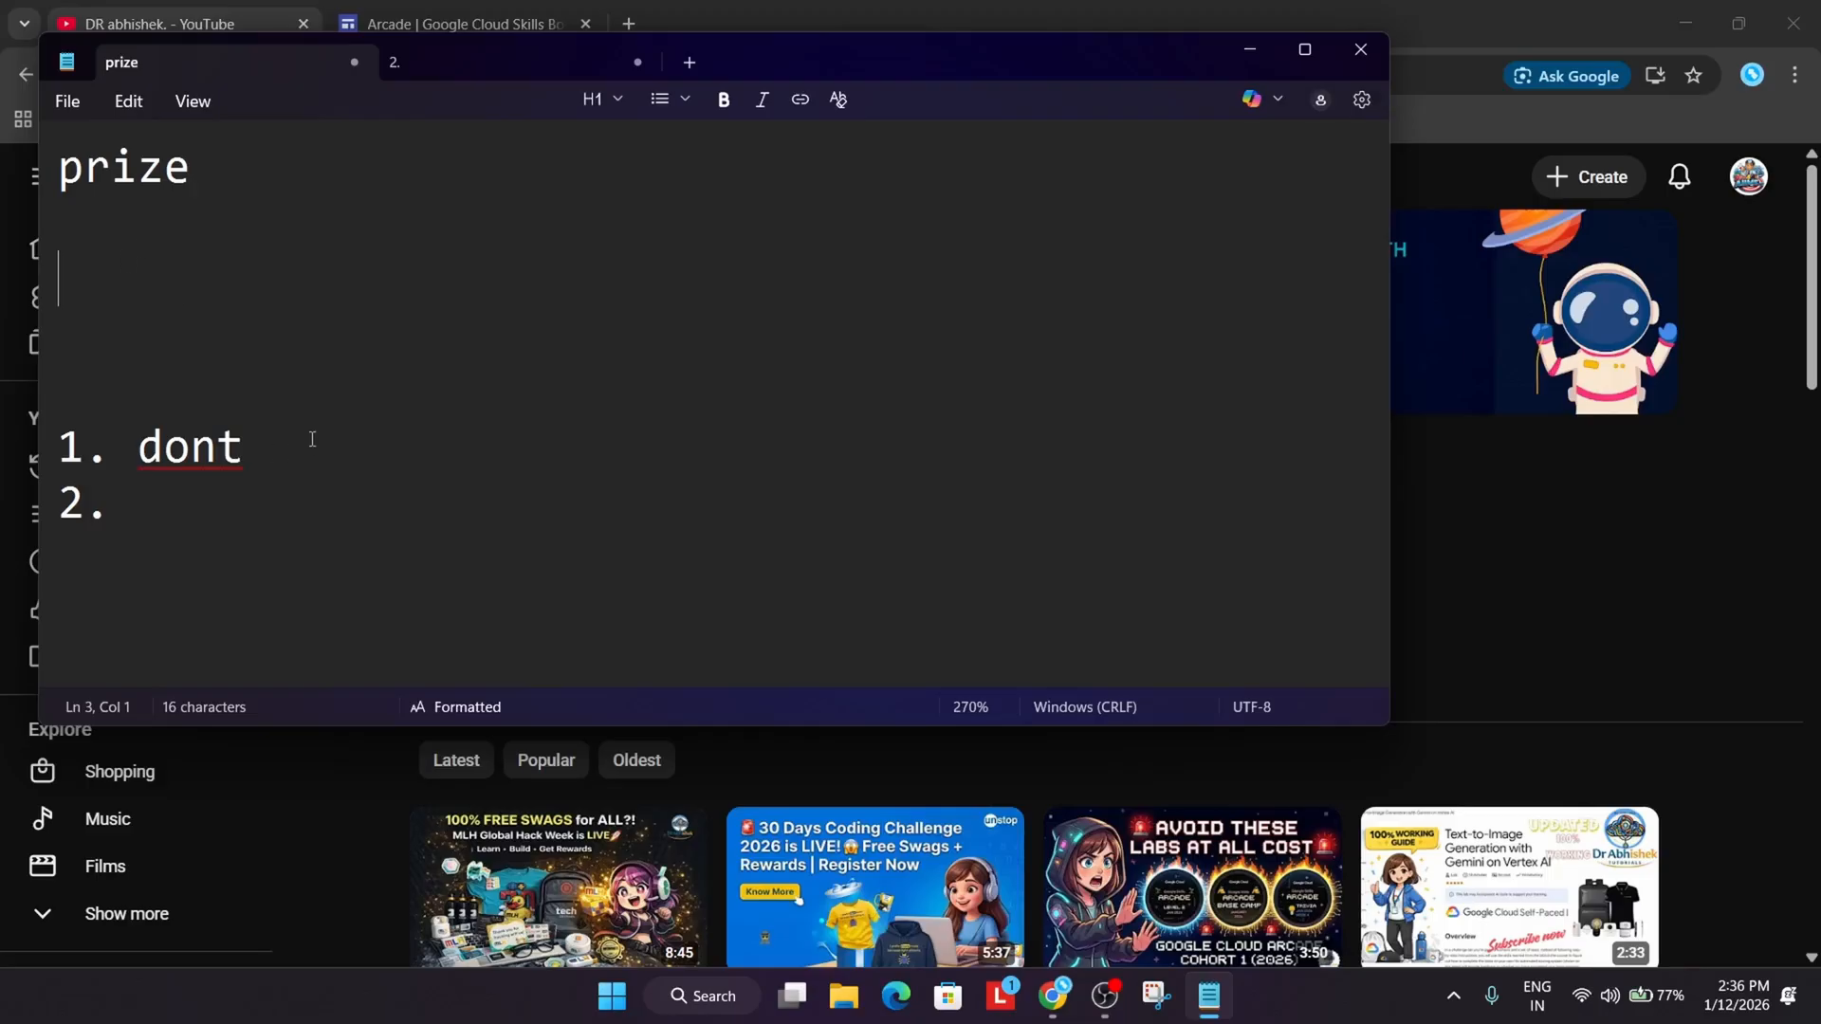
pyautogui.doubleClick(190, 446)
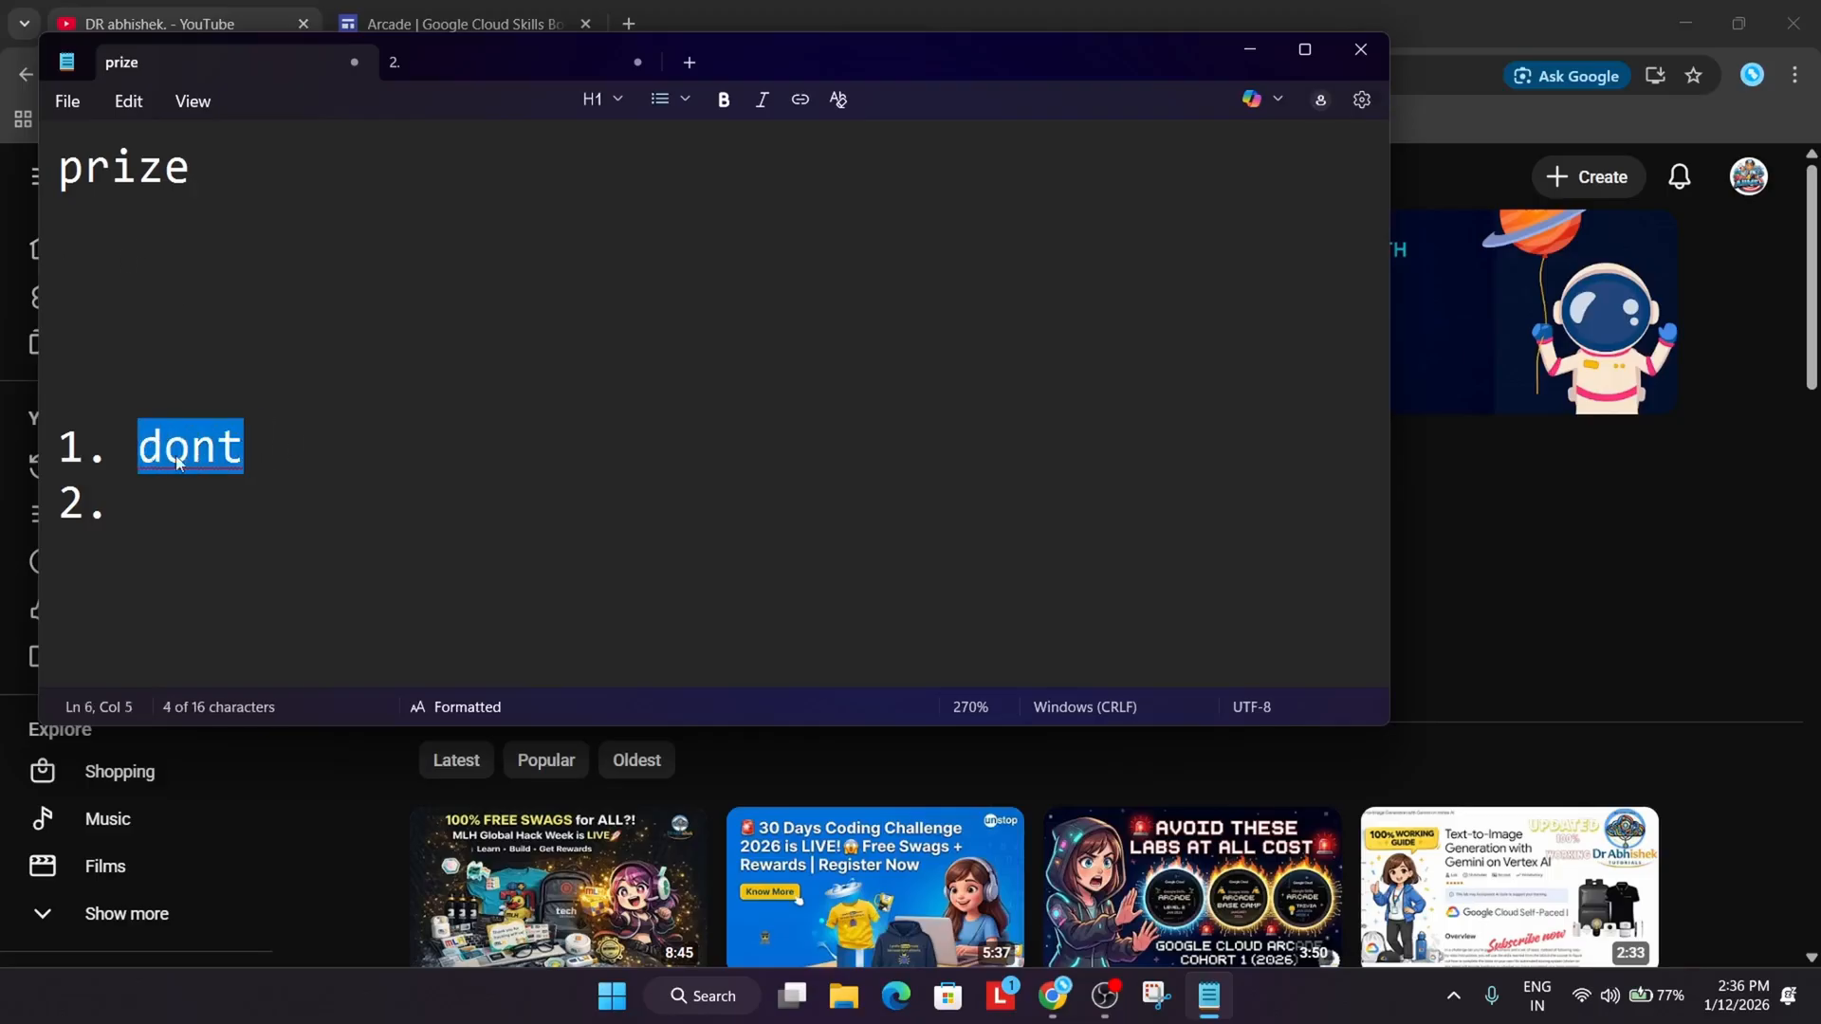
pyautogui.moveTo(433, 419)
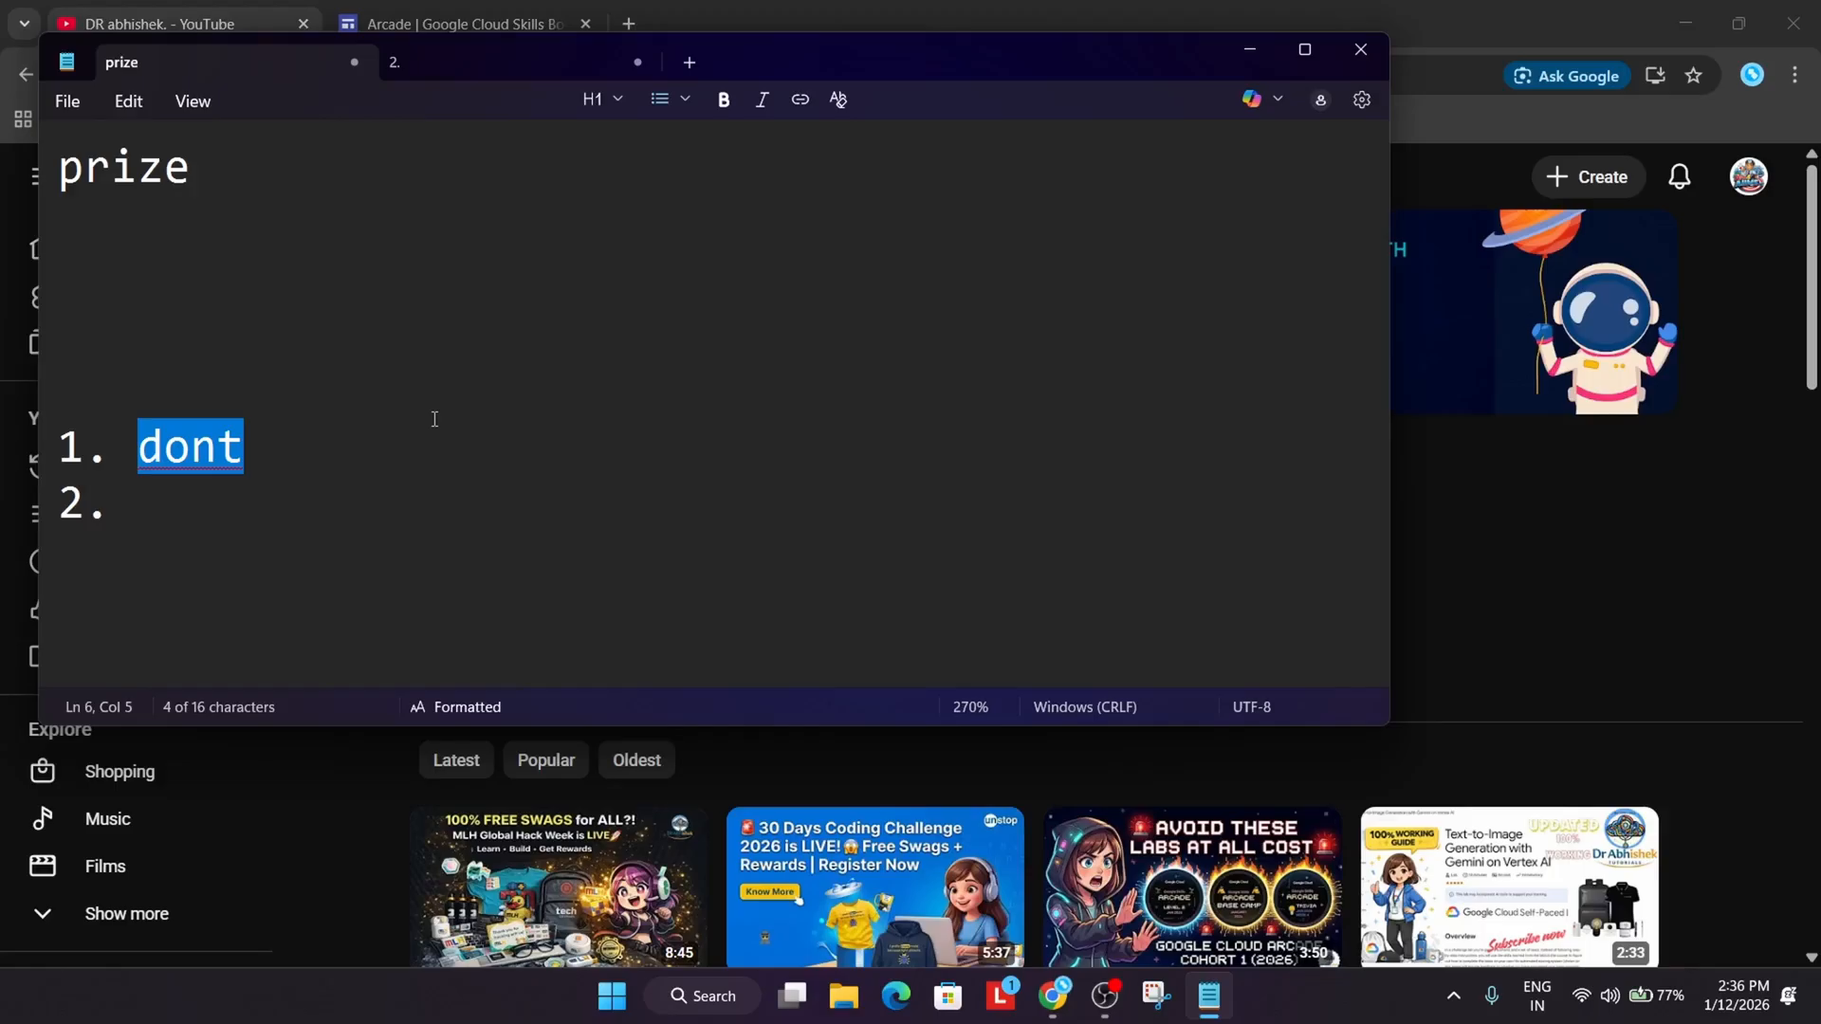
pyautogui.press('Delete')
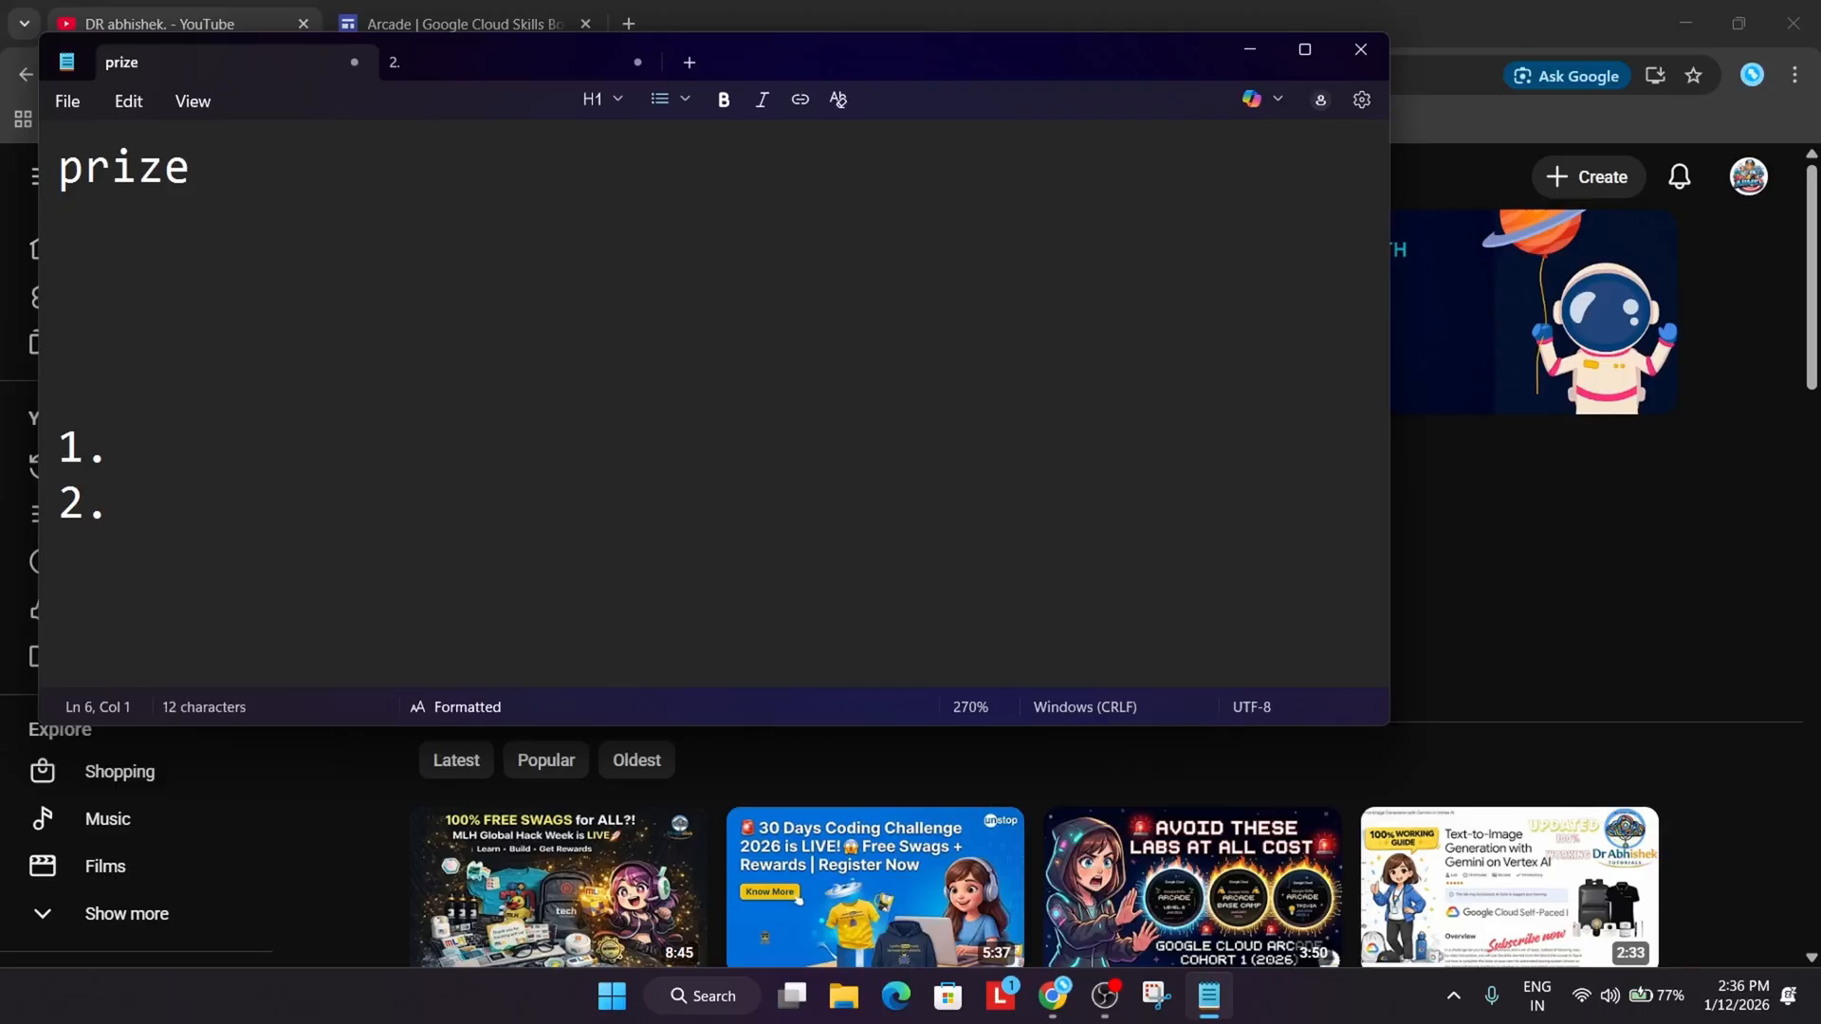
# Fill the list items with 'google a form' and 'tshirt hoodie', then begin a fresh numbered list
pyautogui.click(138, 452)
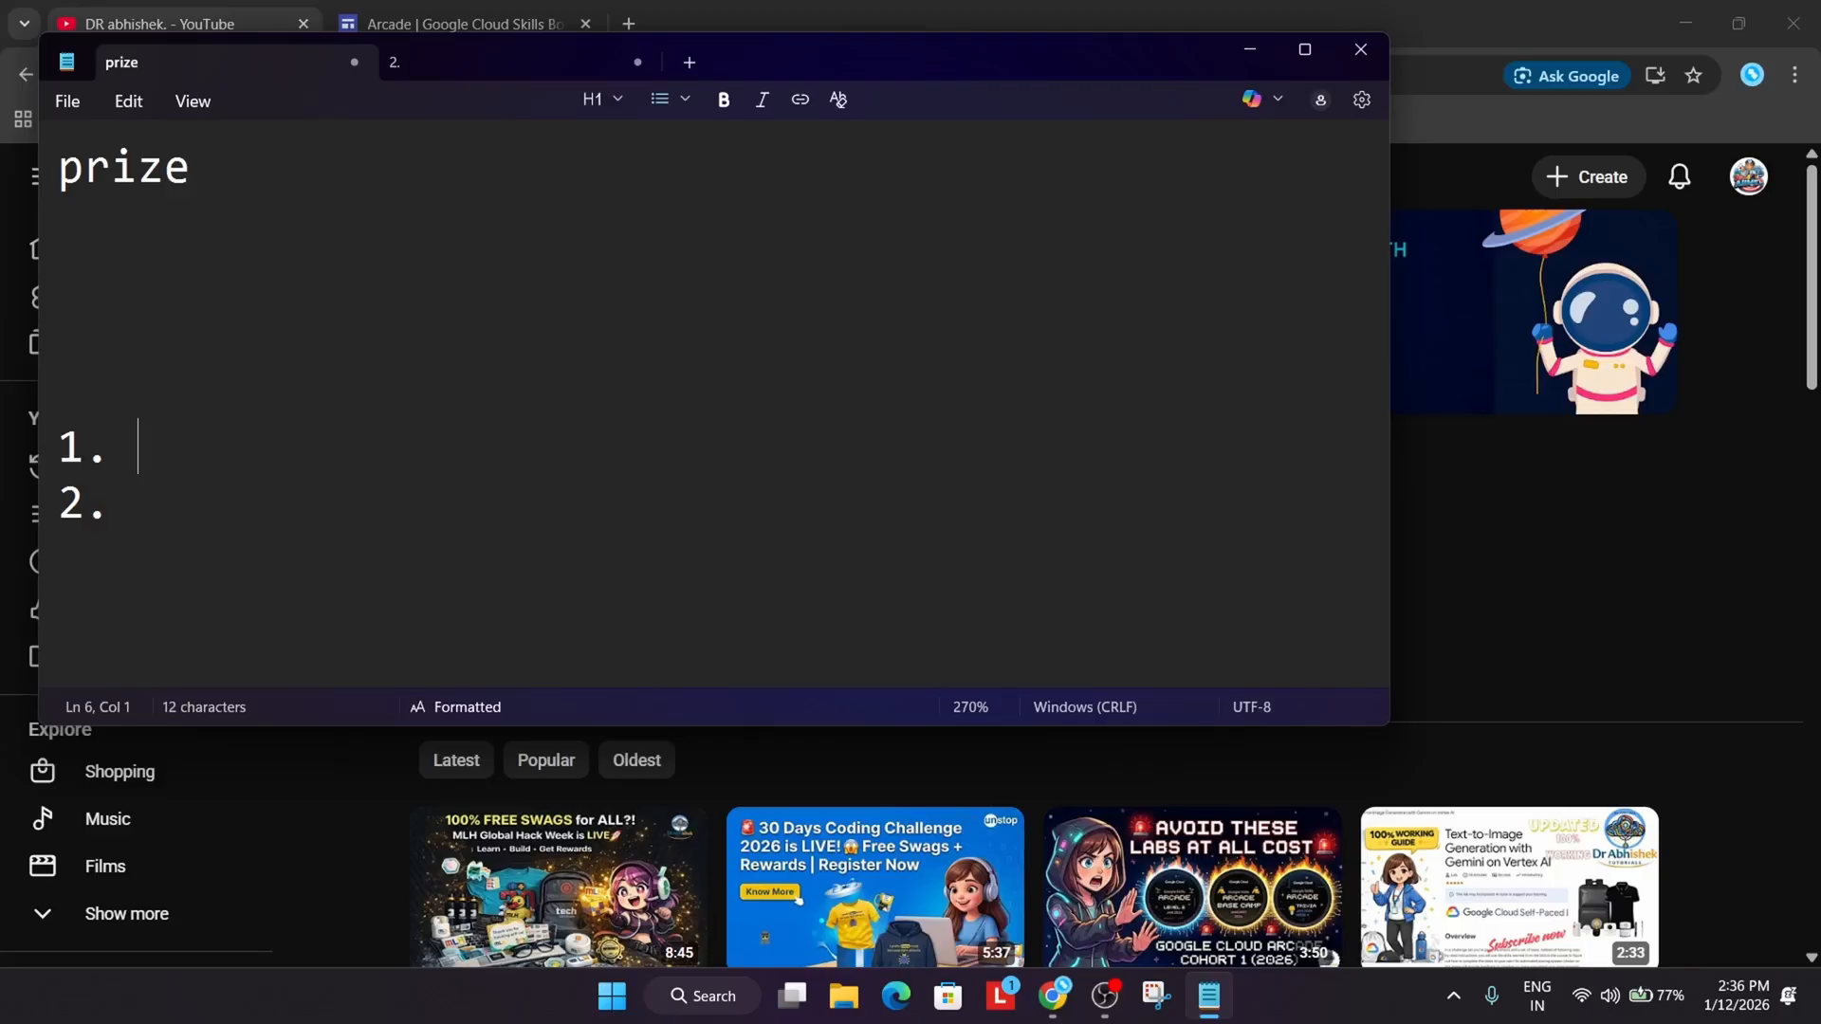
pyautogui.write('go')
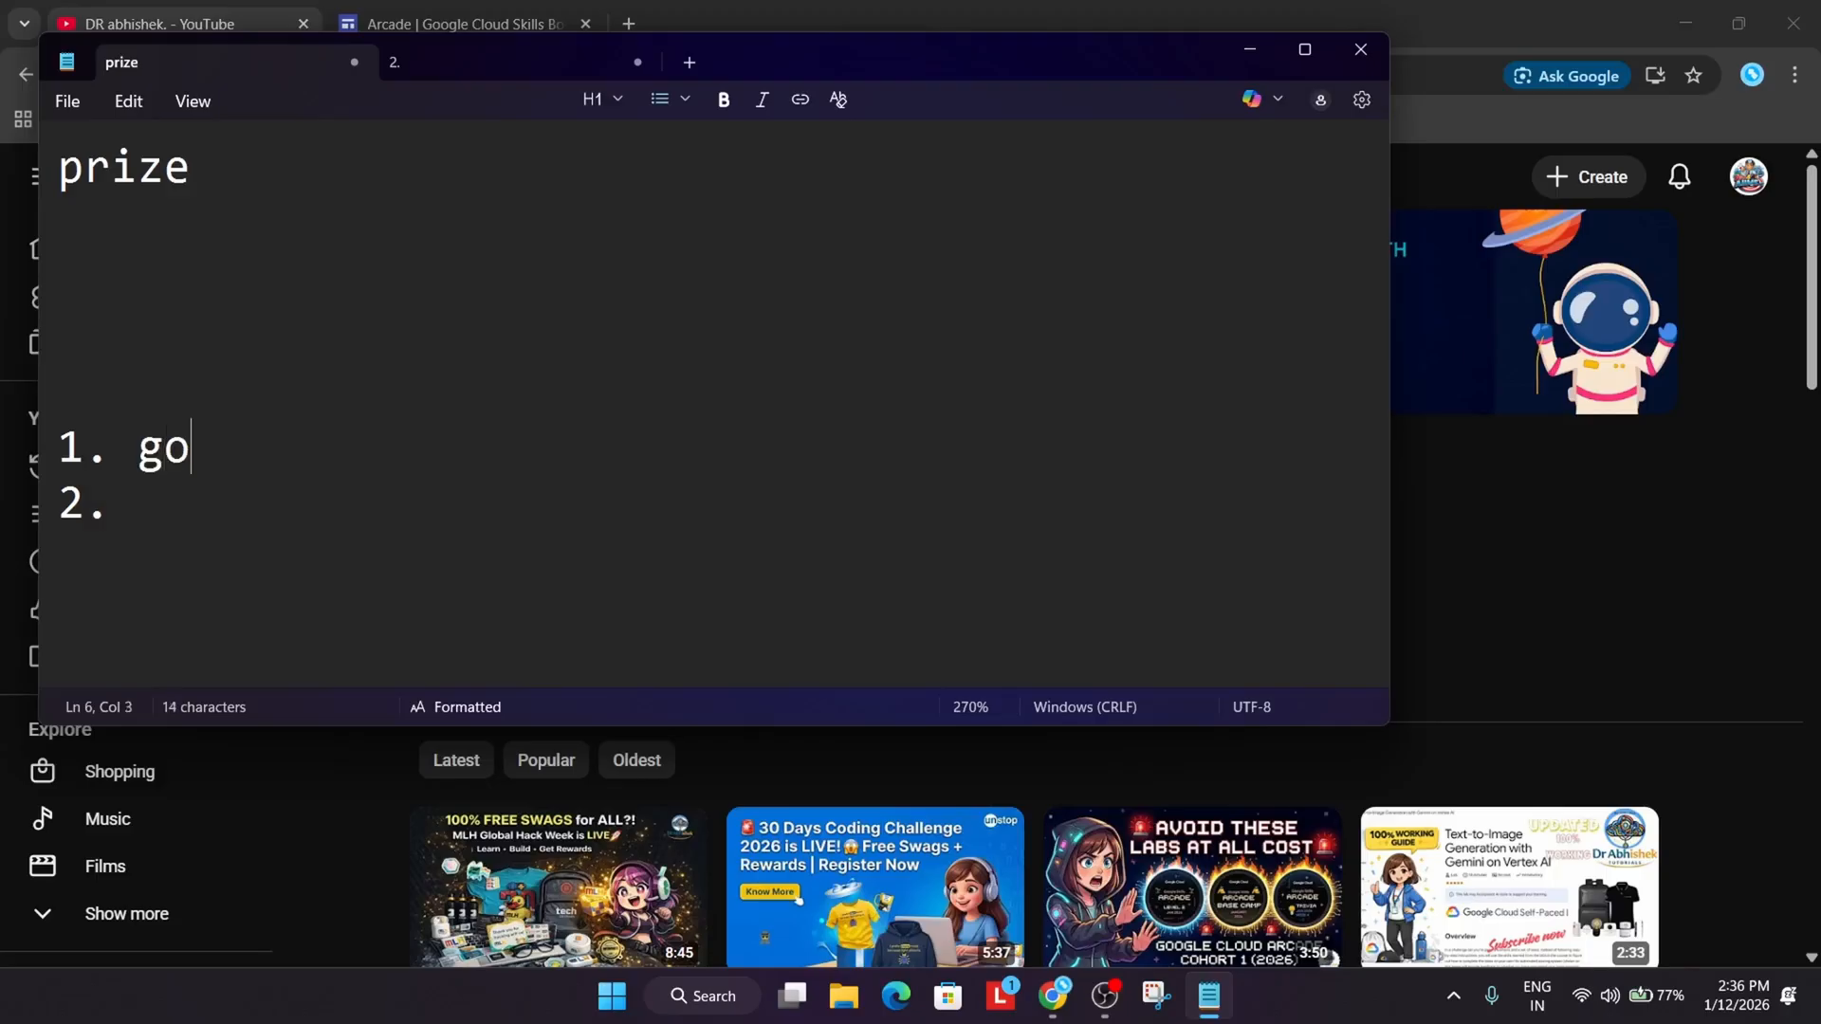
pyautogui.write('ogle a')
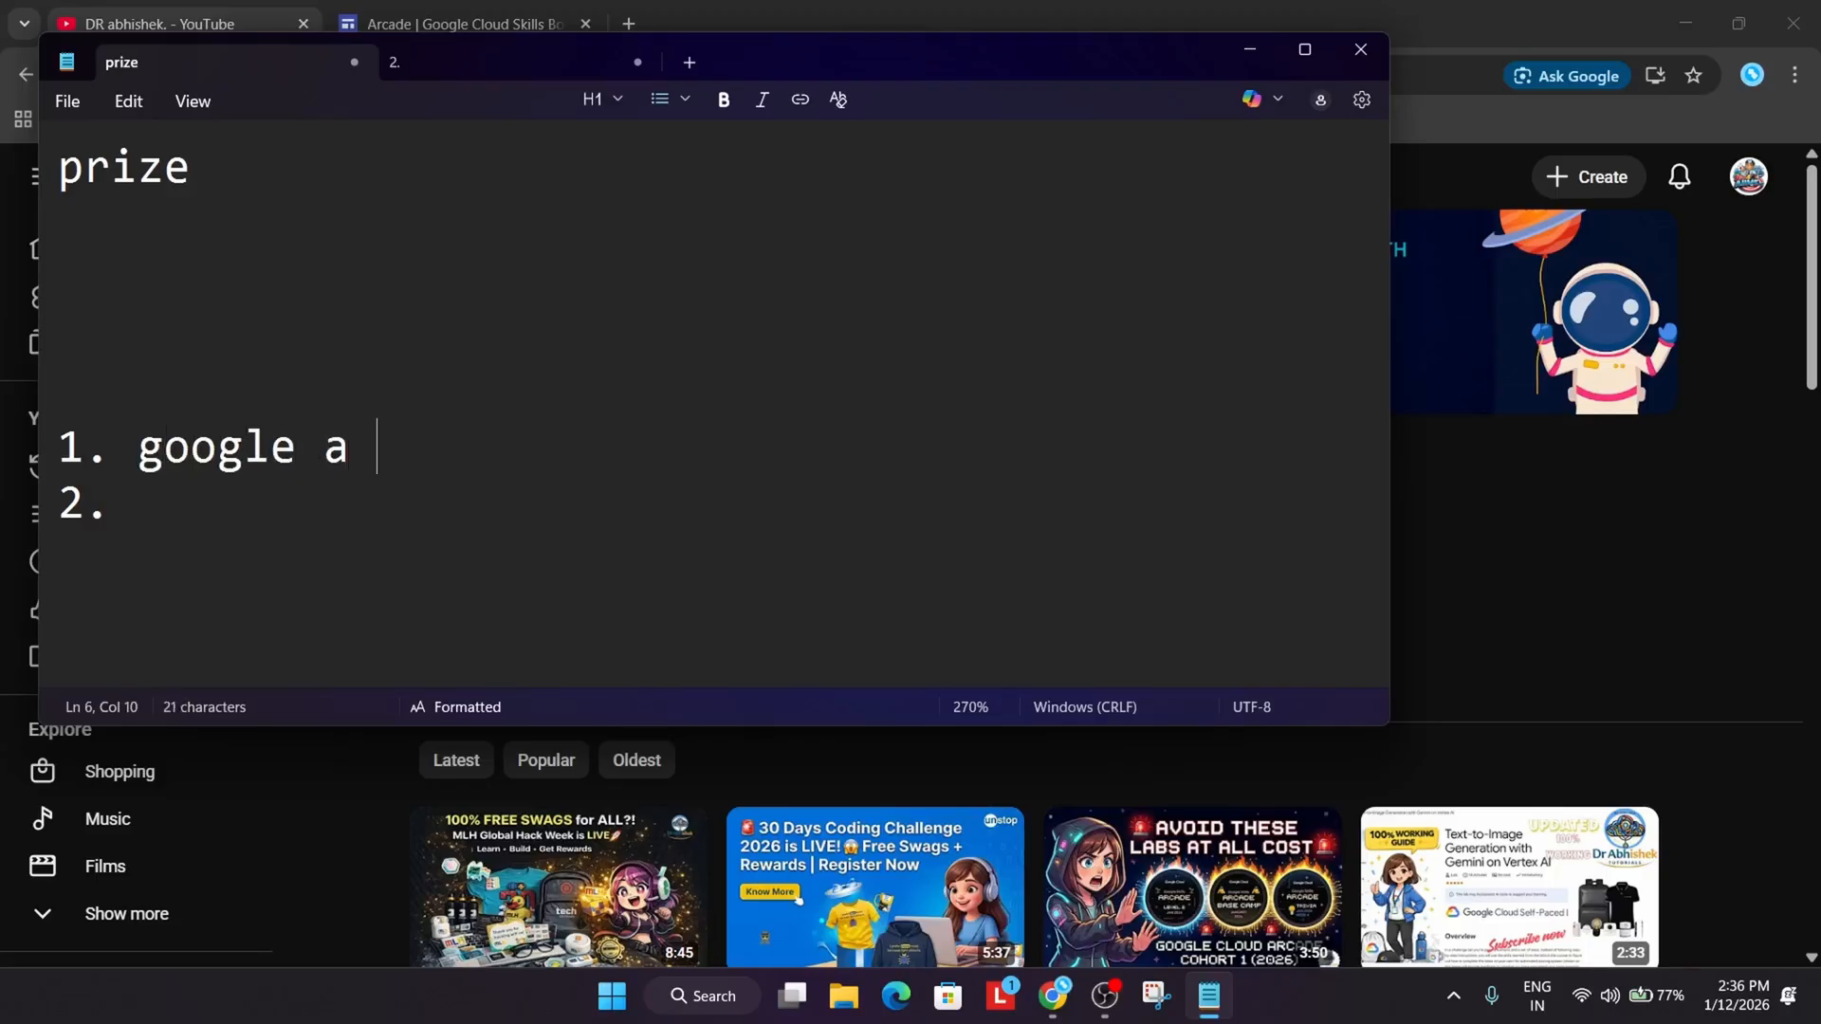
pyautogui.write('form')
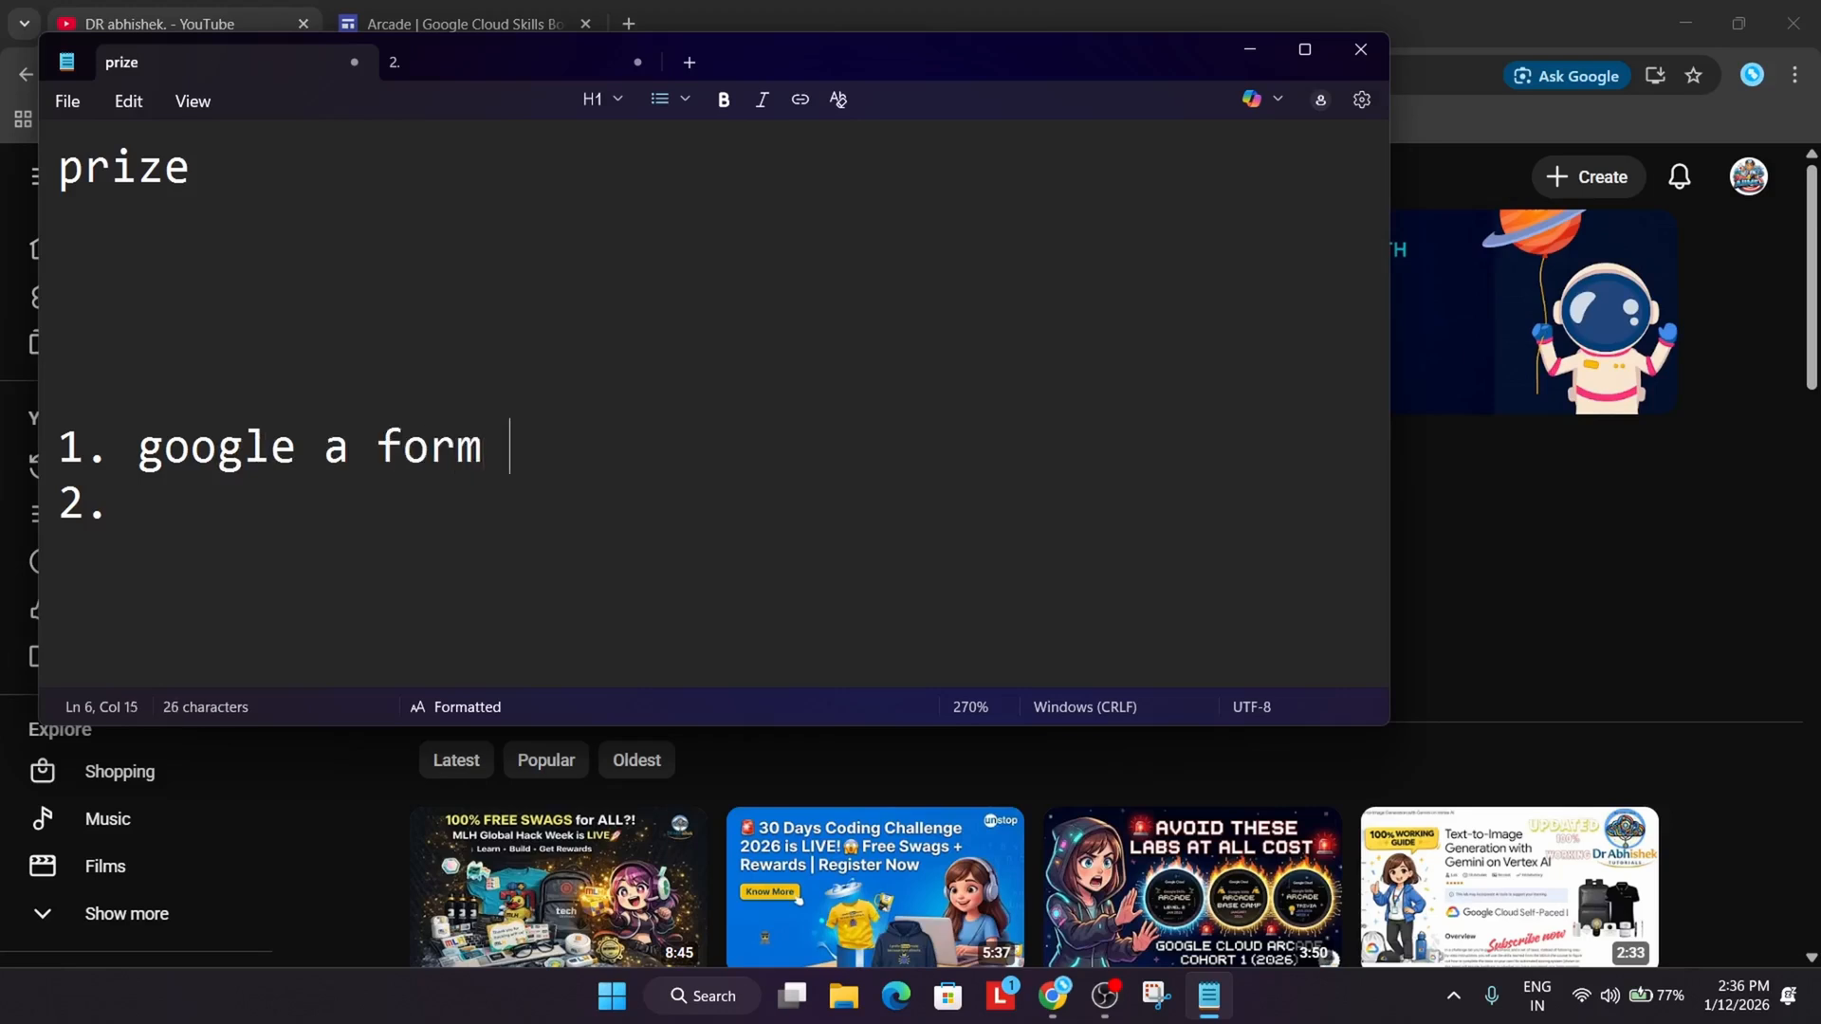
pyautogui.write('tshirt')
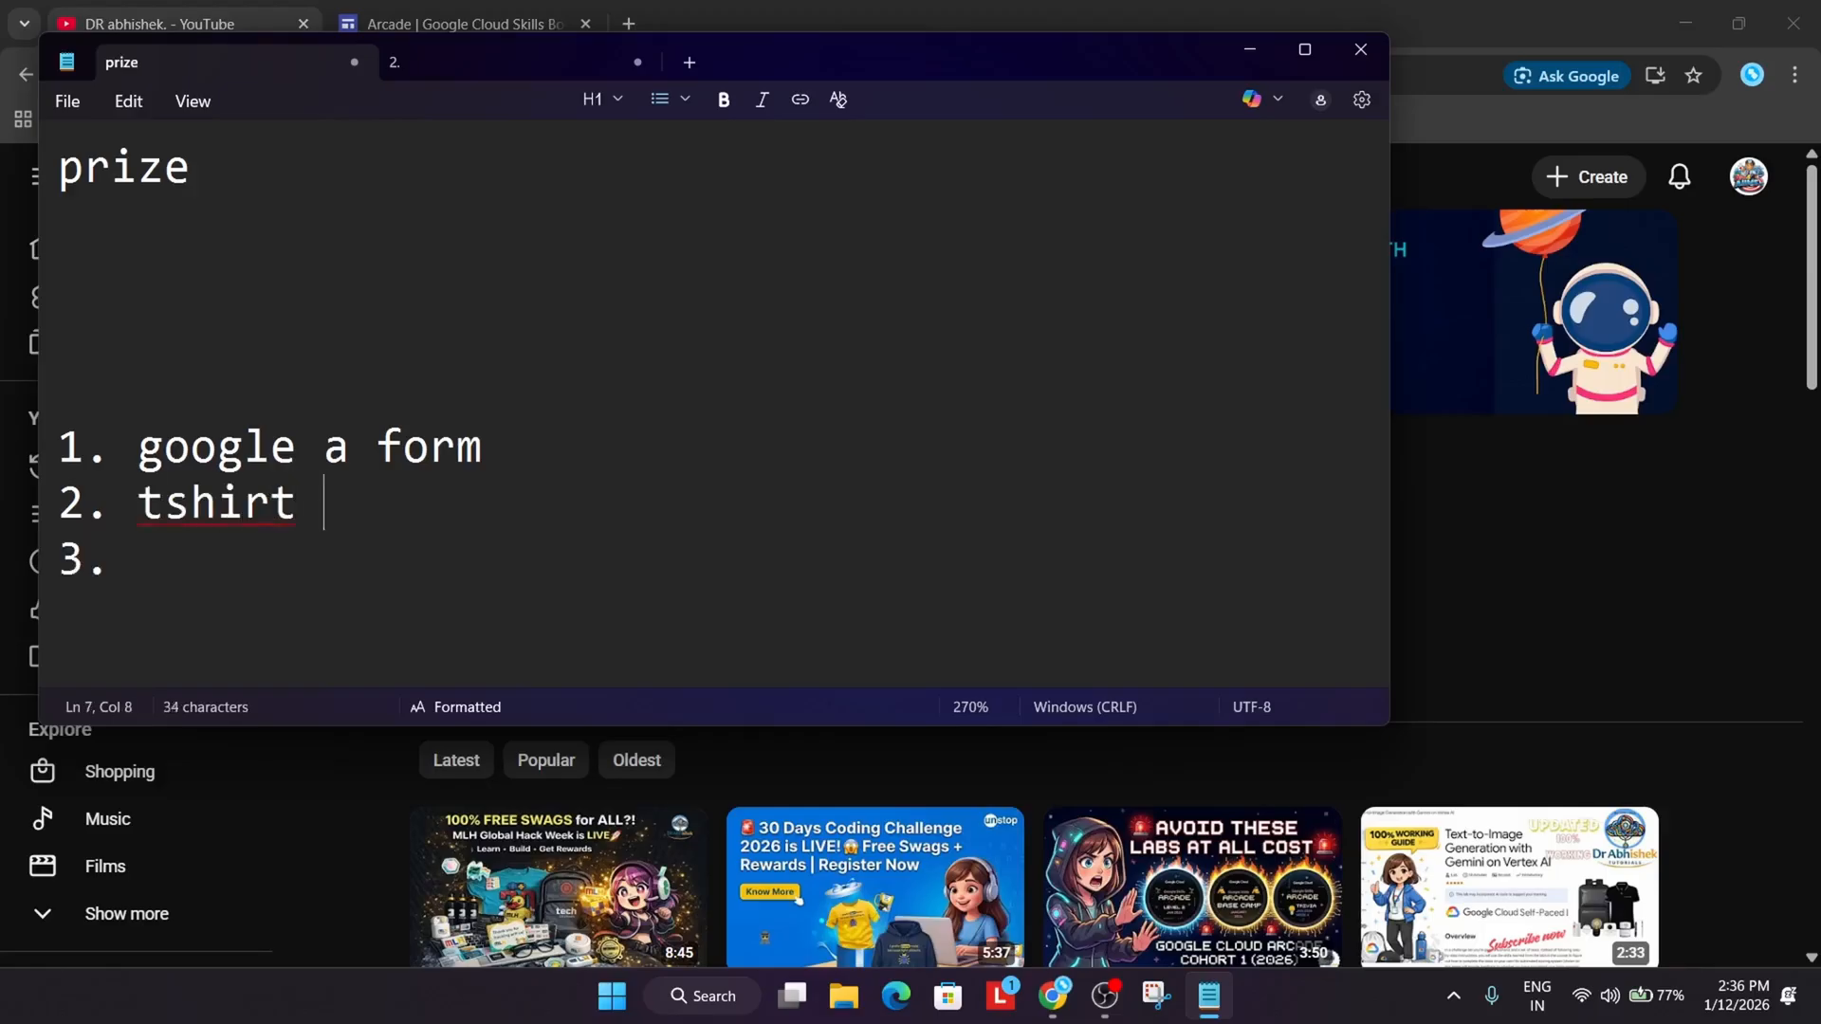
pyautogui.write('hoodie')
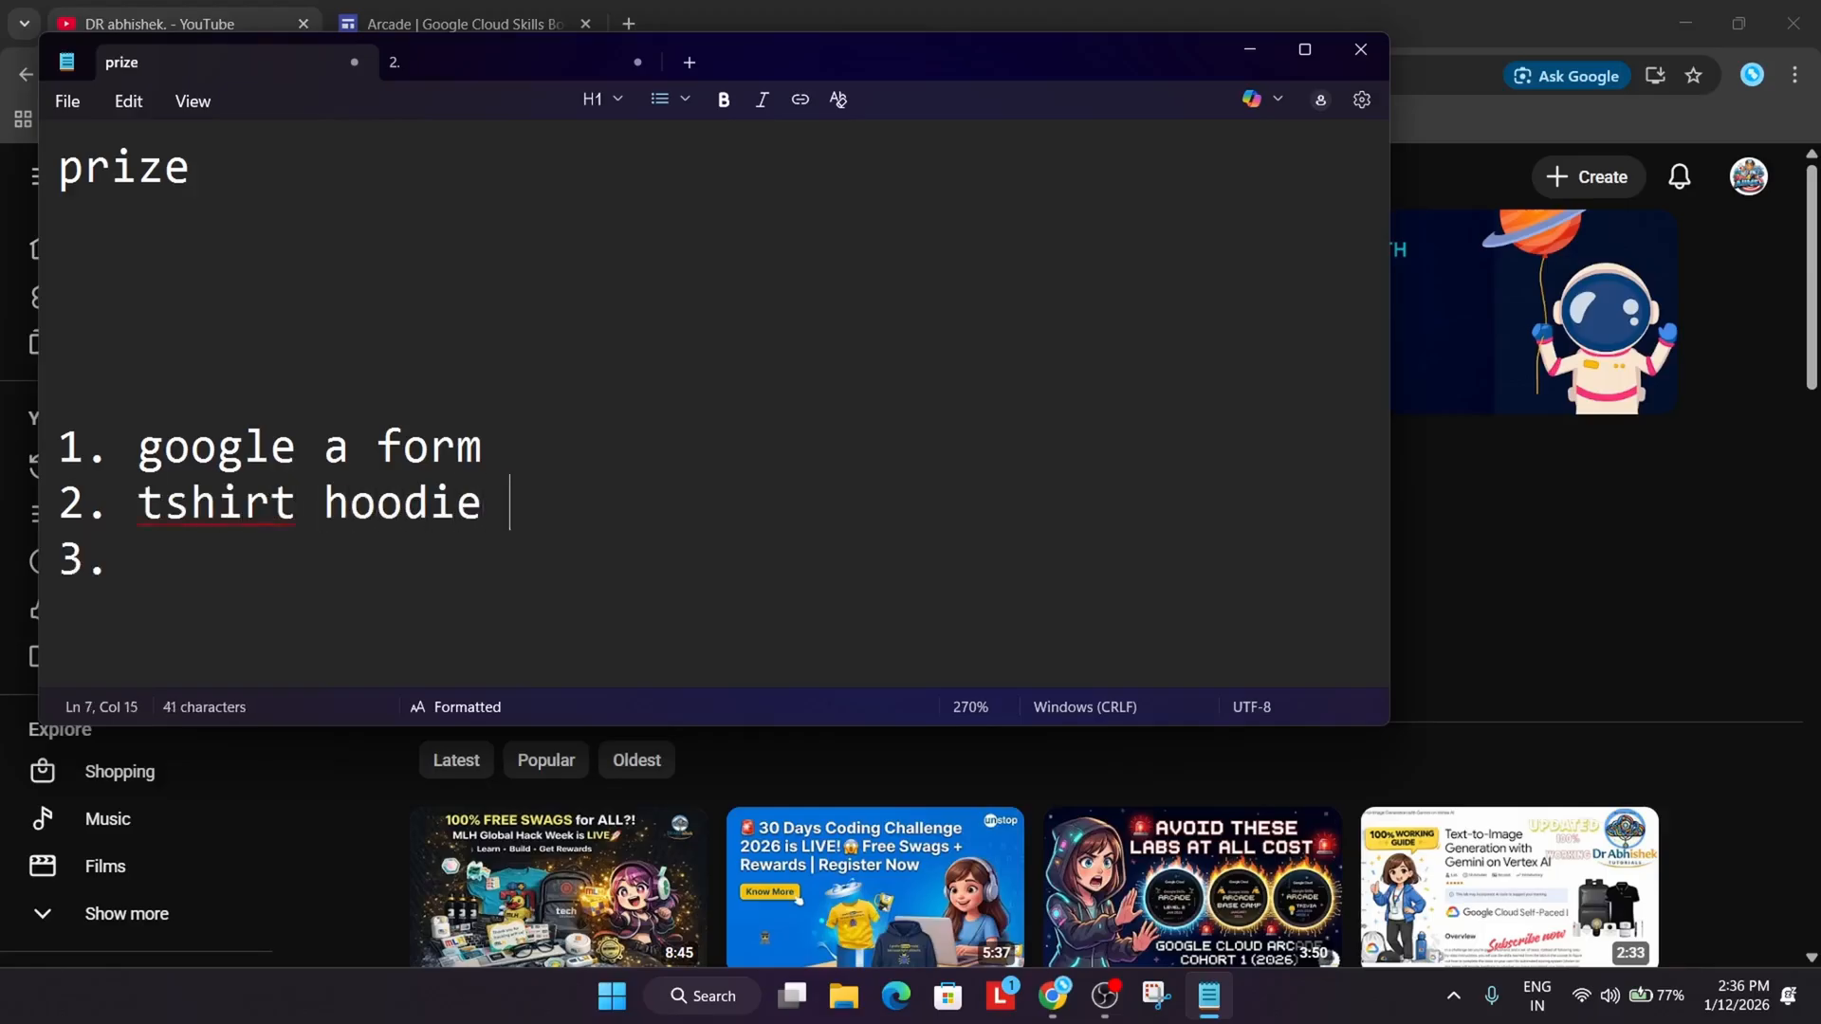
pyautogui.press('Enter')
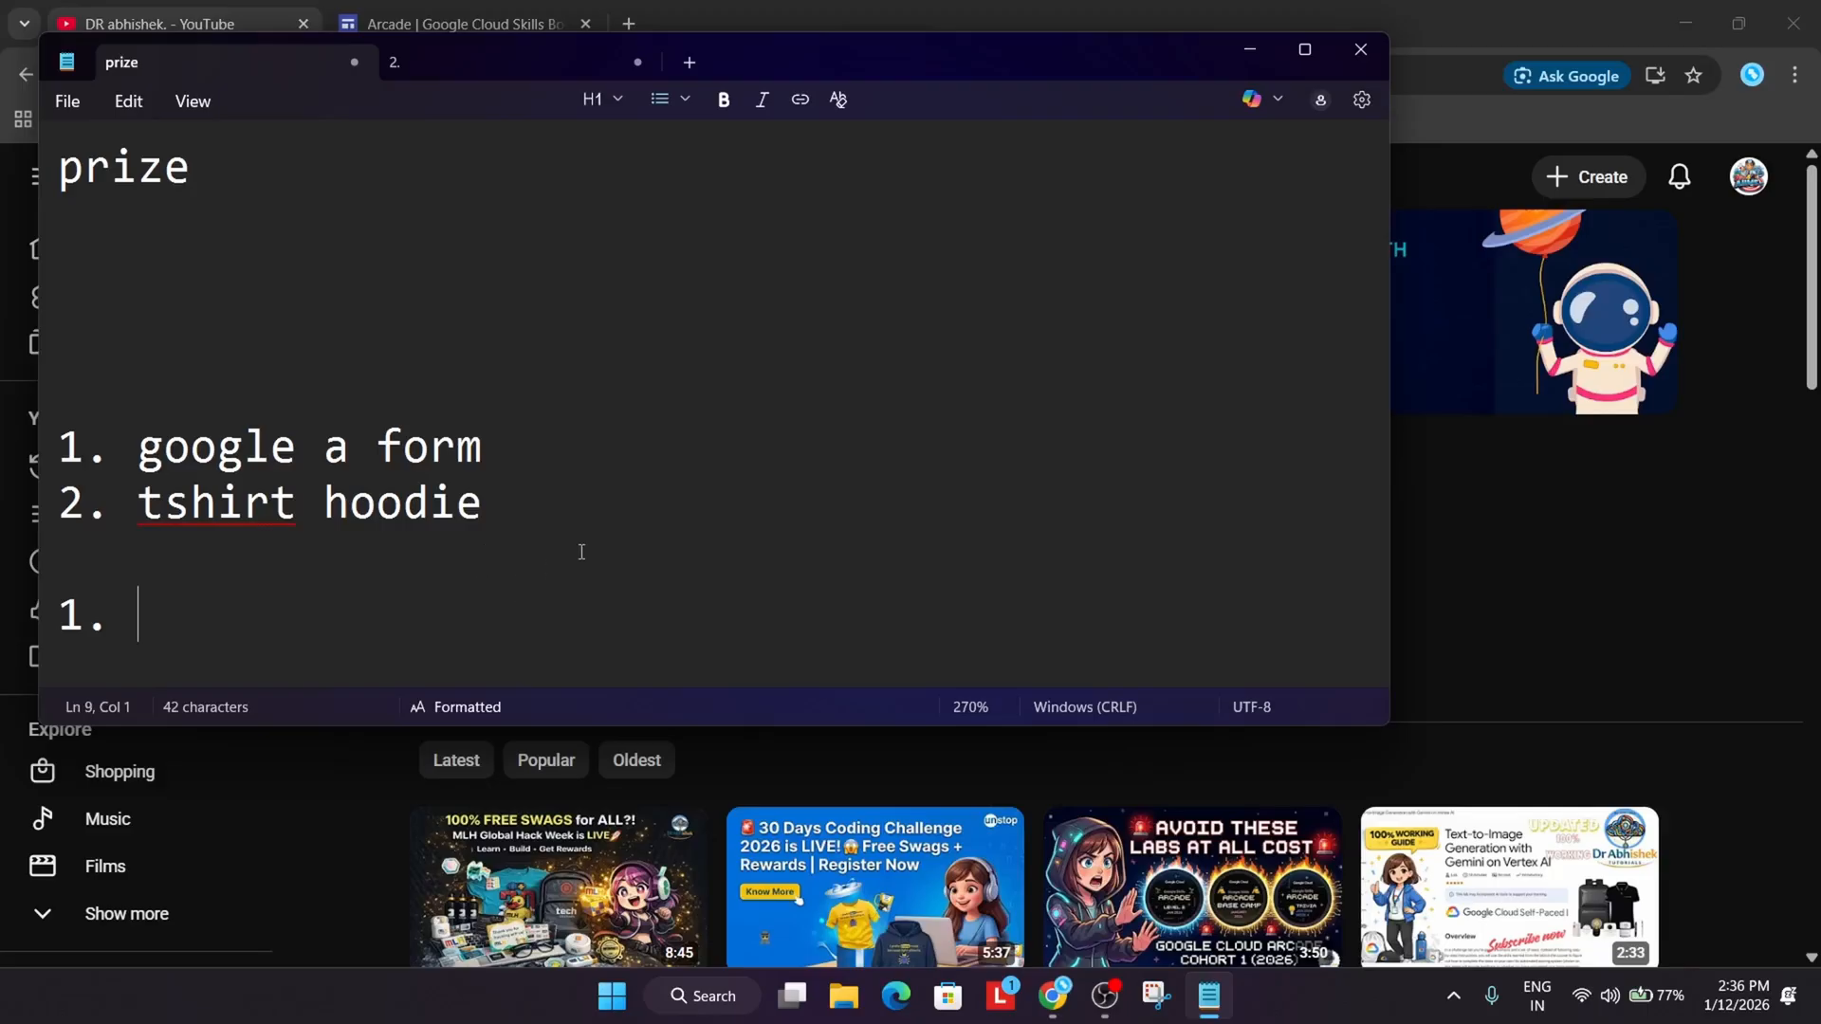
# Write 'ge', then the lines 'sign the same gmail' and '-- signin'
pyautogui.write('ge')
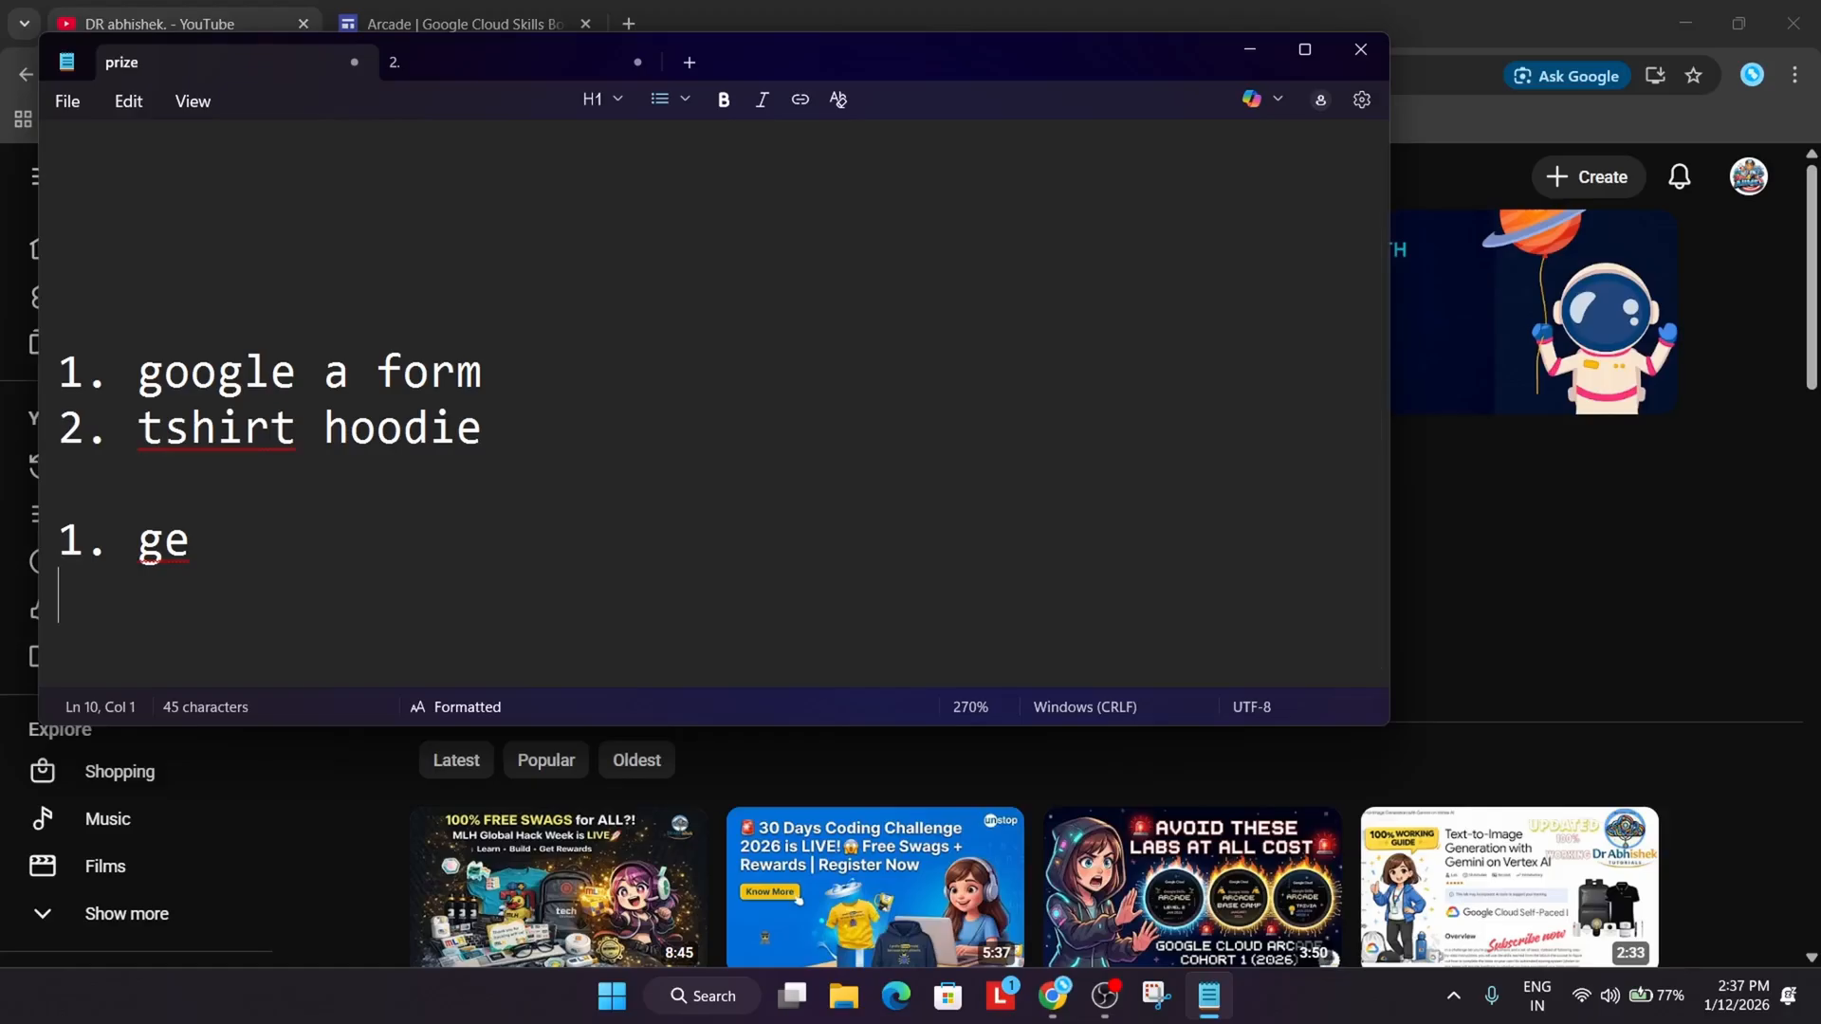
pyautogui.write('si')
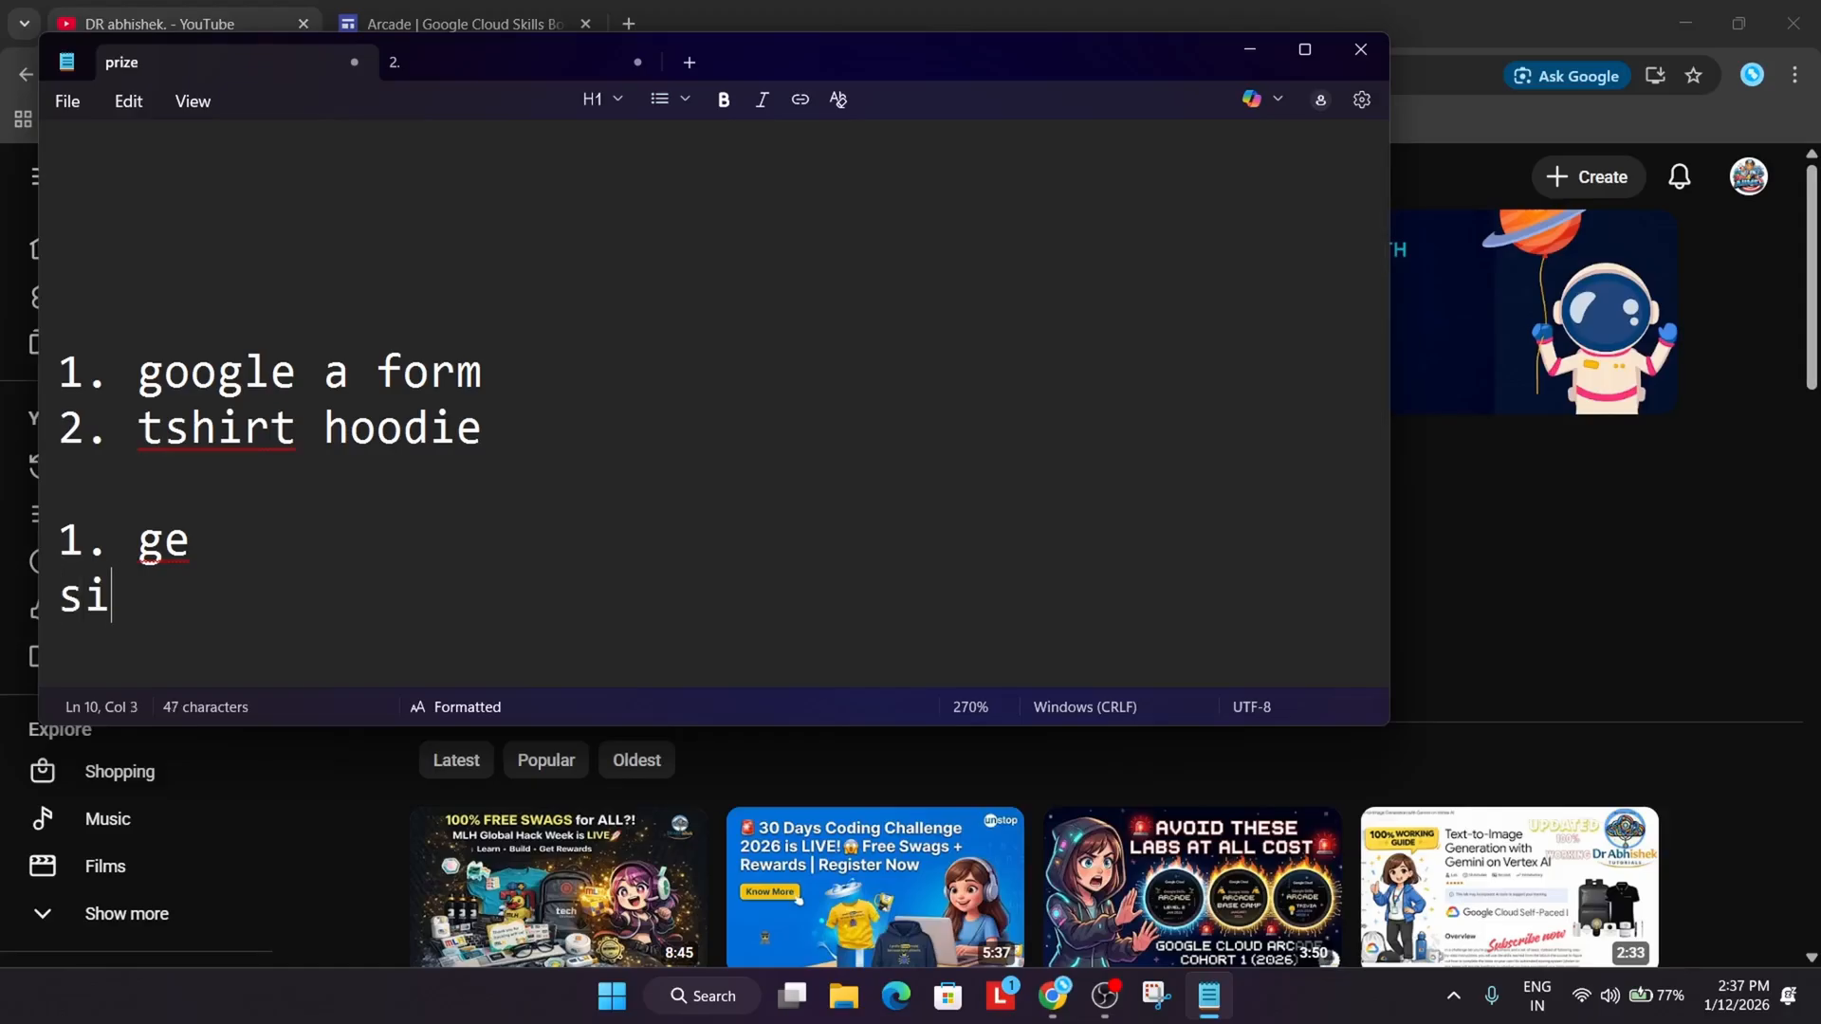
pyautogui.write('gn th')
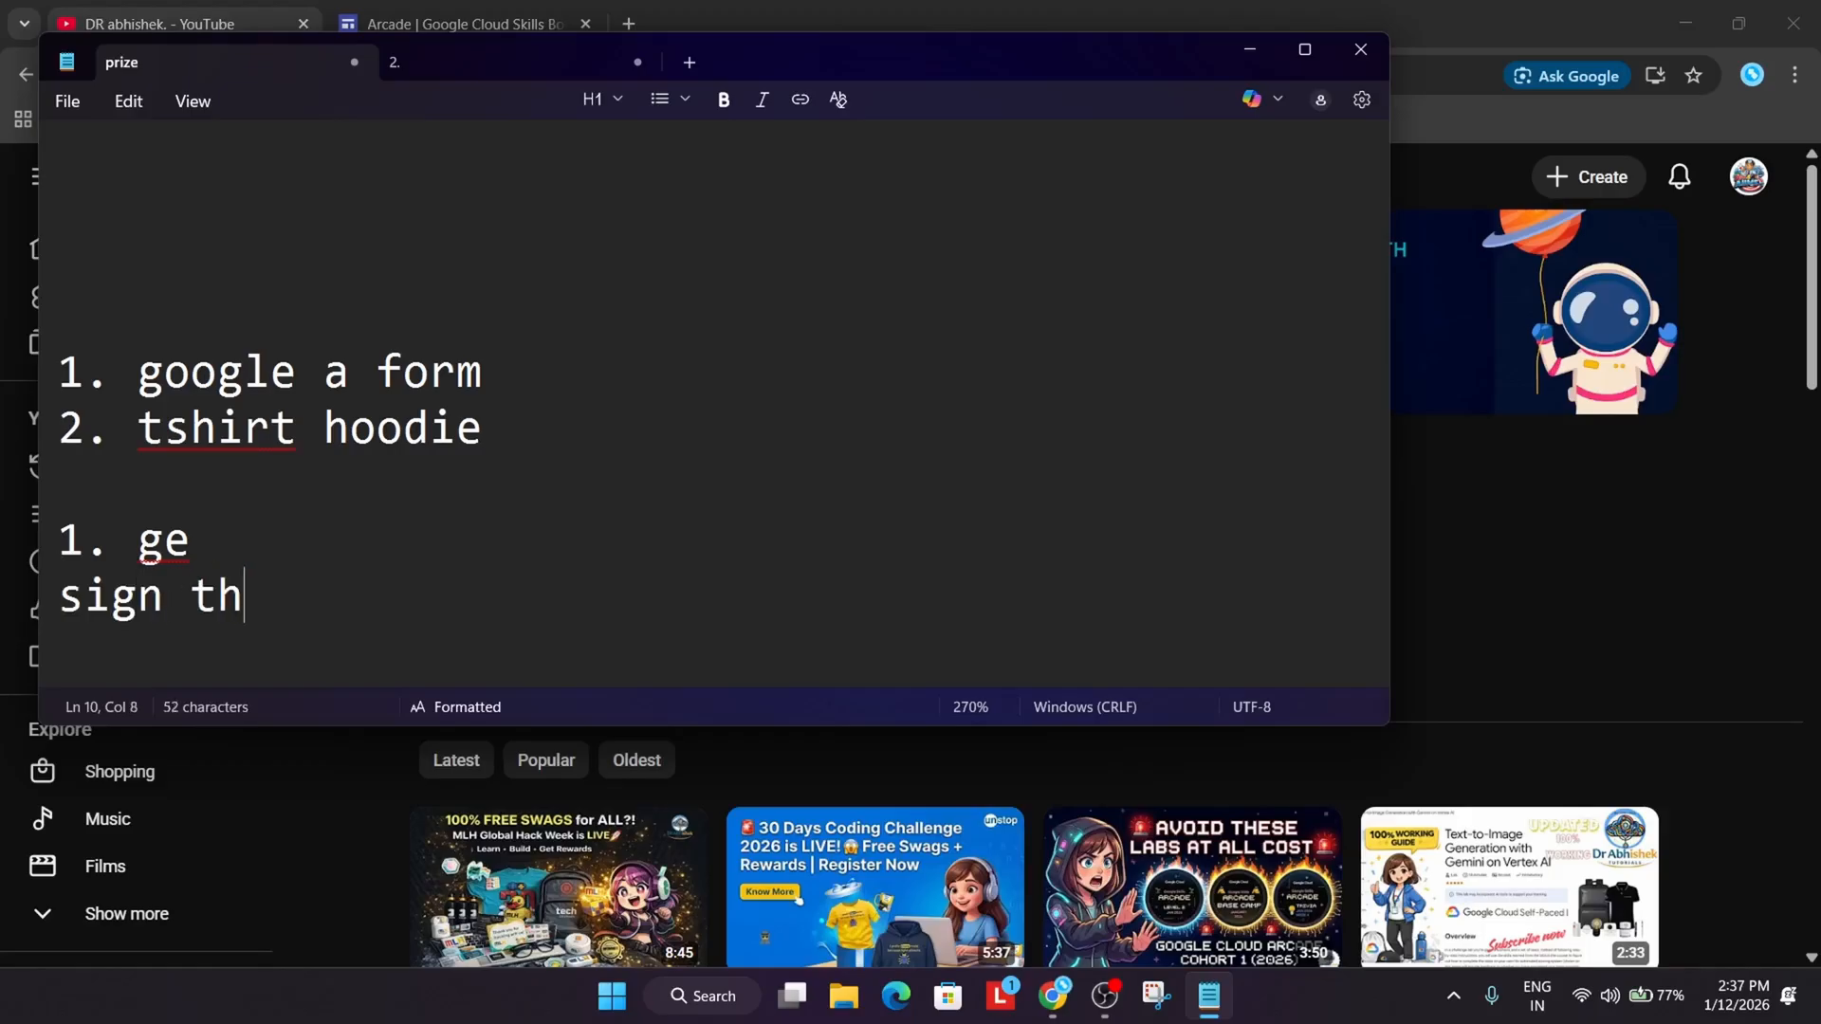
pyautogui.write('e same gmail')
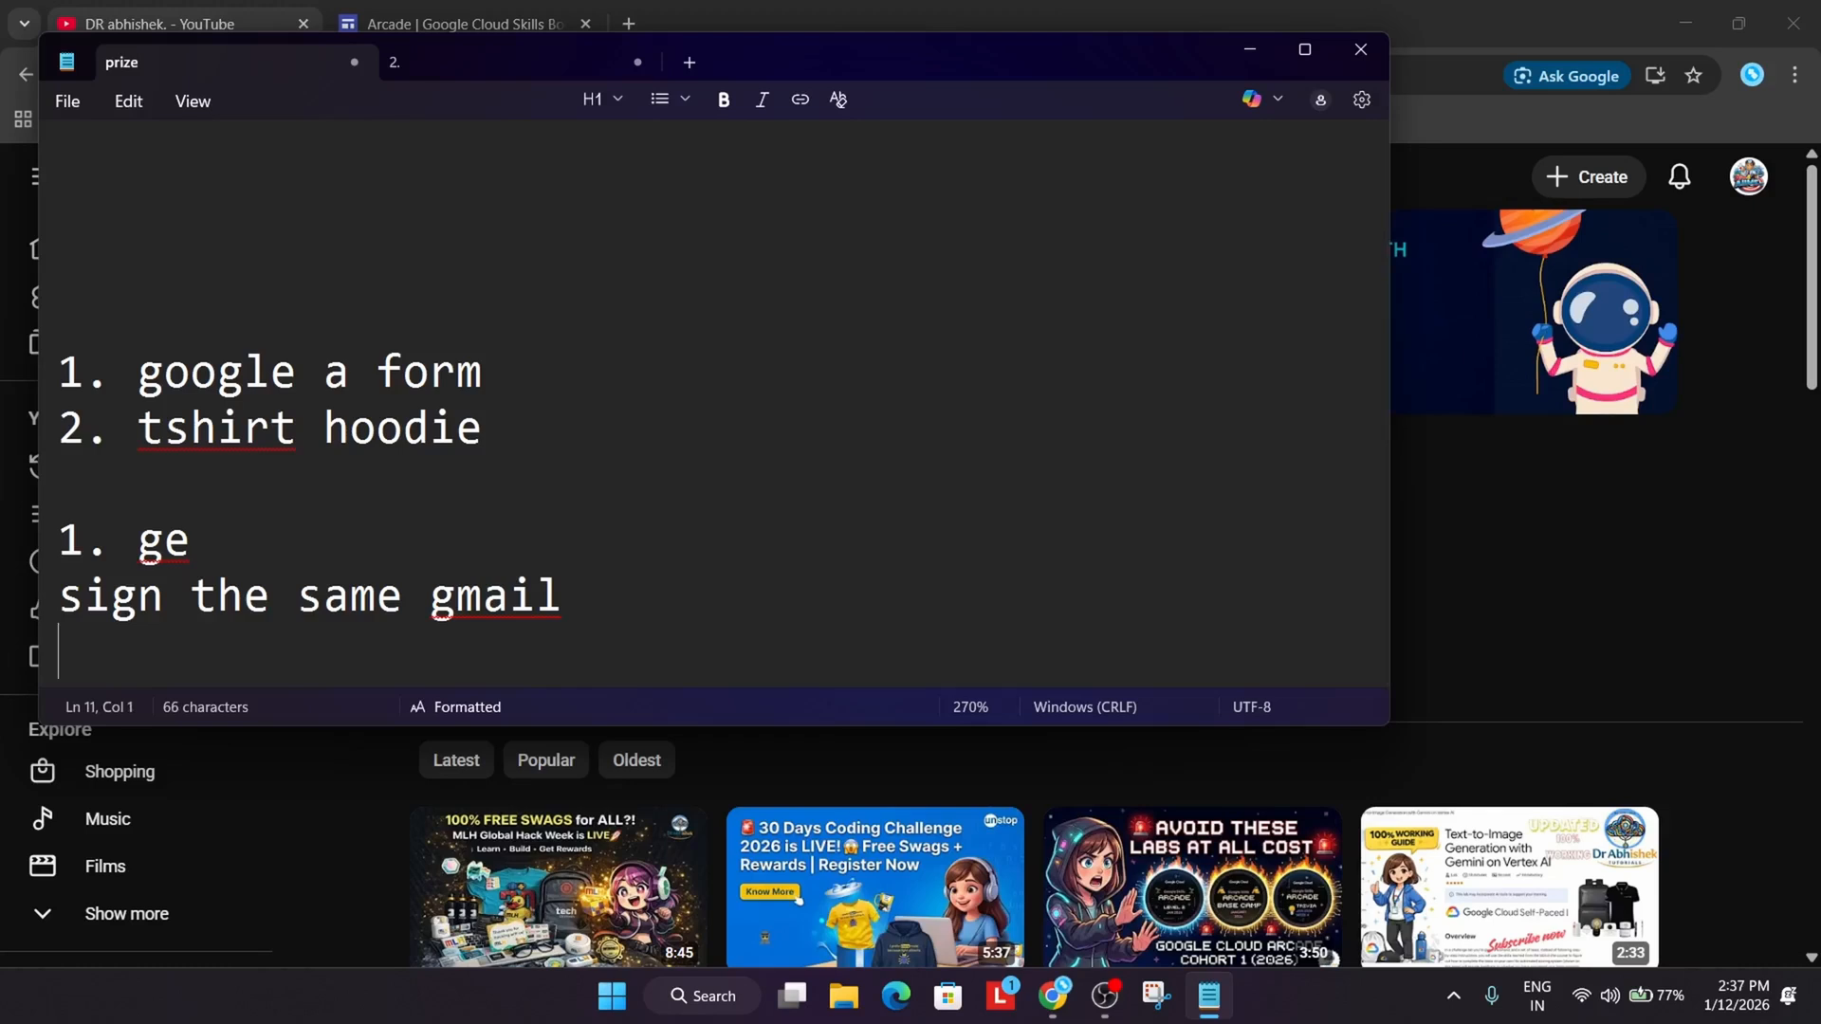
pyautogui.write('--')
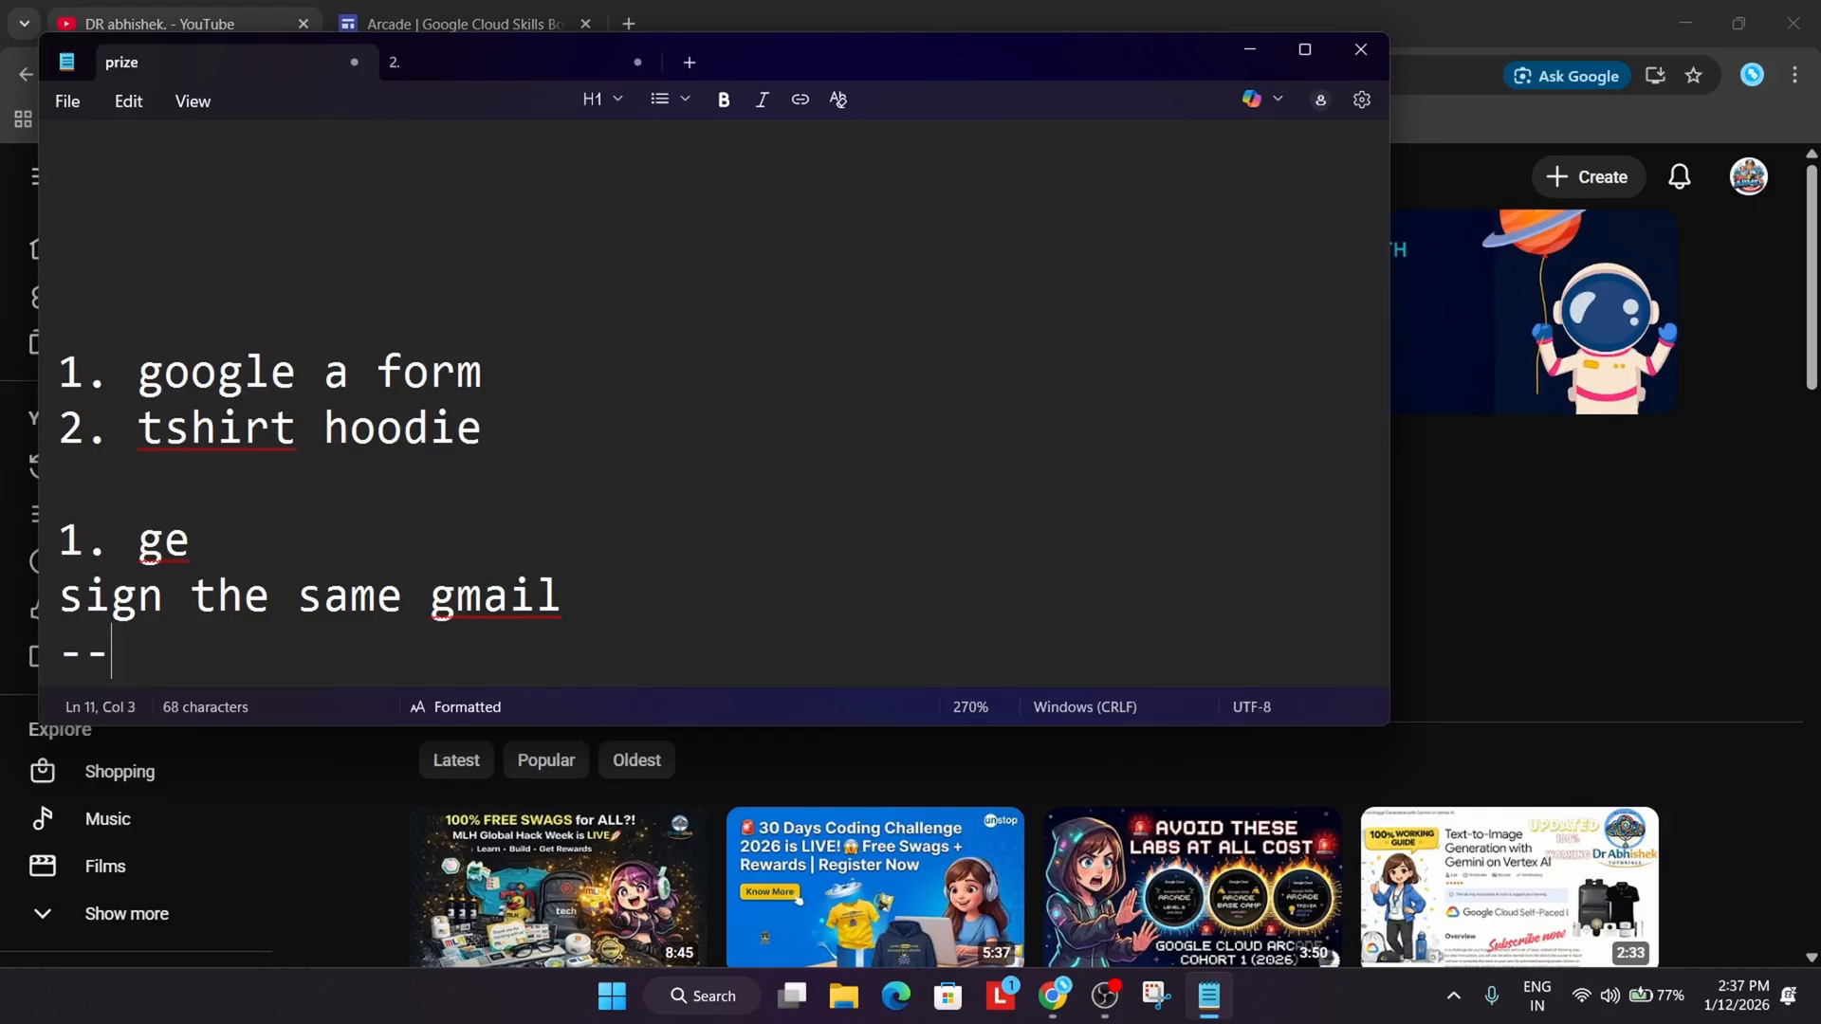
pyautogui.write('signin')
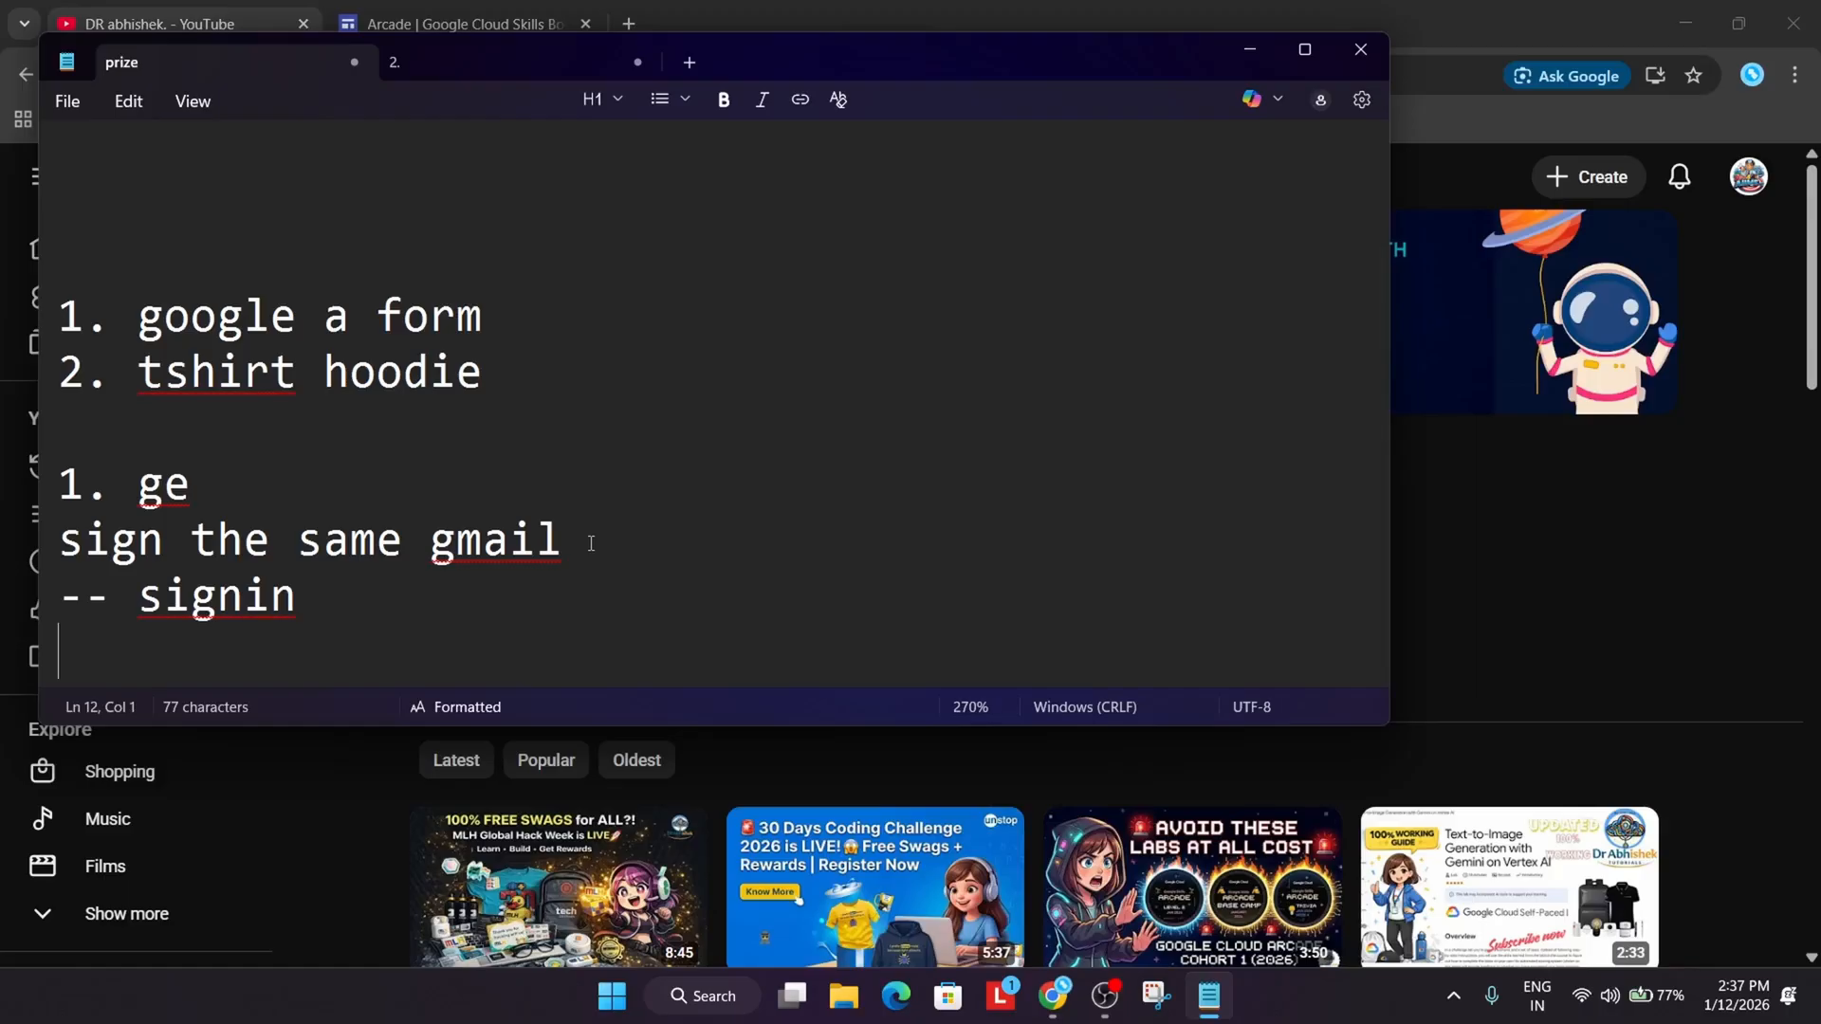
# Add the lines 'cancelled' and 'signin to device' under '-- signin'
pyautogui.write('C')
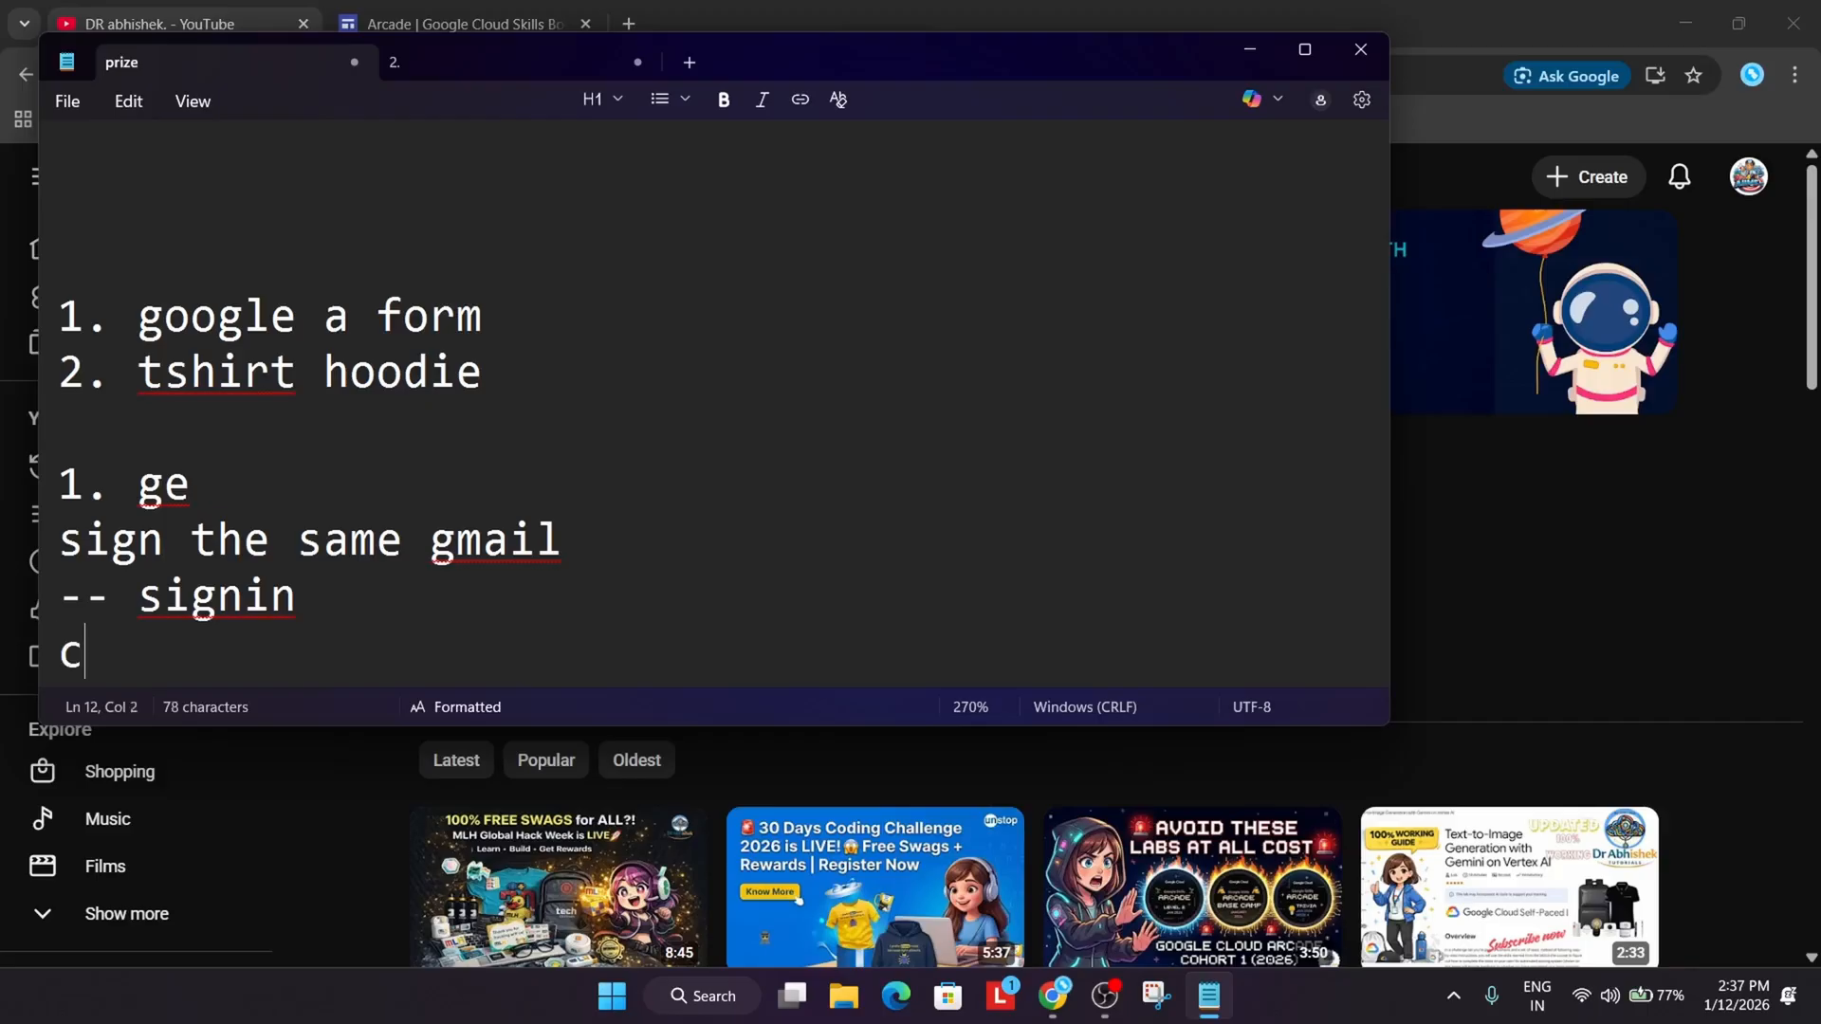
pyautogui.write('ancelled')
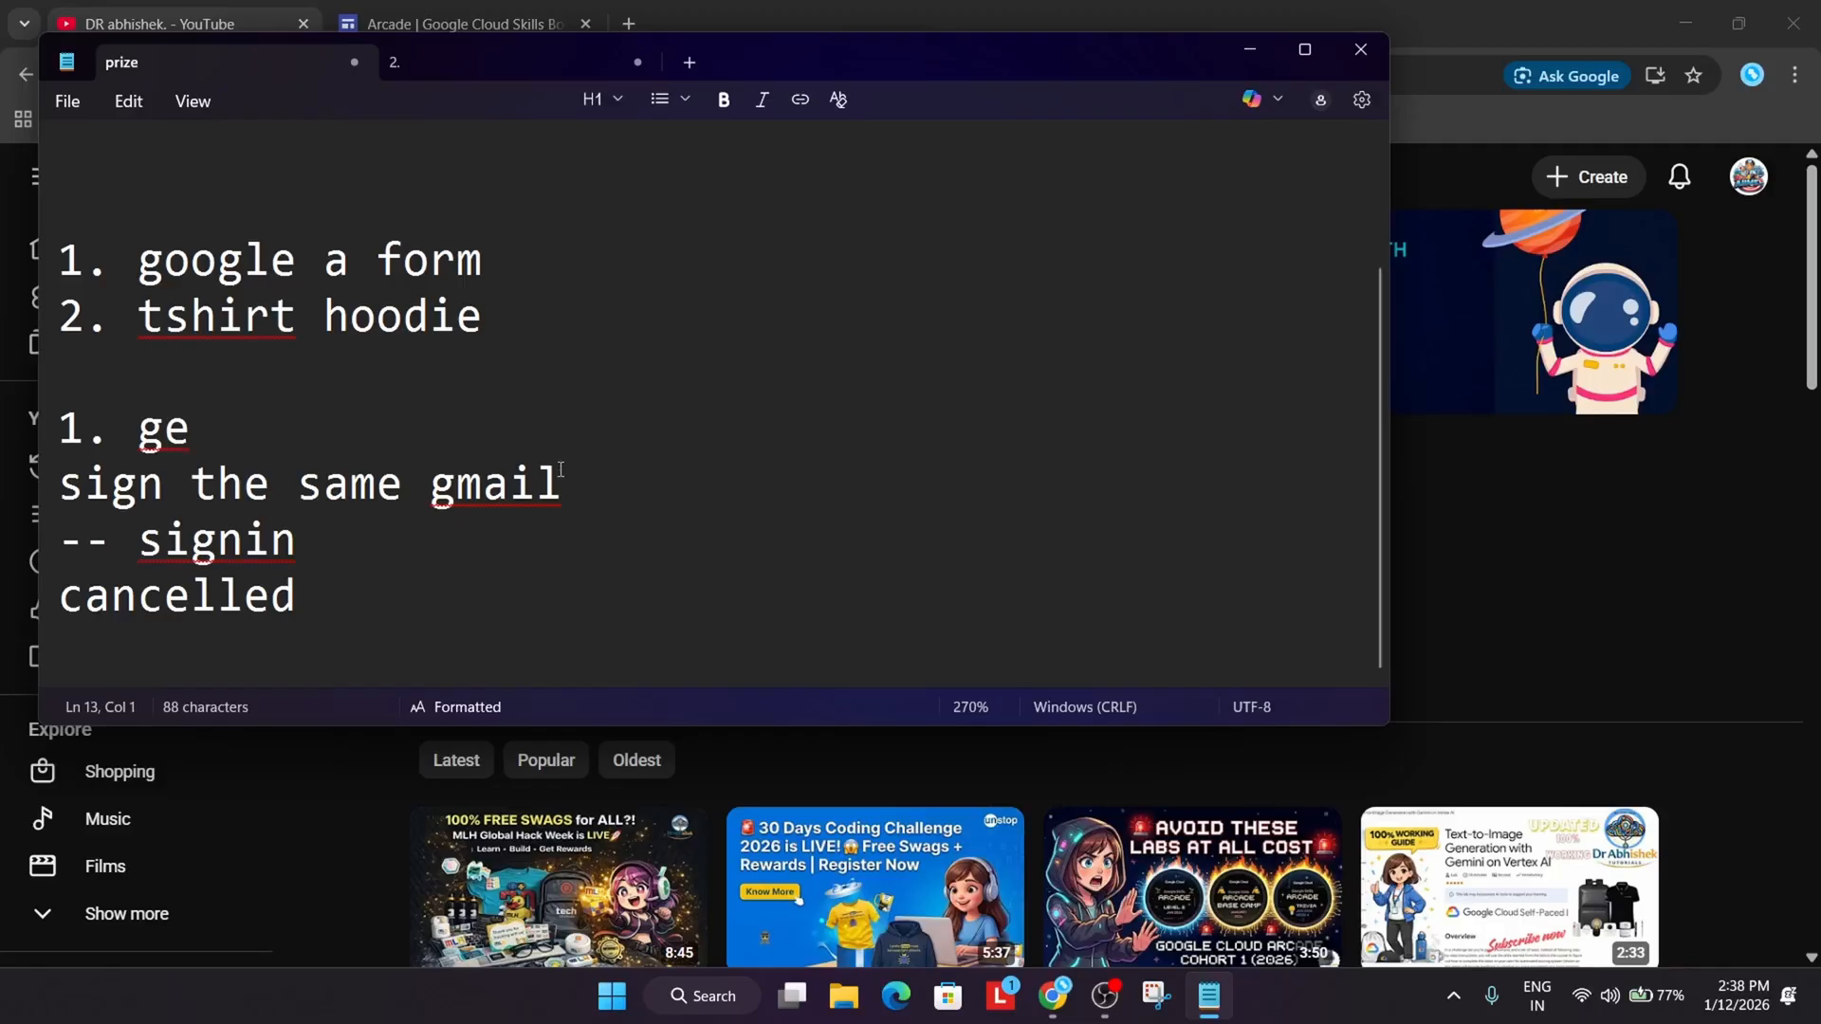
pyautogui.write('sig')
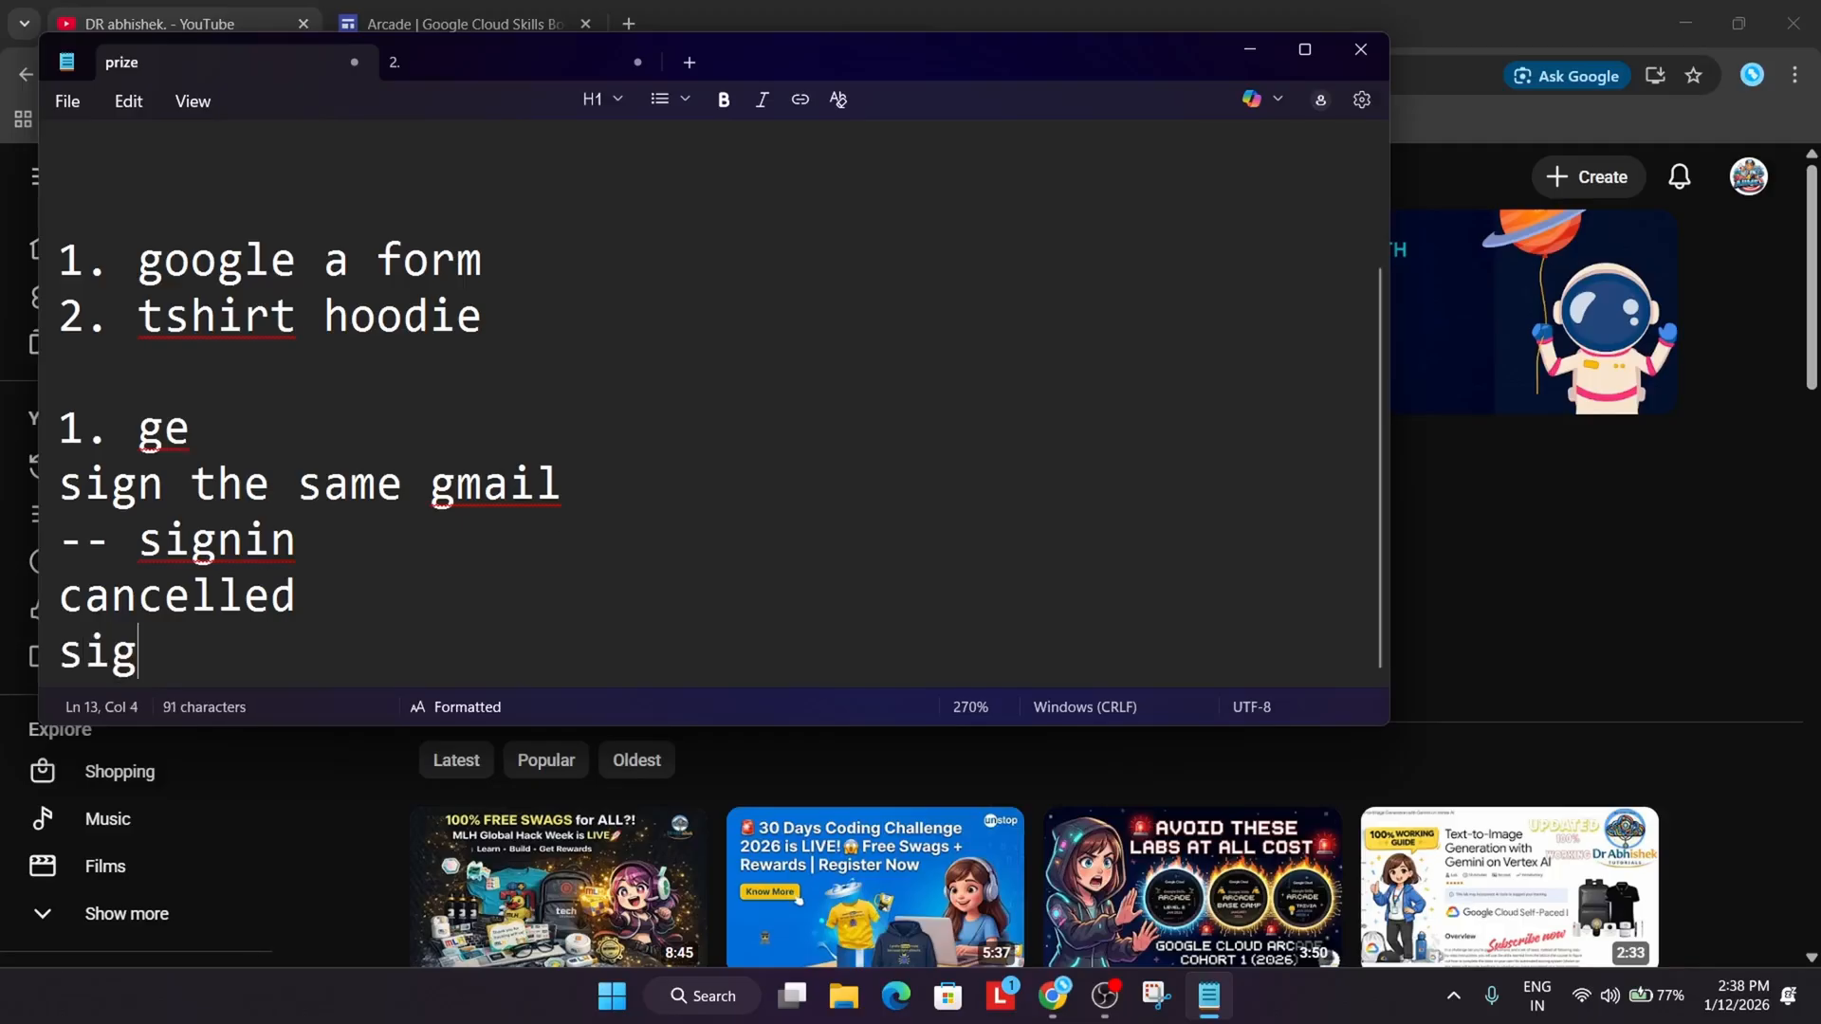
pyautogui.write('nin to dev')
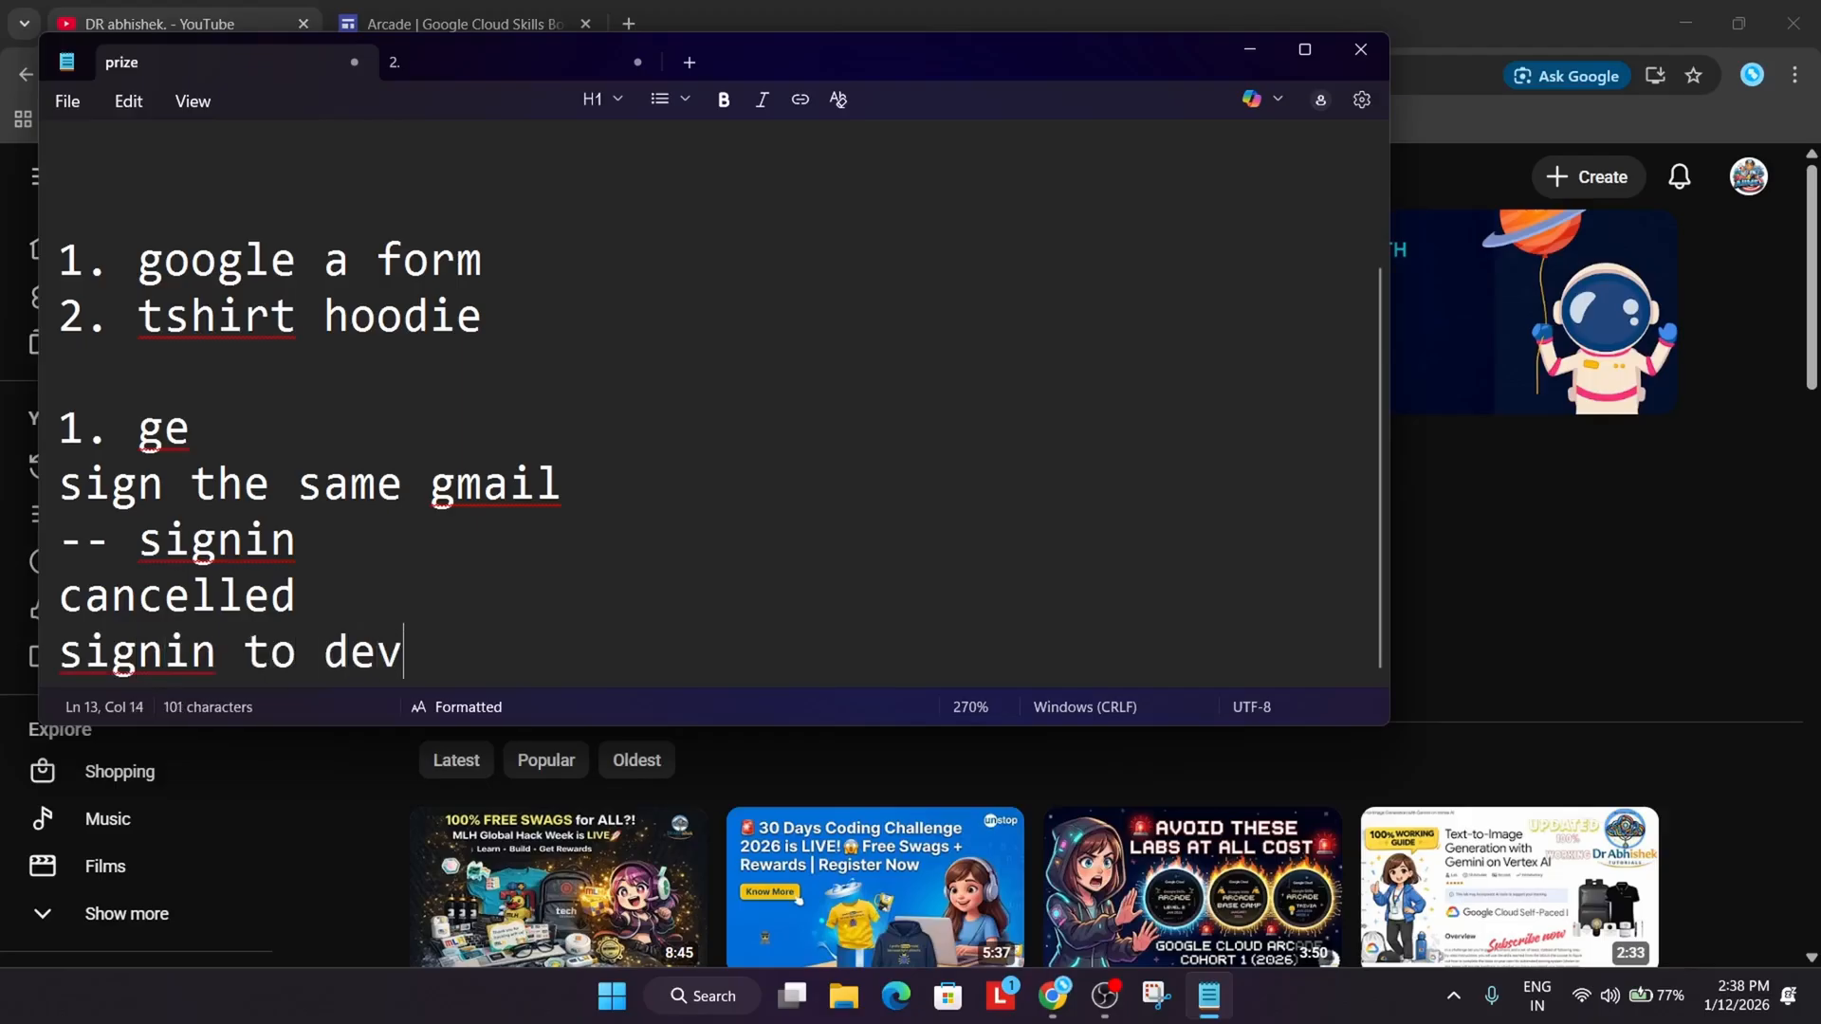
pyautogui.write('ice')
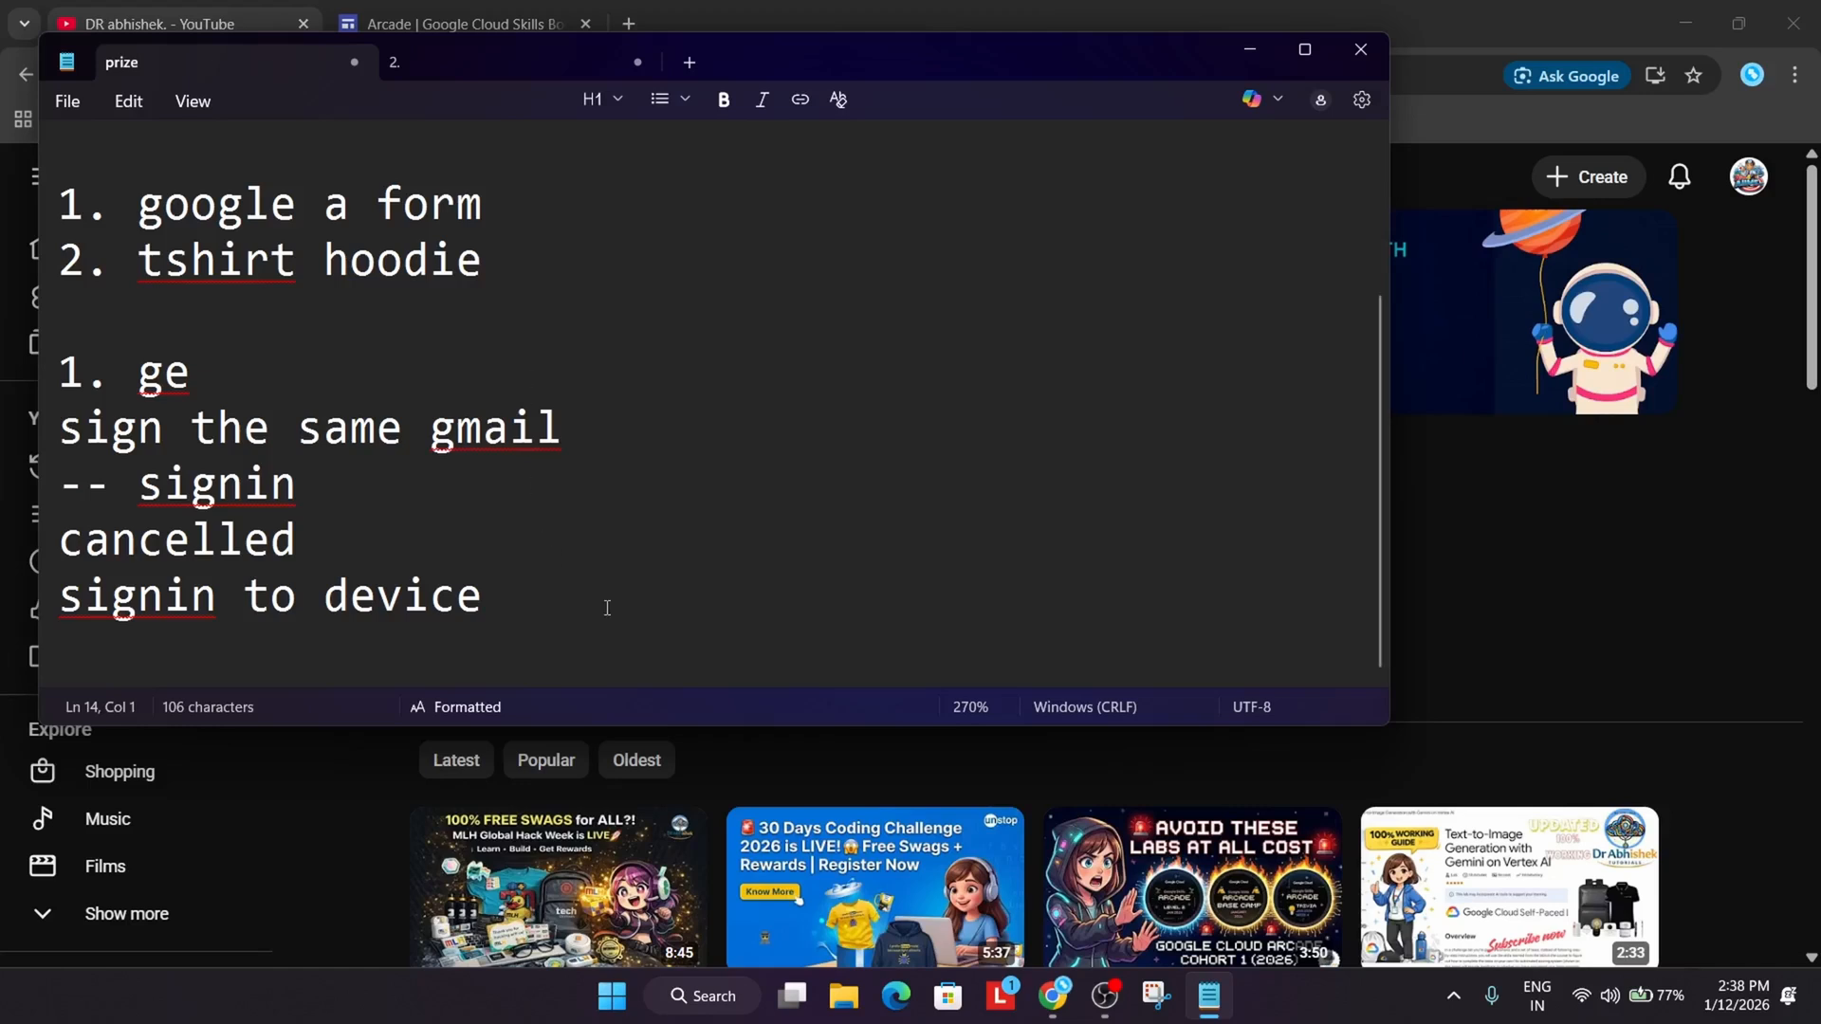
pyautogui.moveTo(622, 630)
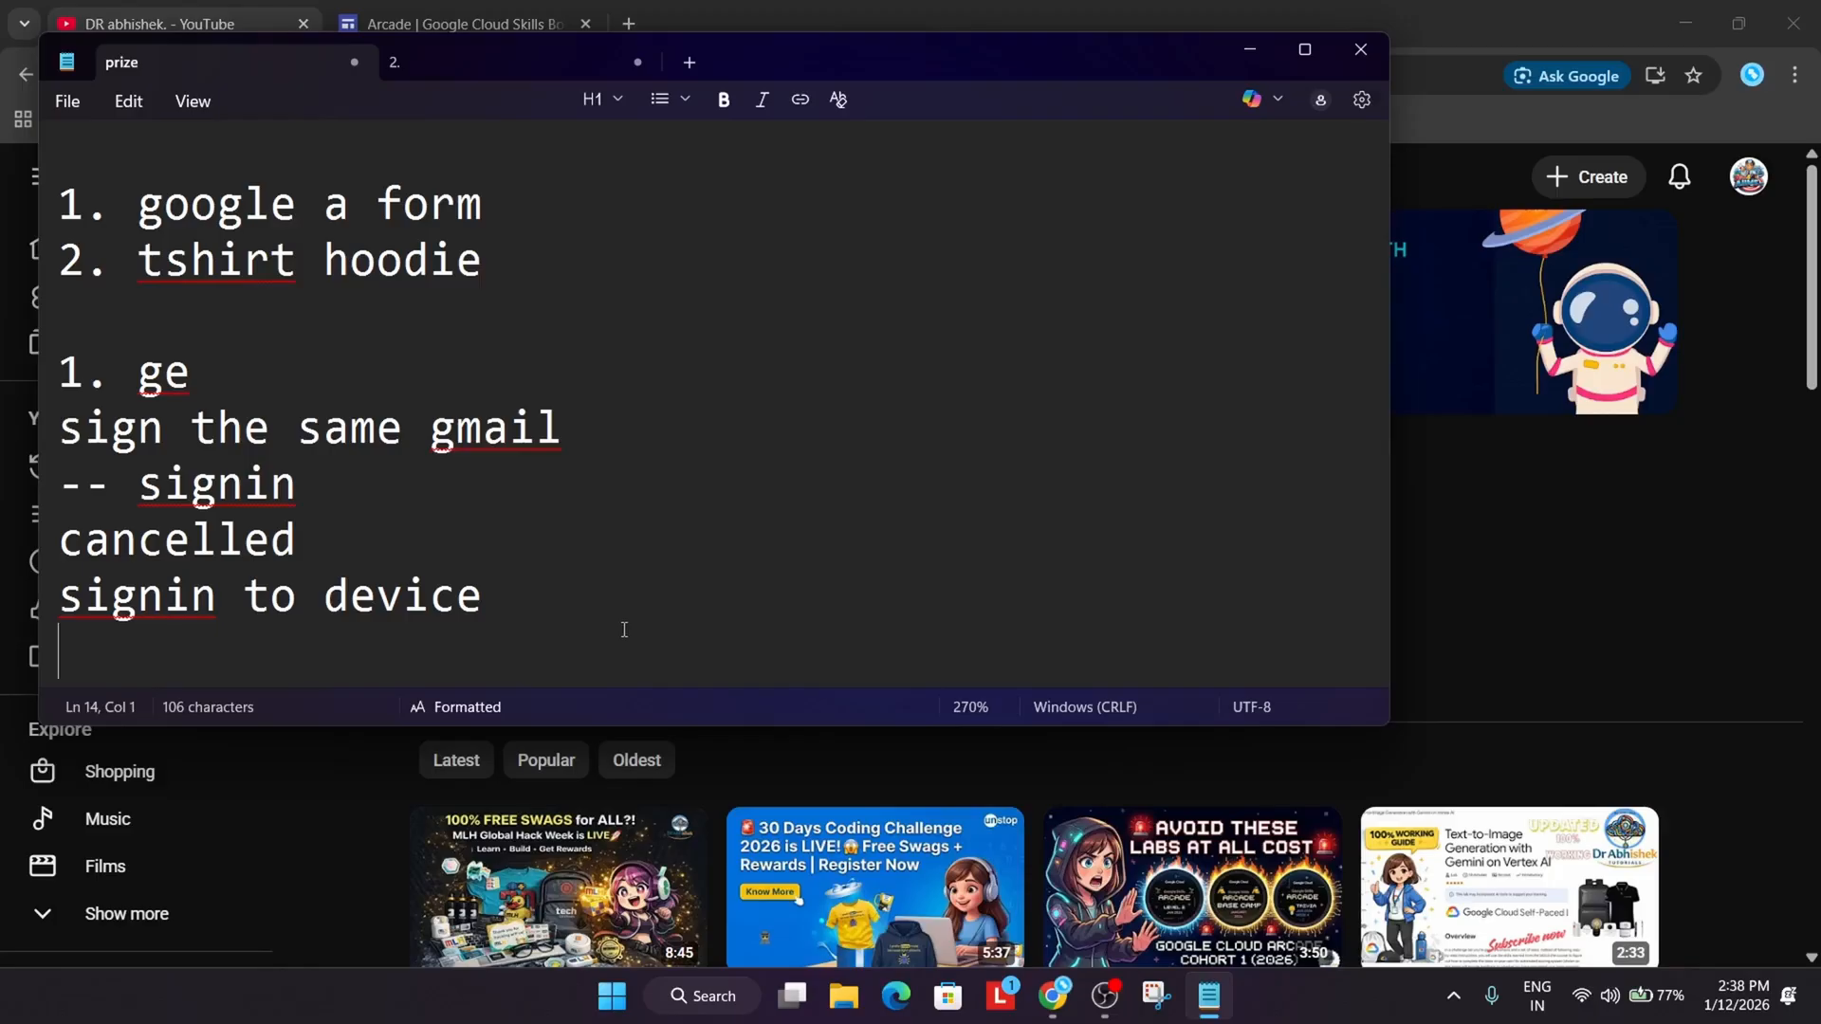
# Add a 'dont clik' line, then an 'address' heading a few blank lines below
pyautogui.write('d')
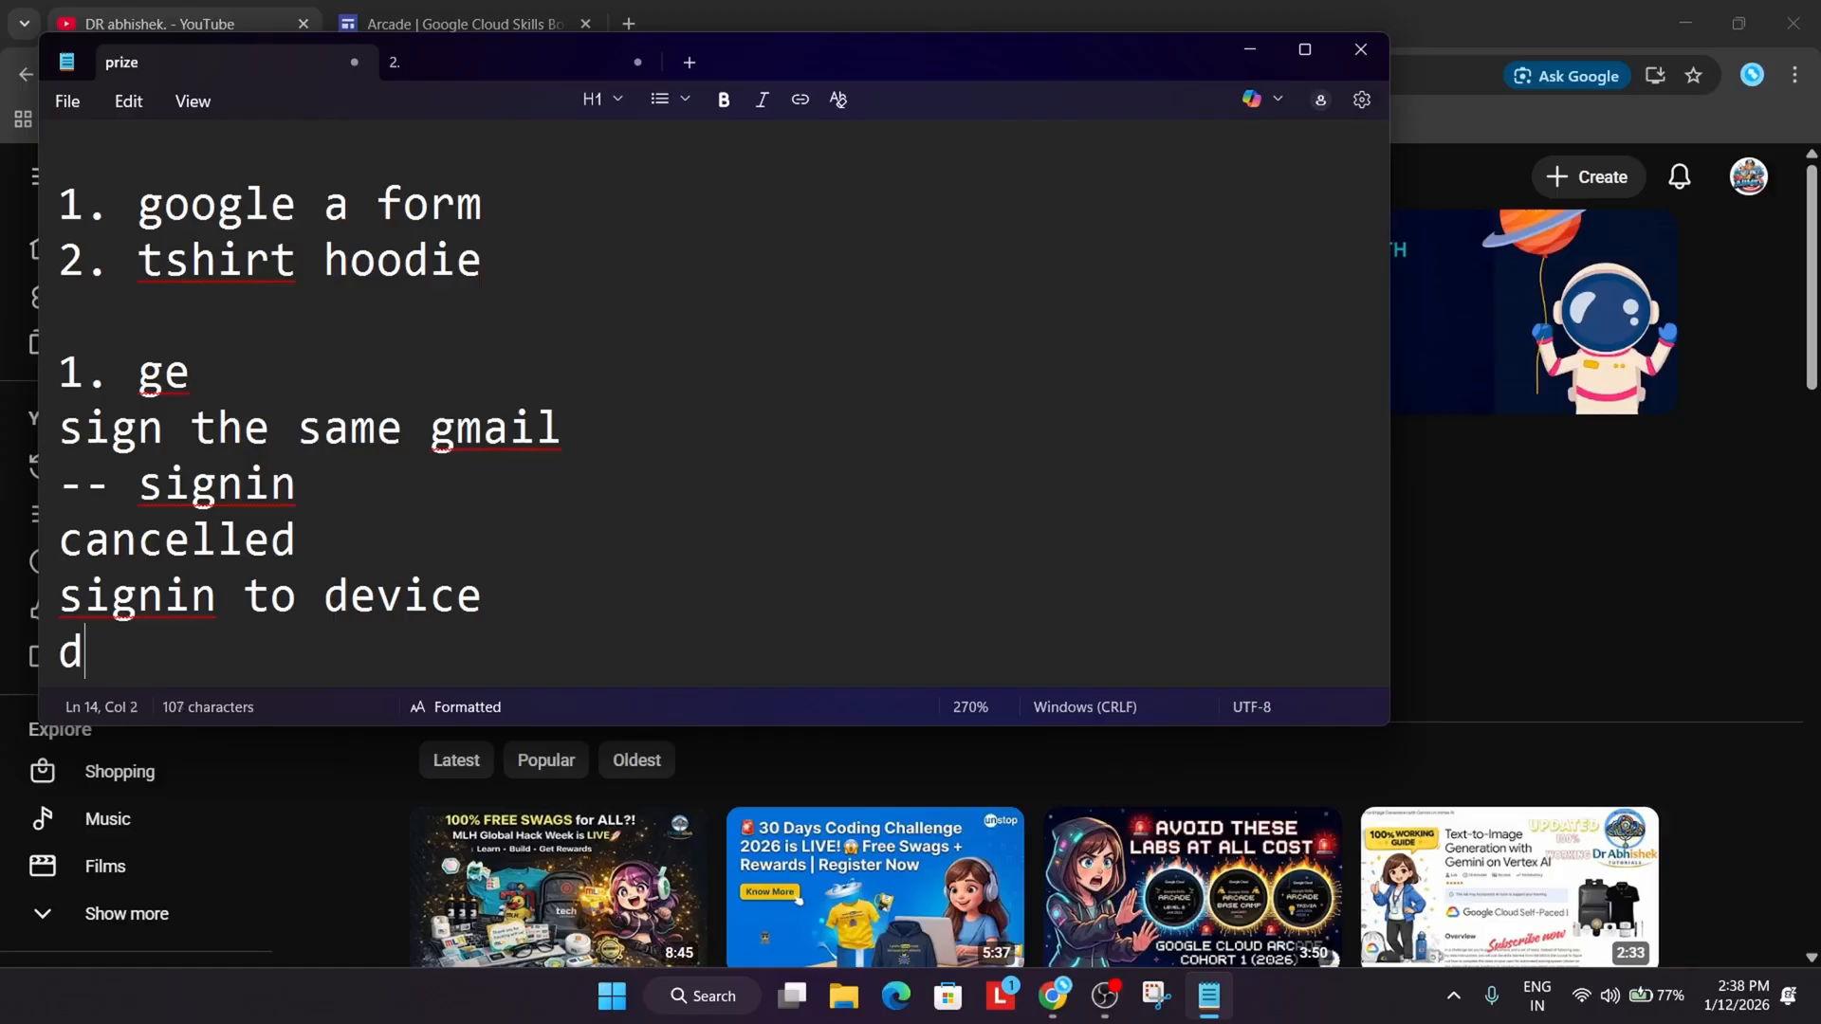
pyautogui.write('ont clik')
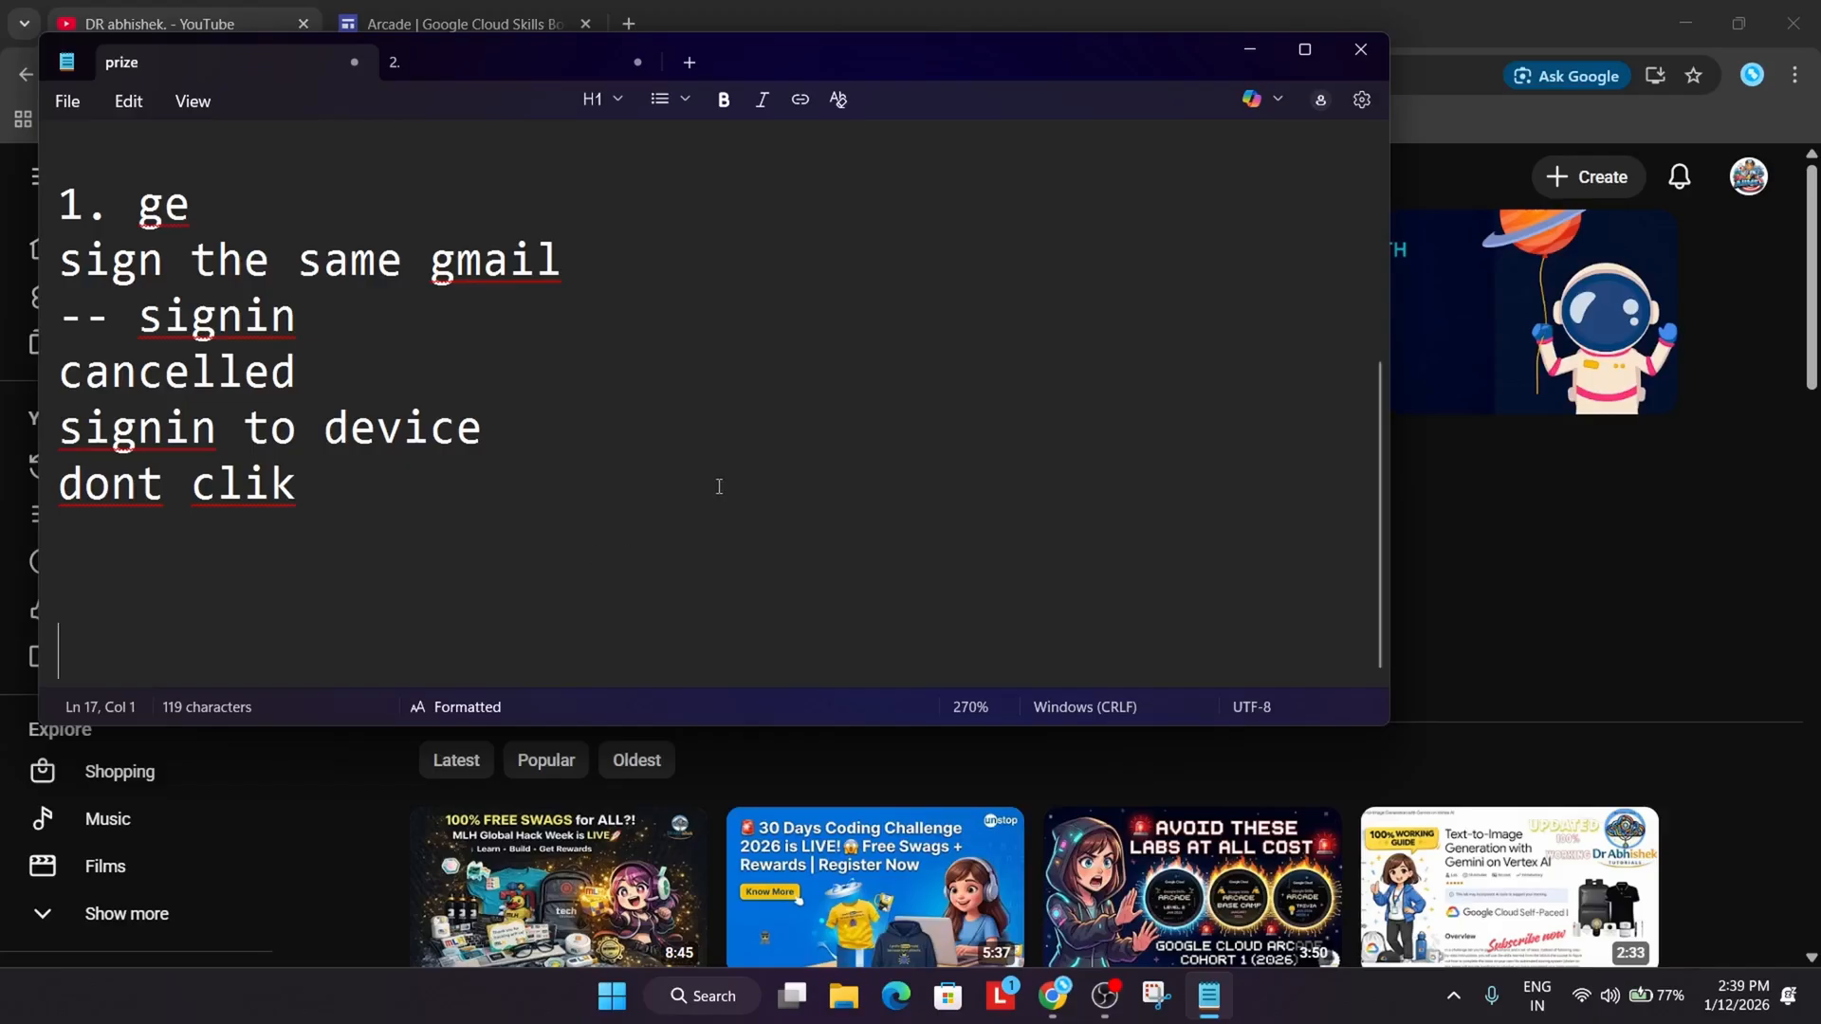
pyautogui.moveTo(697, 494)
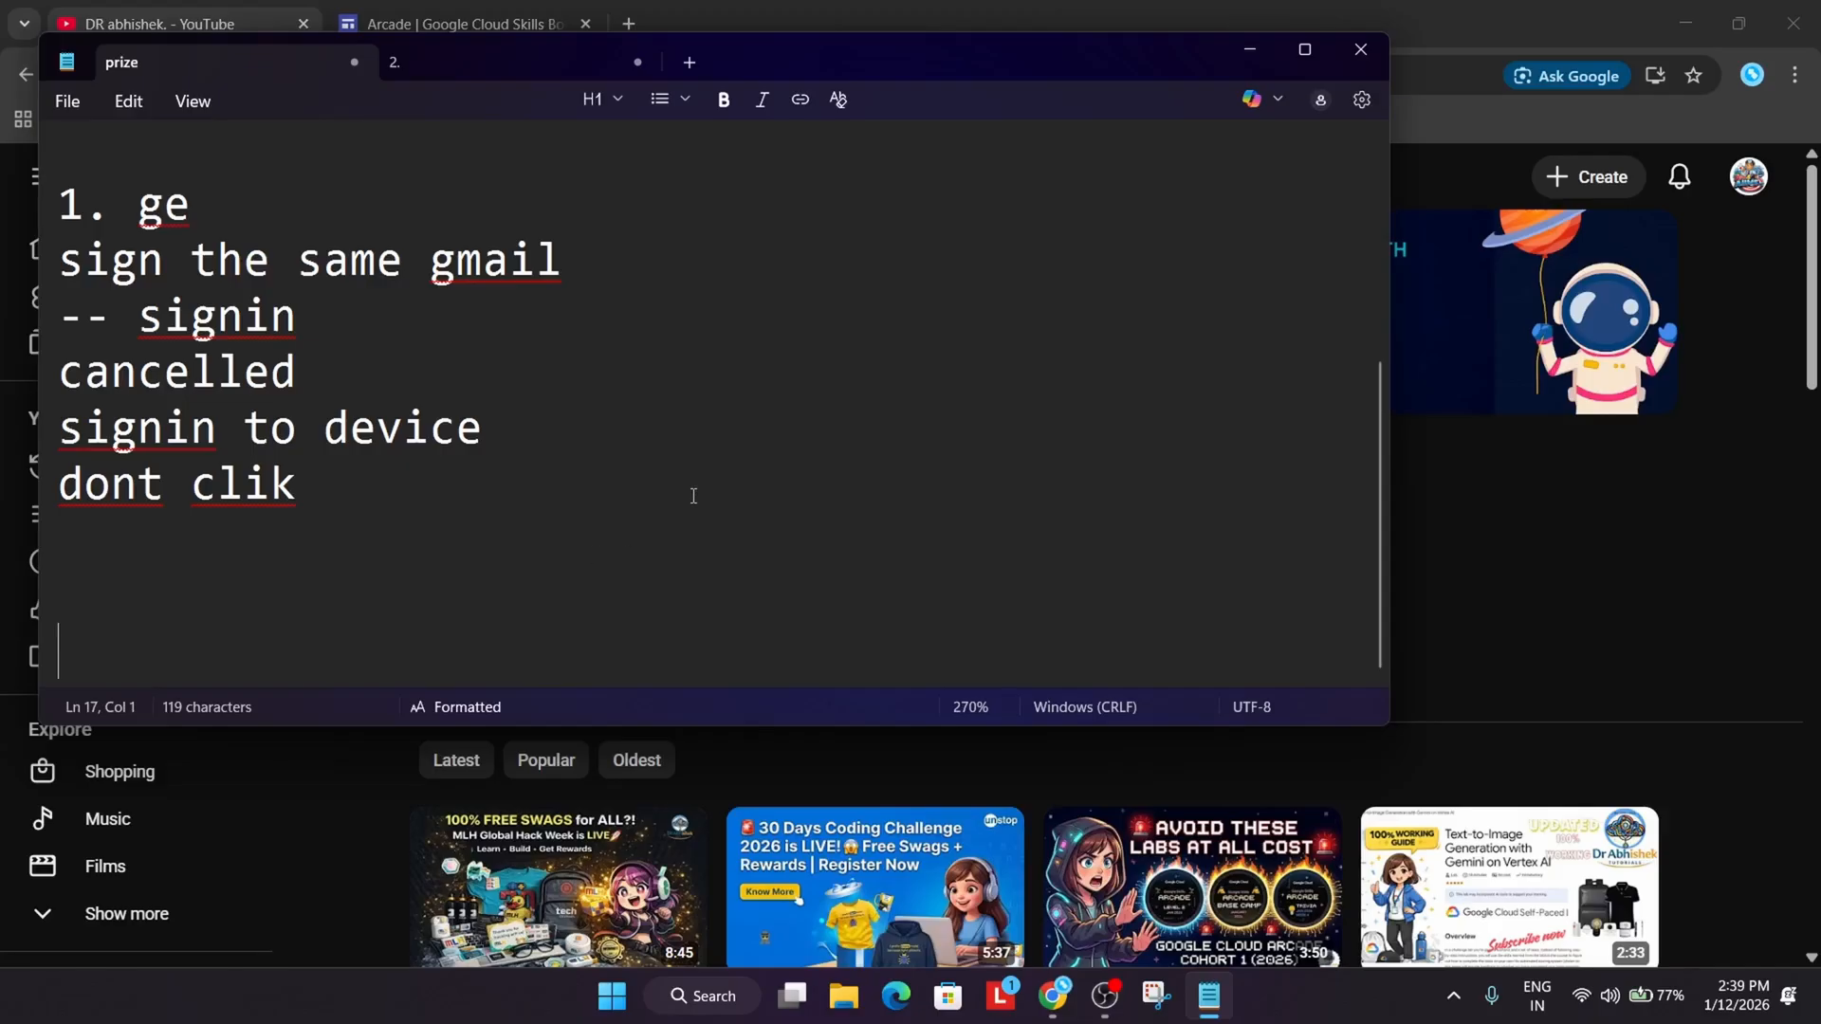
pyautogui.write('address')
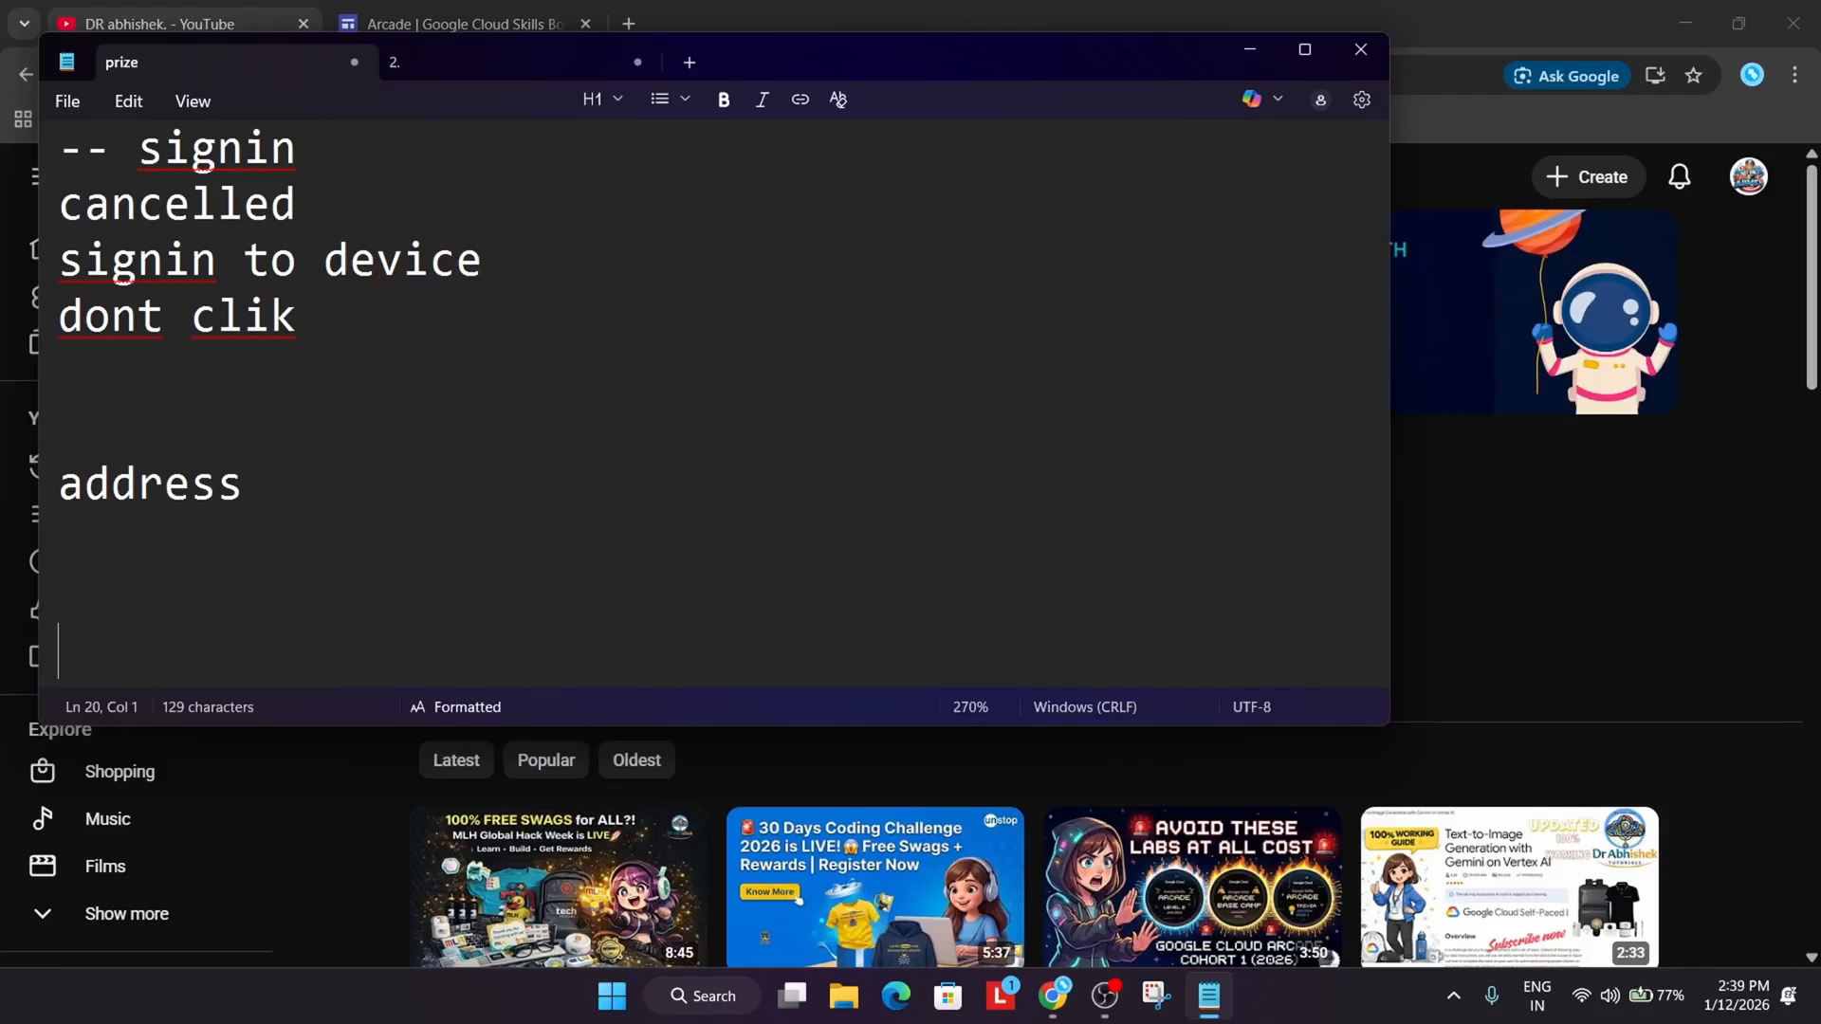
pyautogui.press('Backspace')
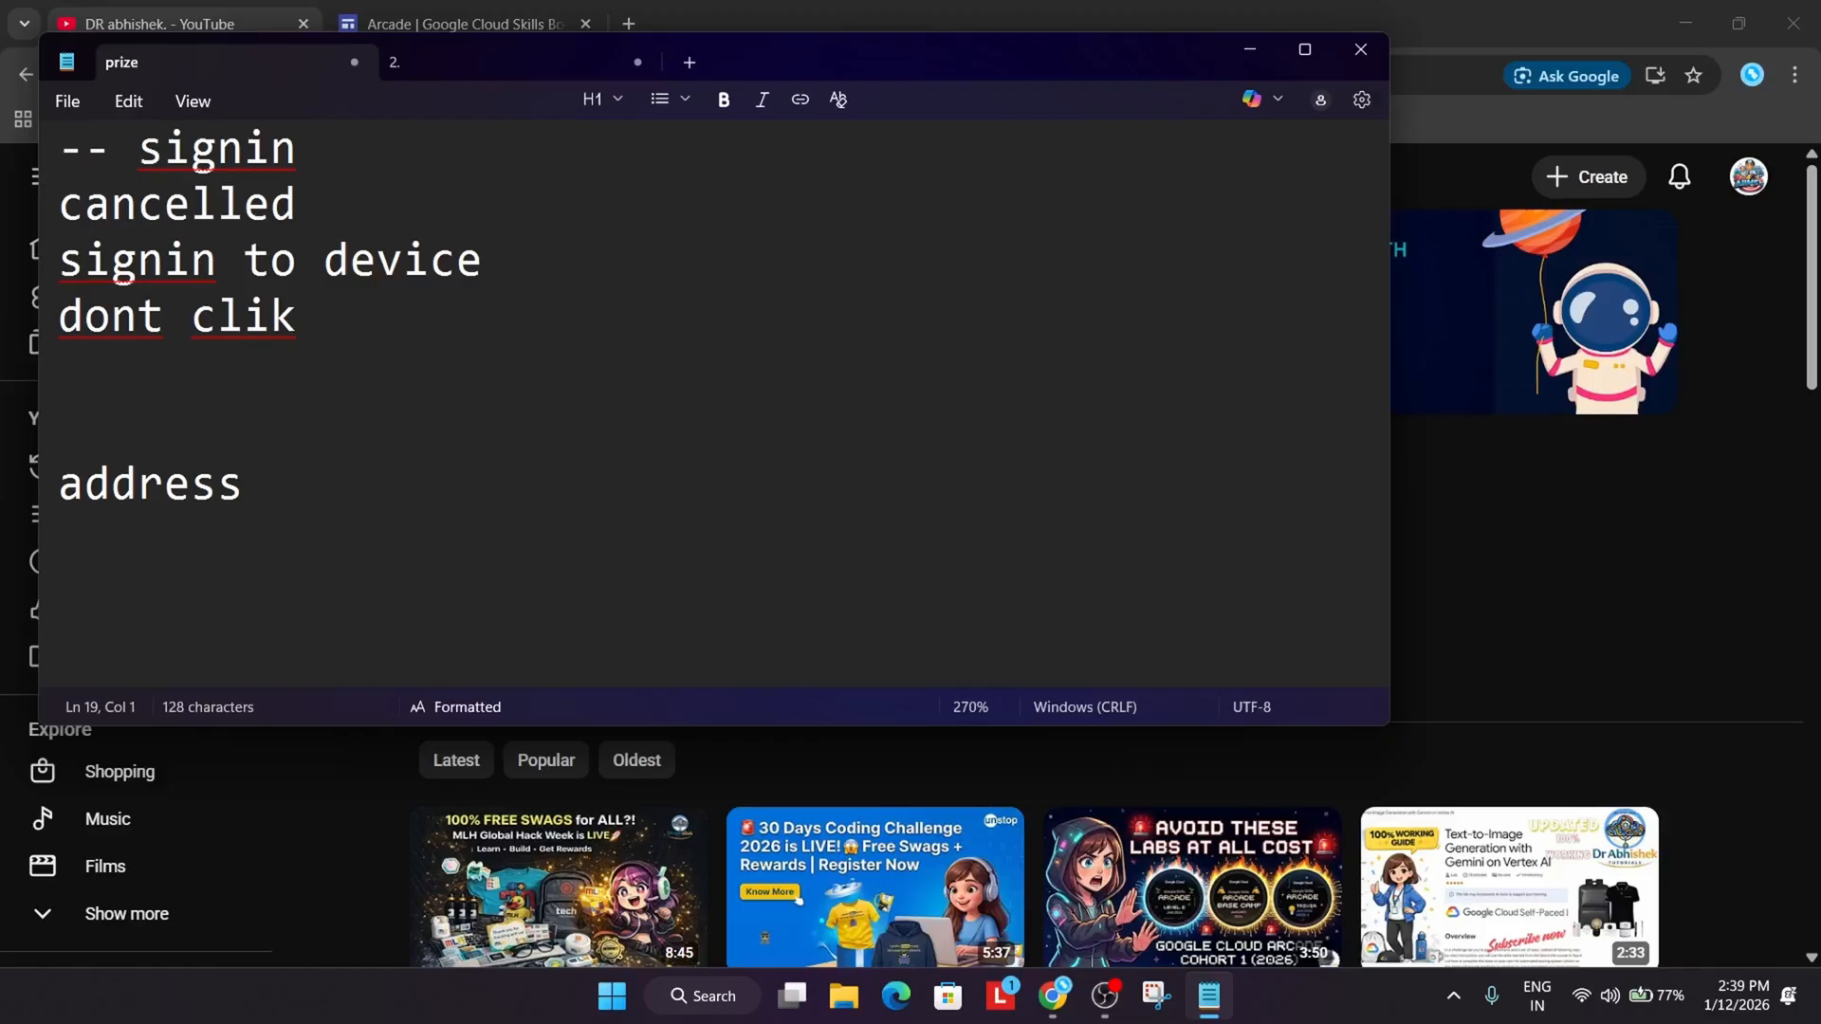
# Write 'amazon flipkart' below address, then 'sumo ji' and 'papa ka dukhan shop' lines
pyautogui.click(59, 597)
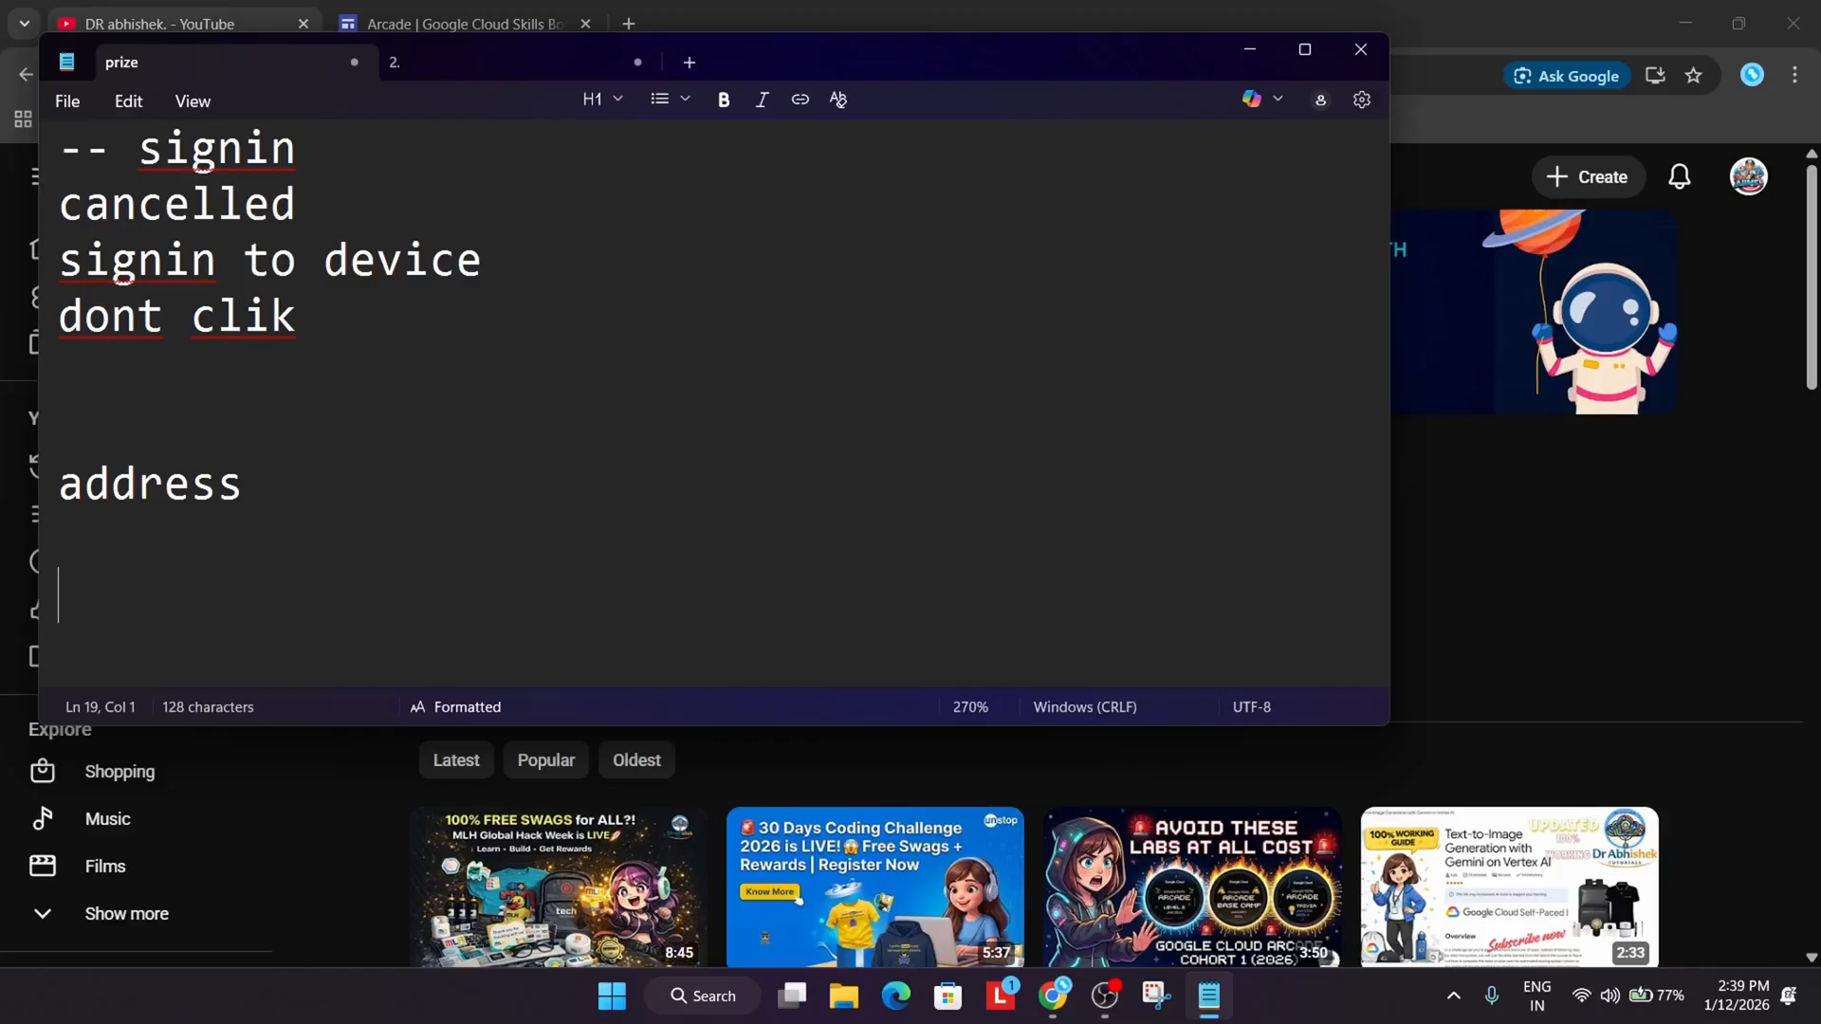
pyautogui.write('amazon')
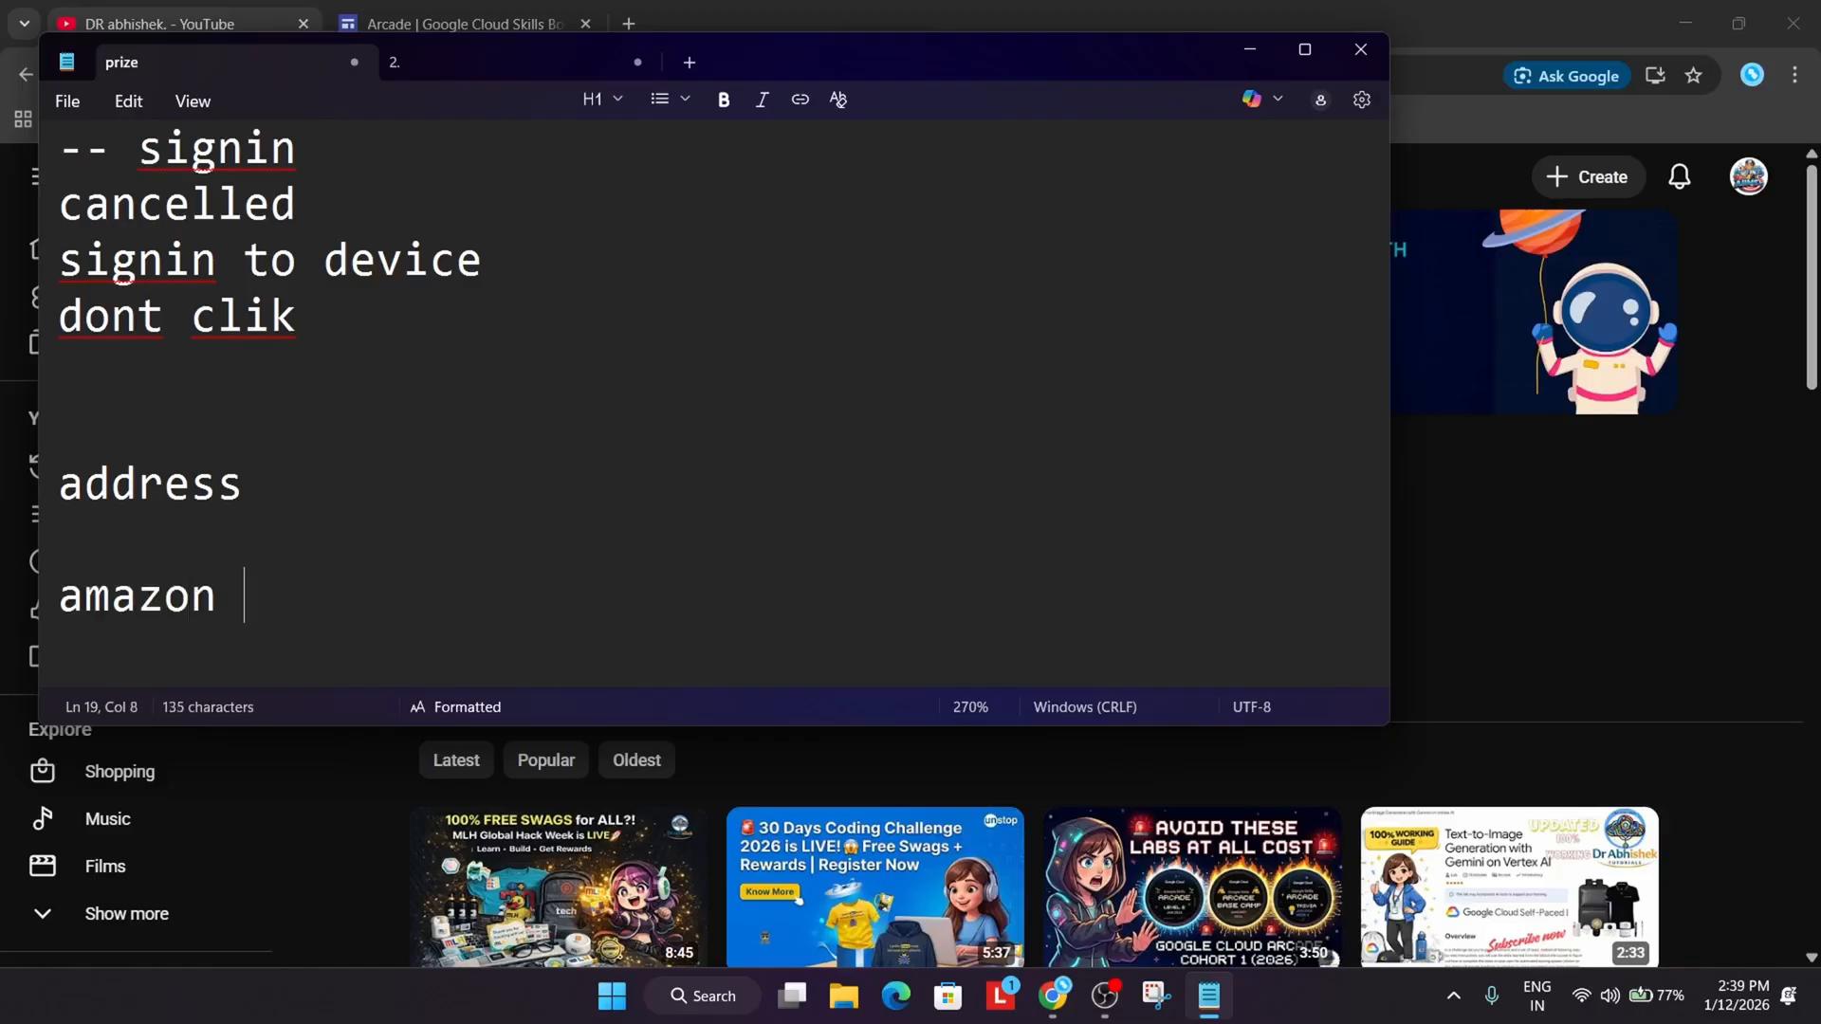
pyautogui.write('flipkart')
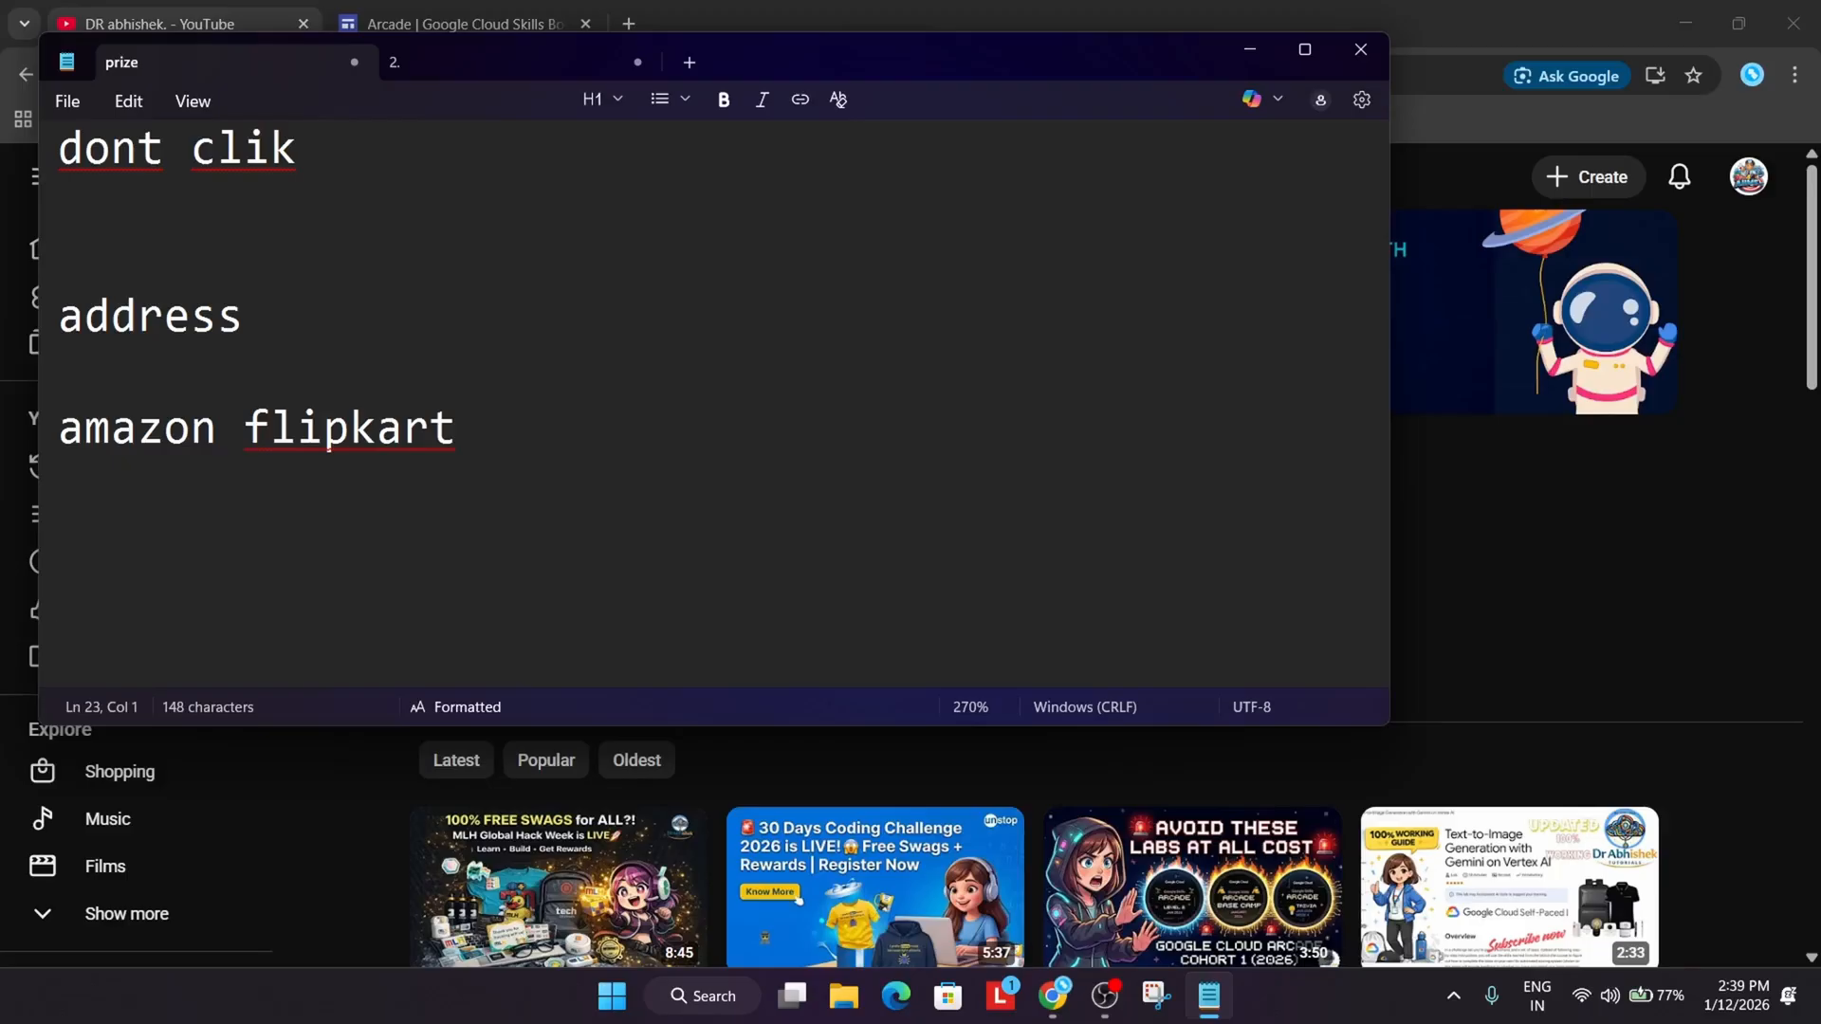
pyautogui.write('sumo')
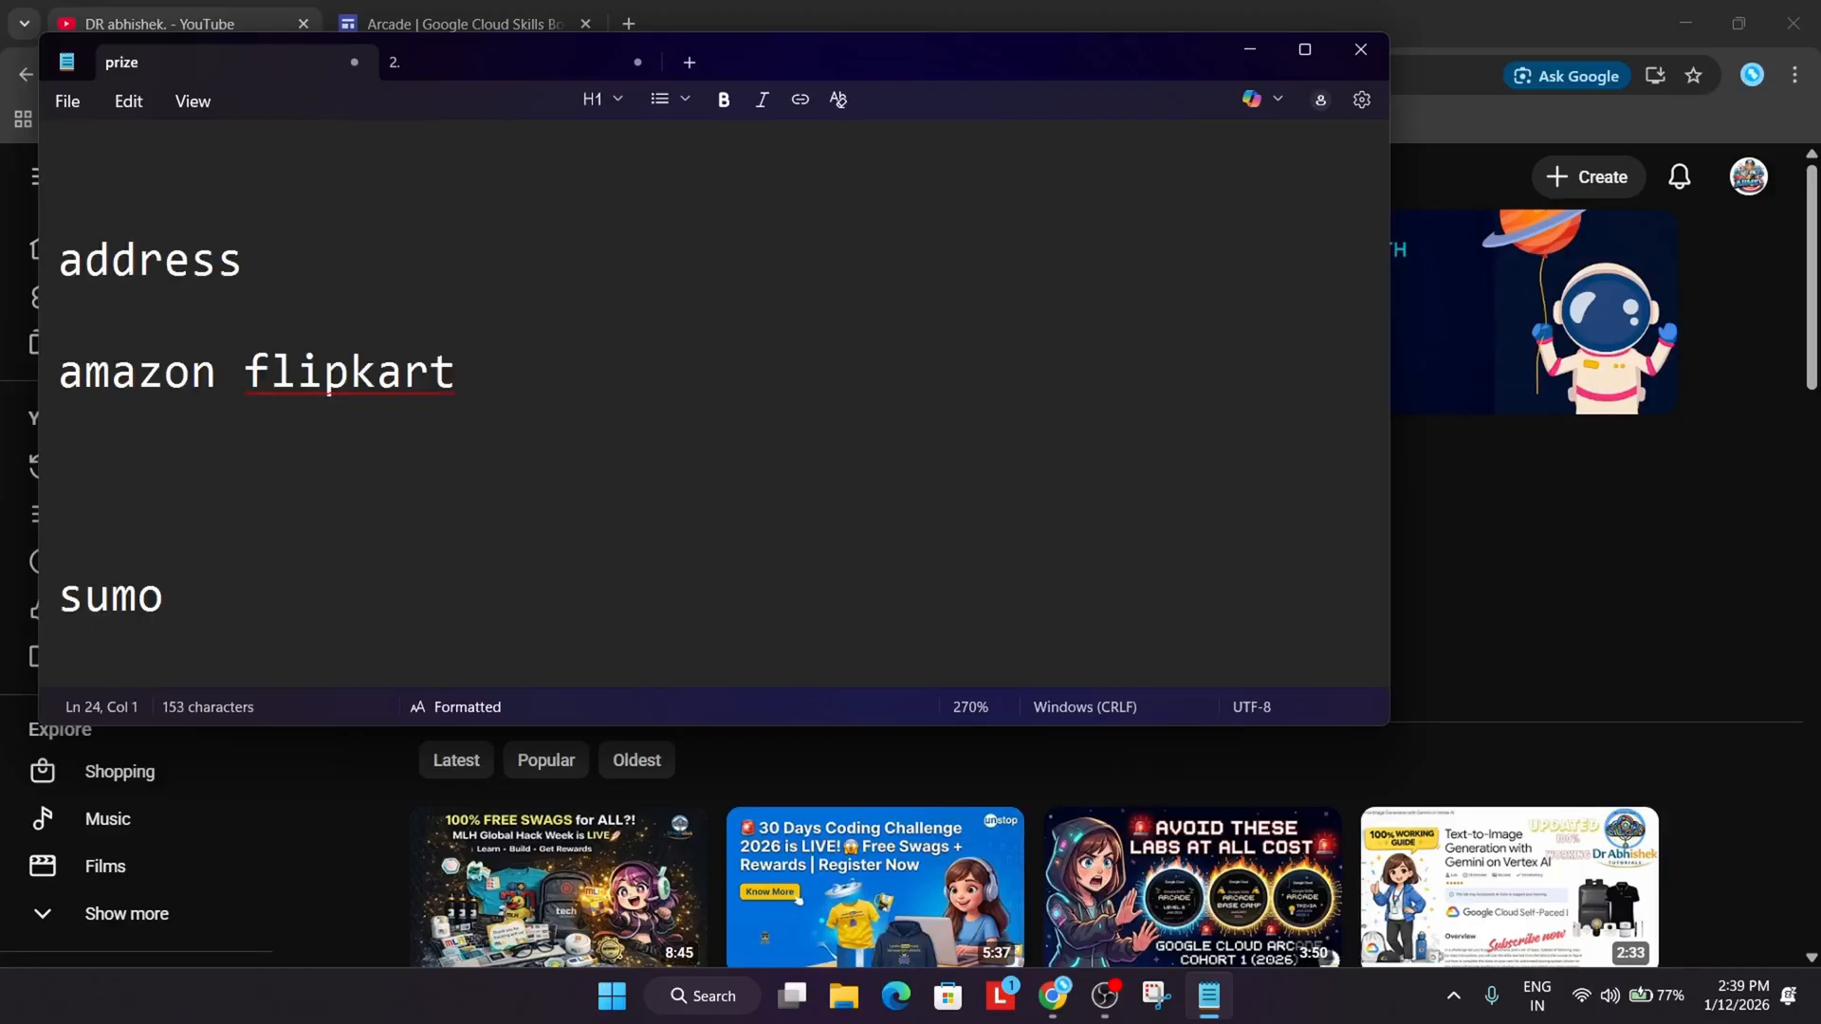
pyautogui.write('ji')
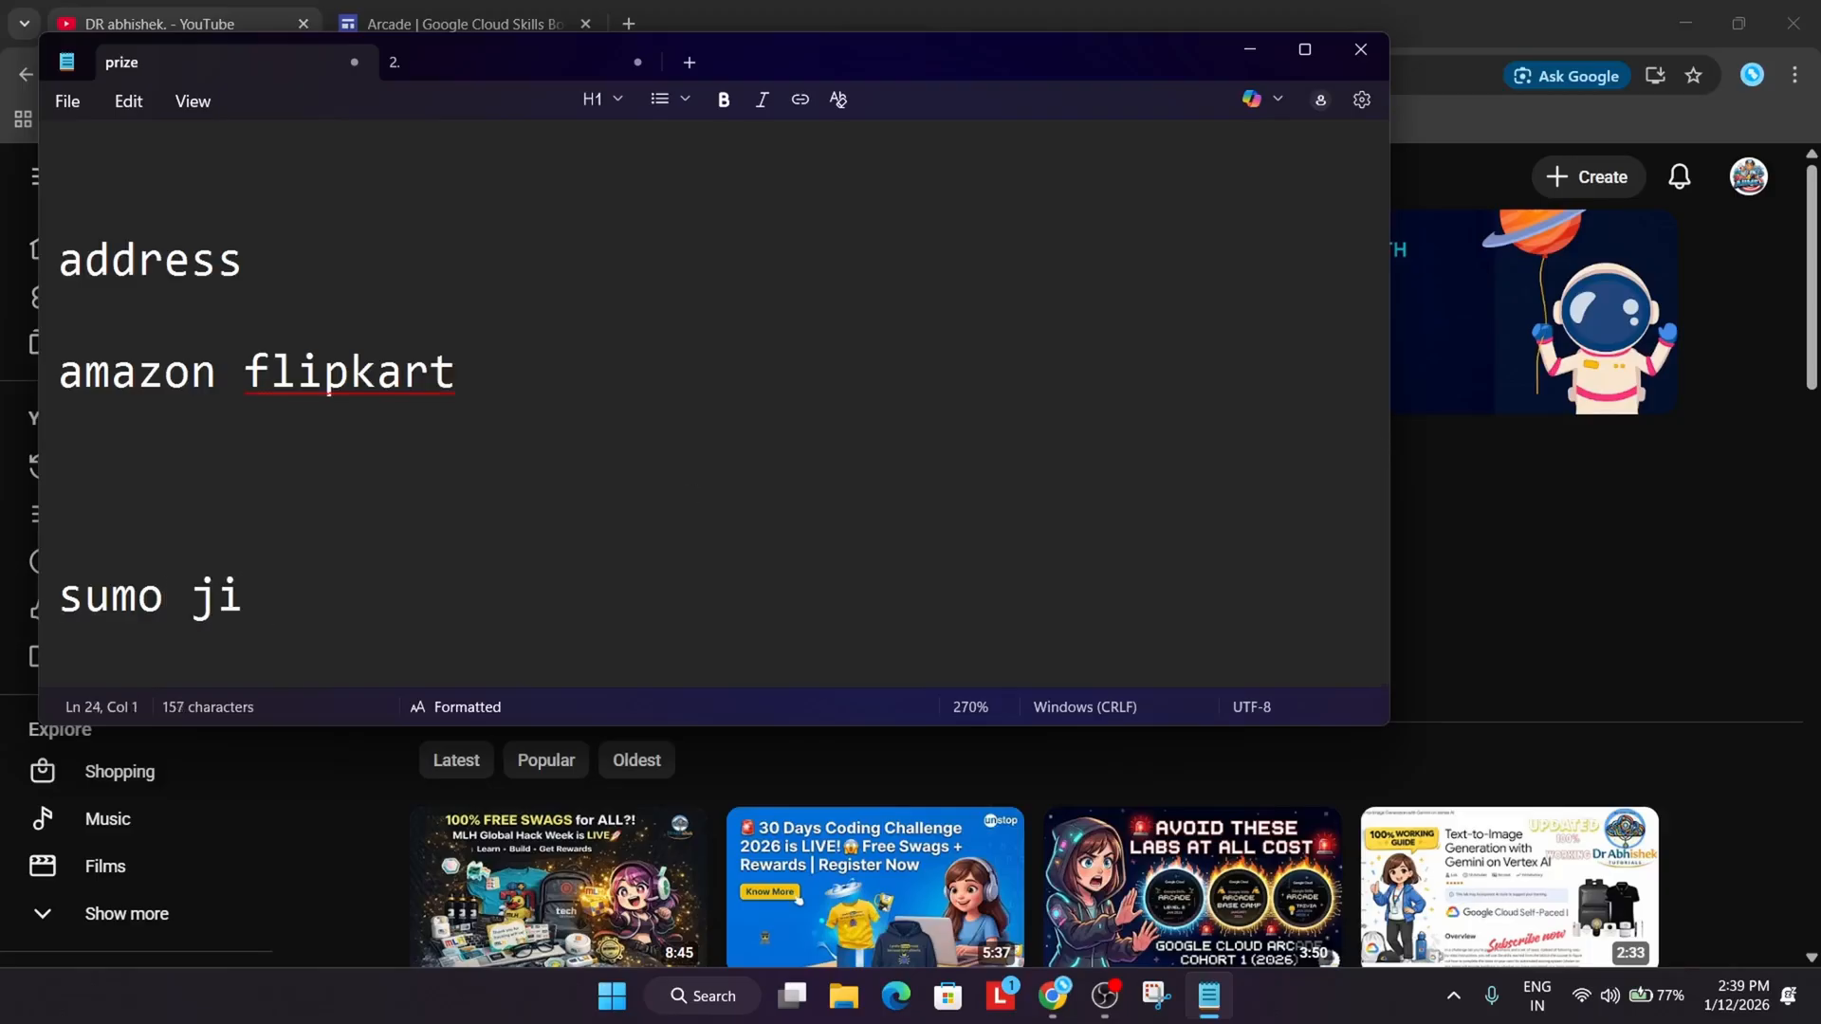
pyautogui.write('papa ka duk')
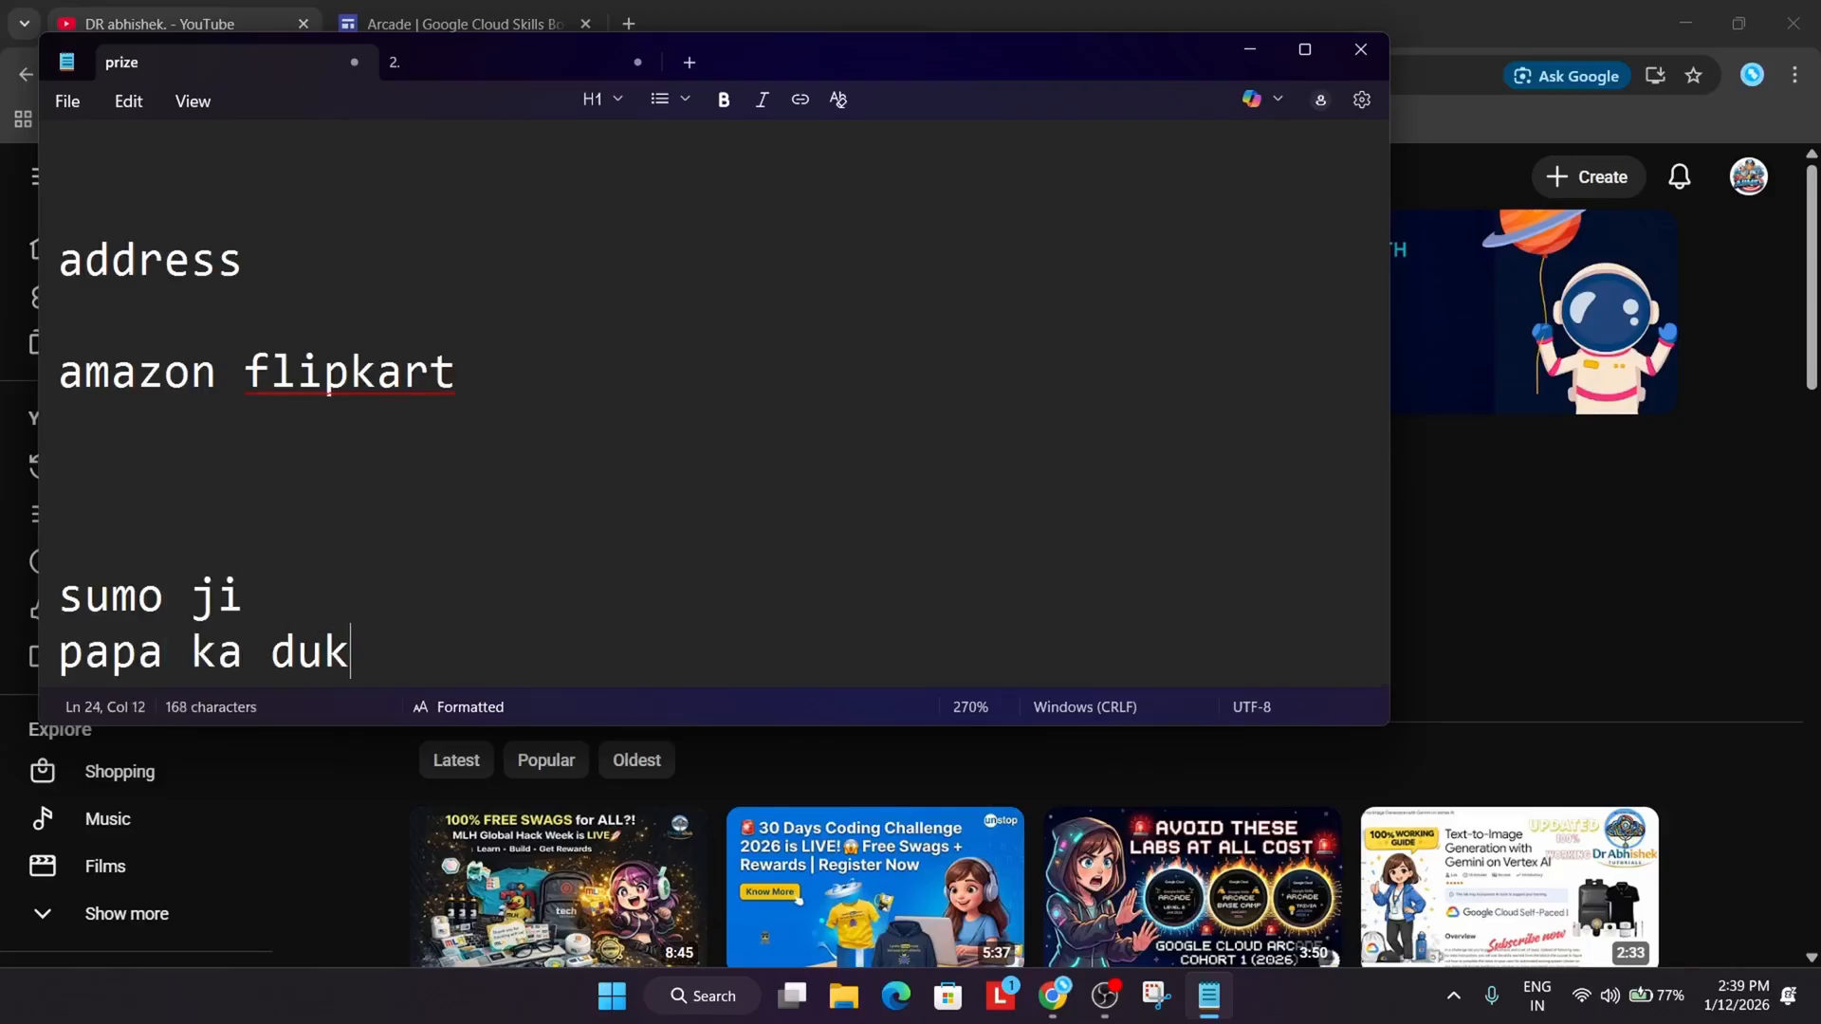
pyautogui.write('han shop')
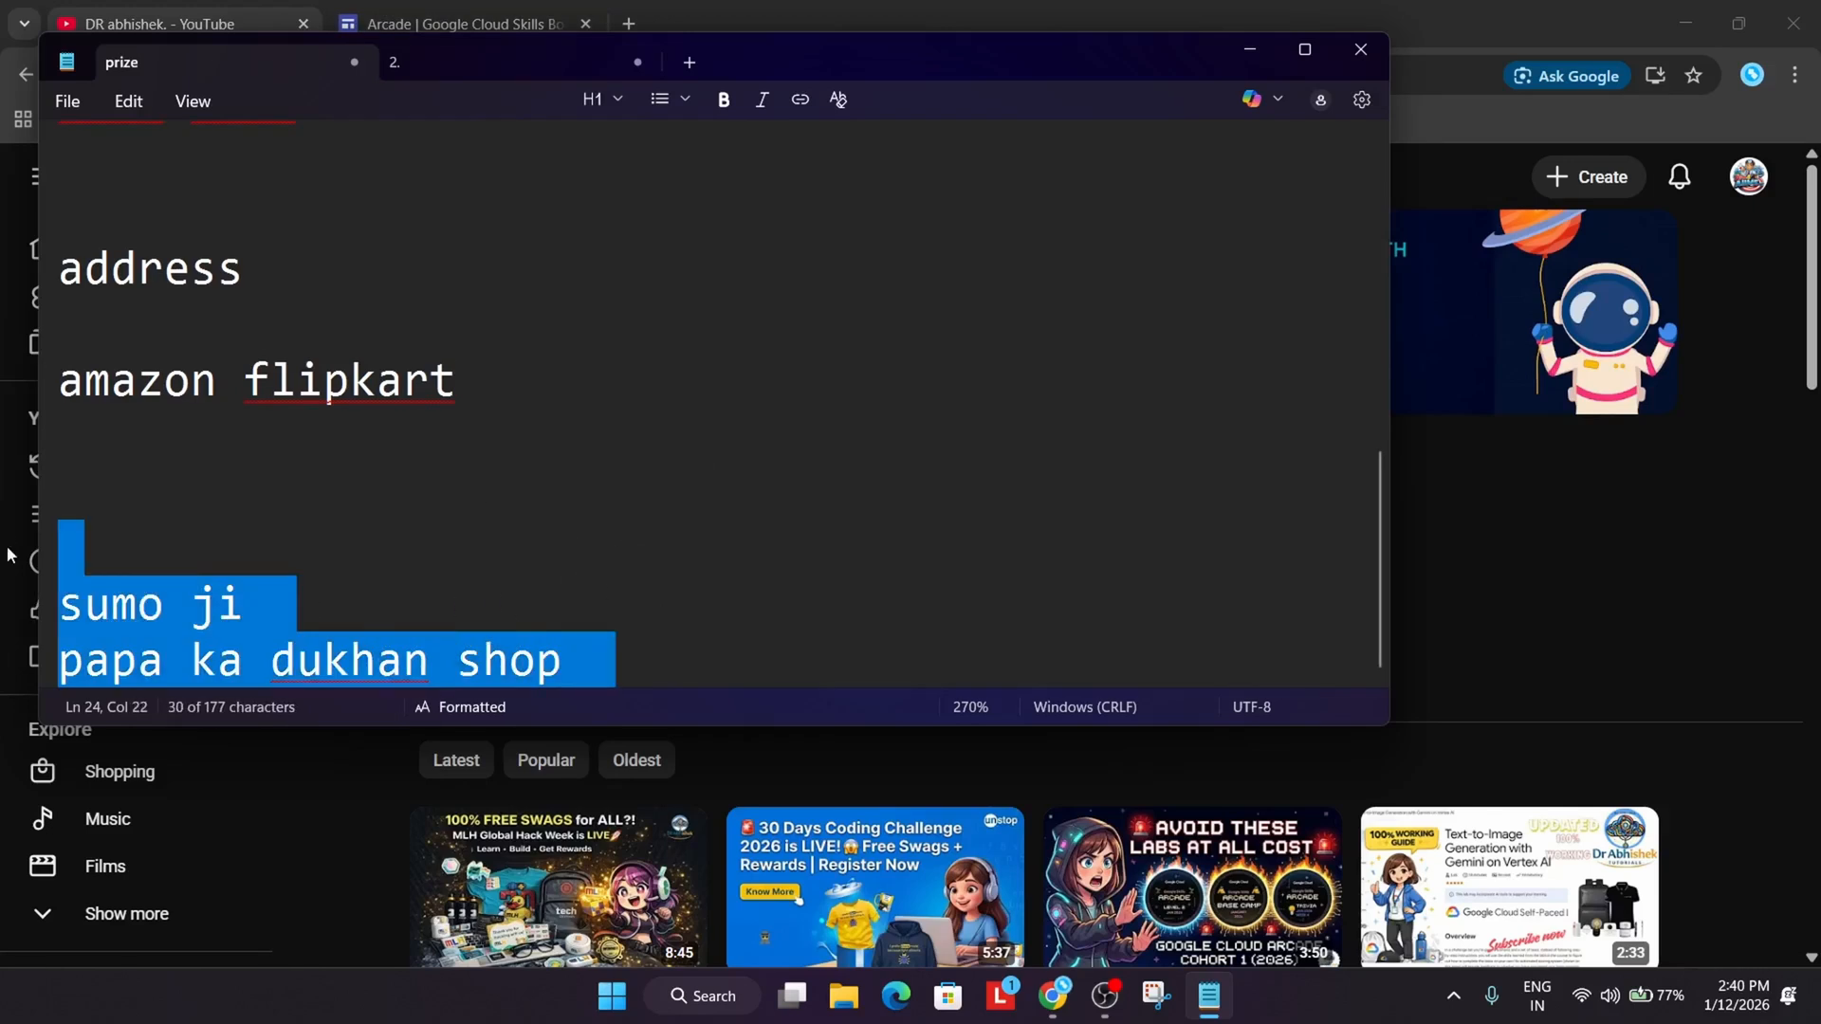
# Replace the 'sumo ji' and 'papa ka dukhan shop' lines with 'grand faterh name'
pyautogui.press('Delete')
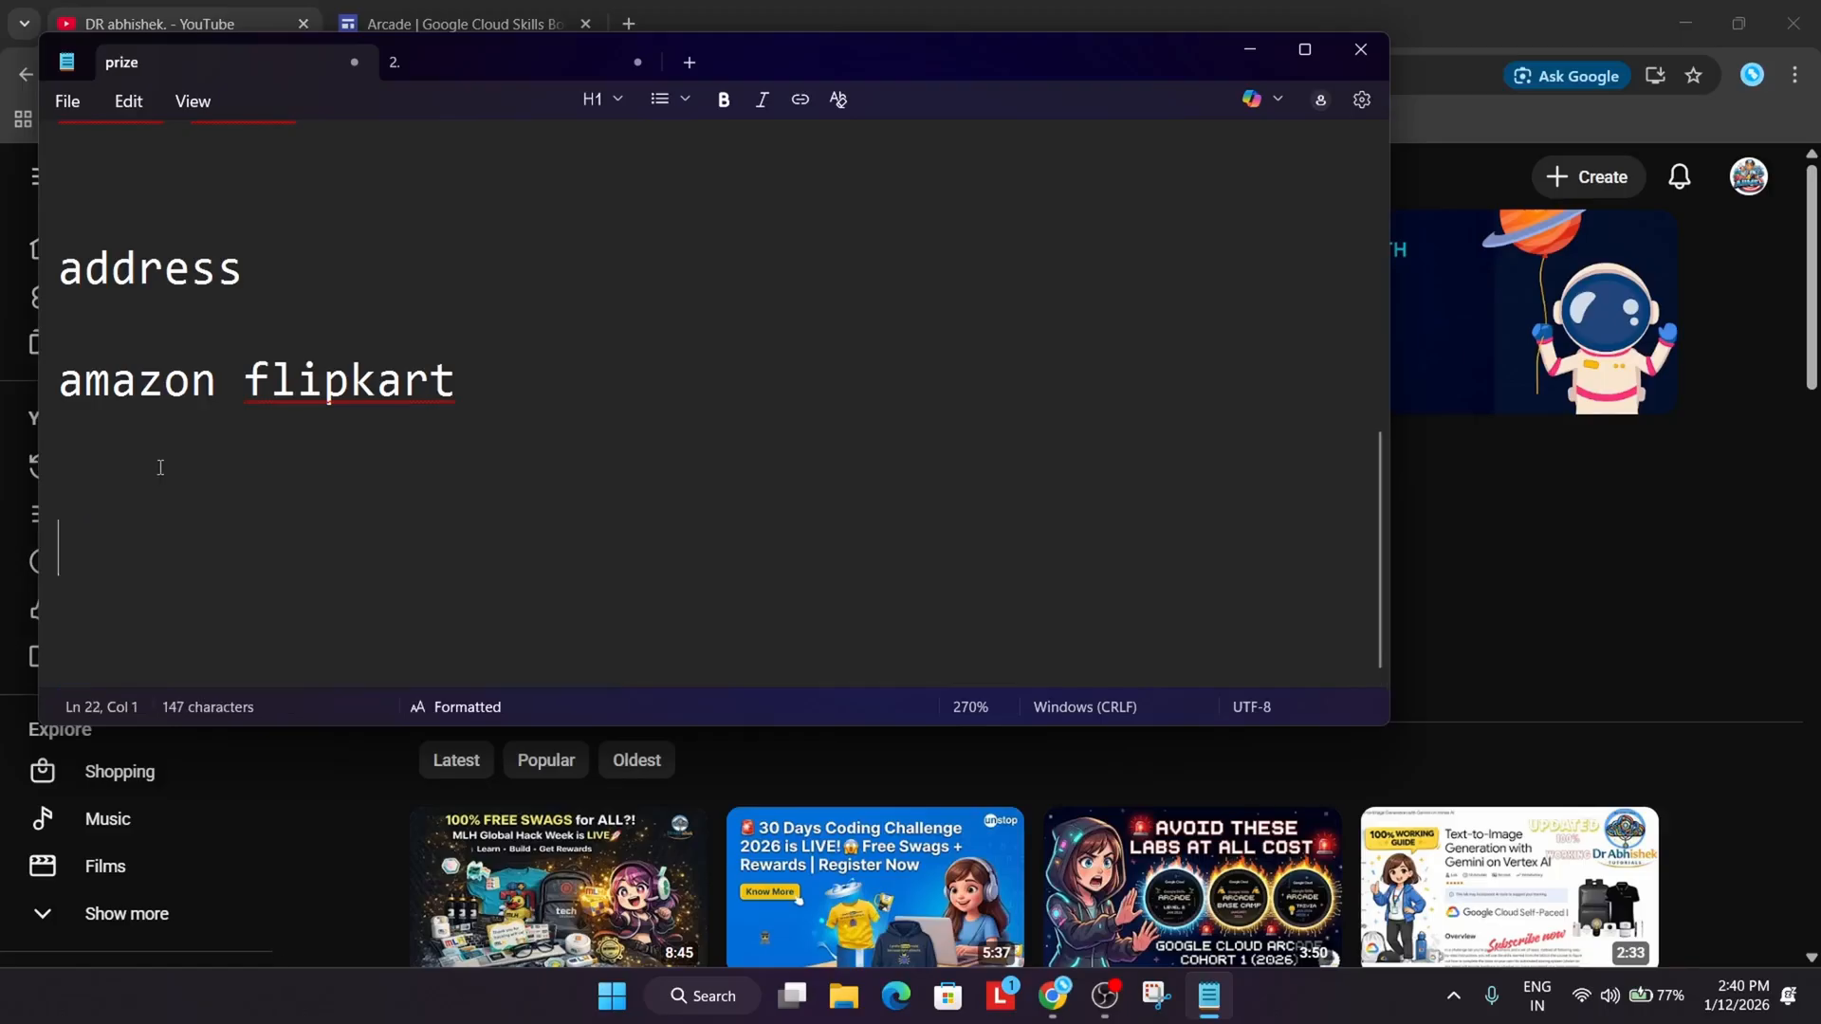
pyautogui.write('gran')
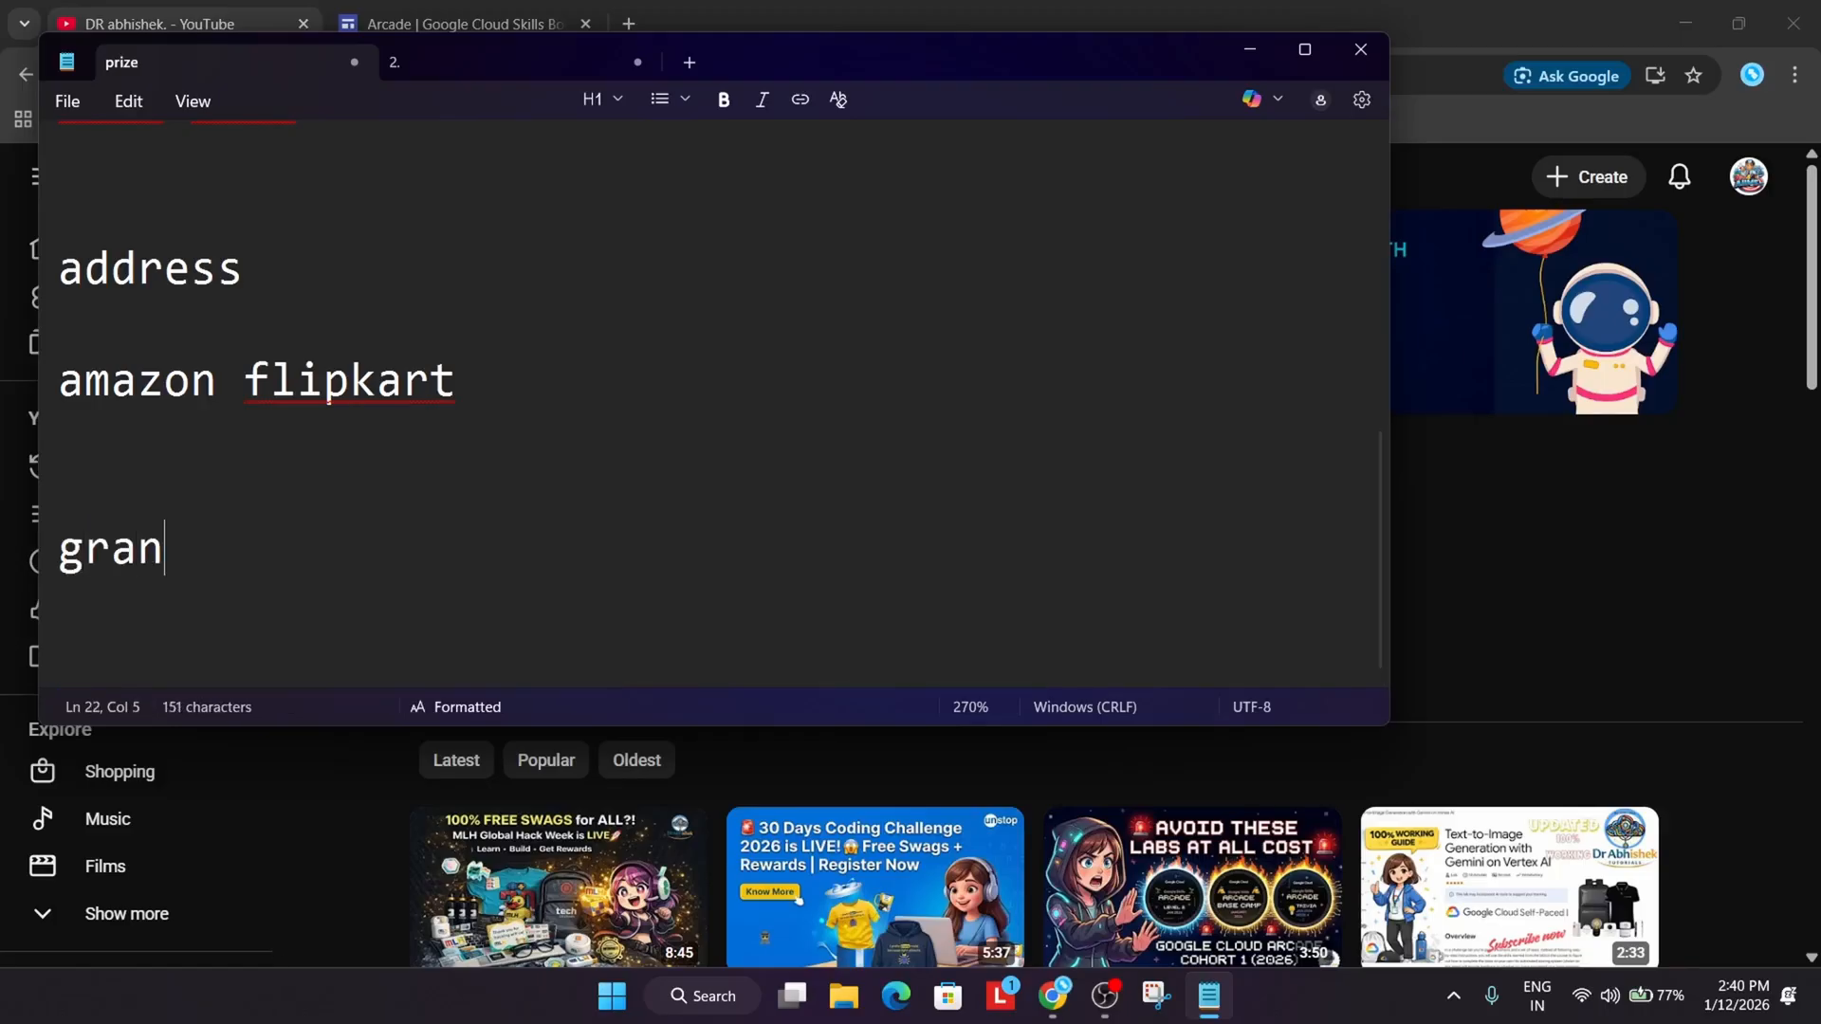
pyautogui.write('d')
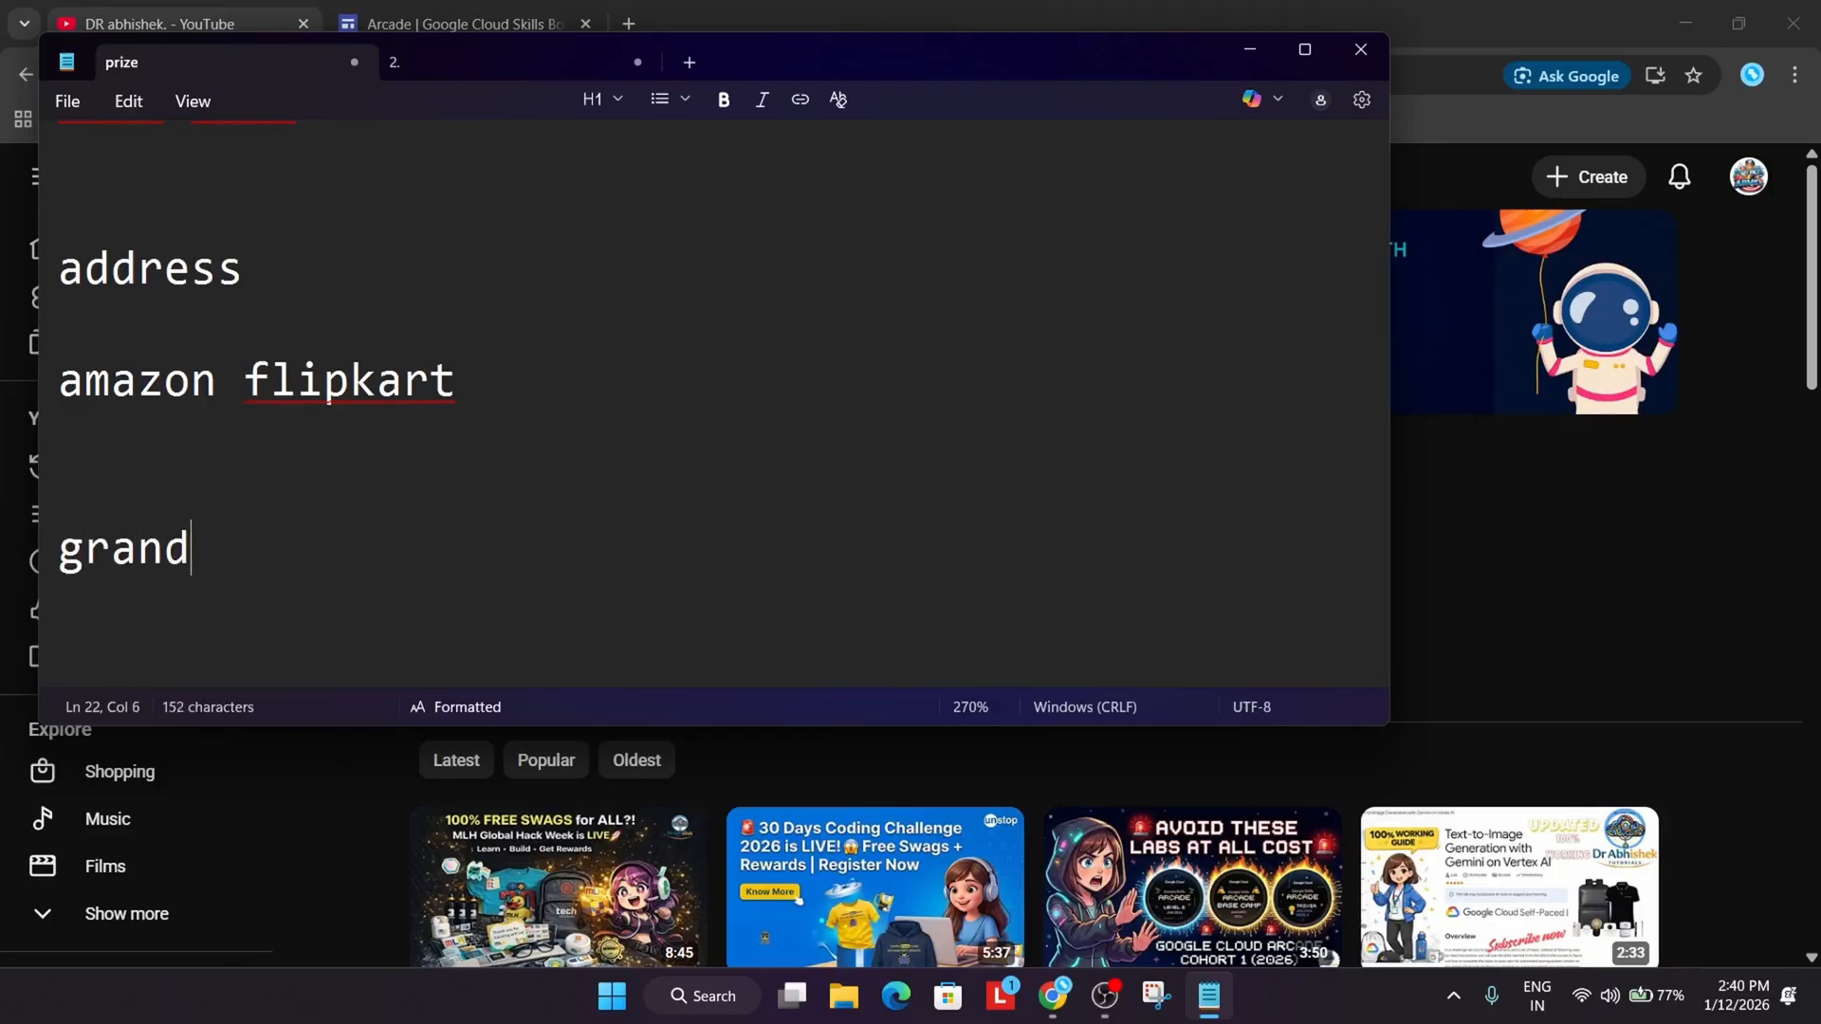
pyautogui.write('faterh name')
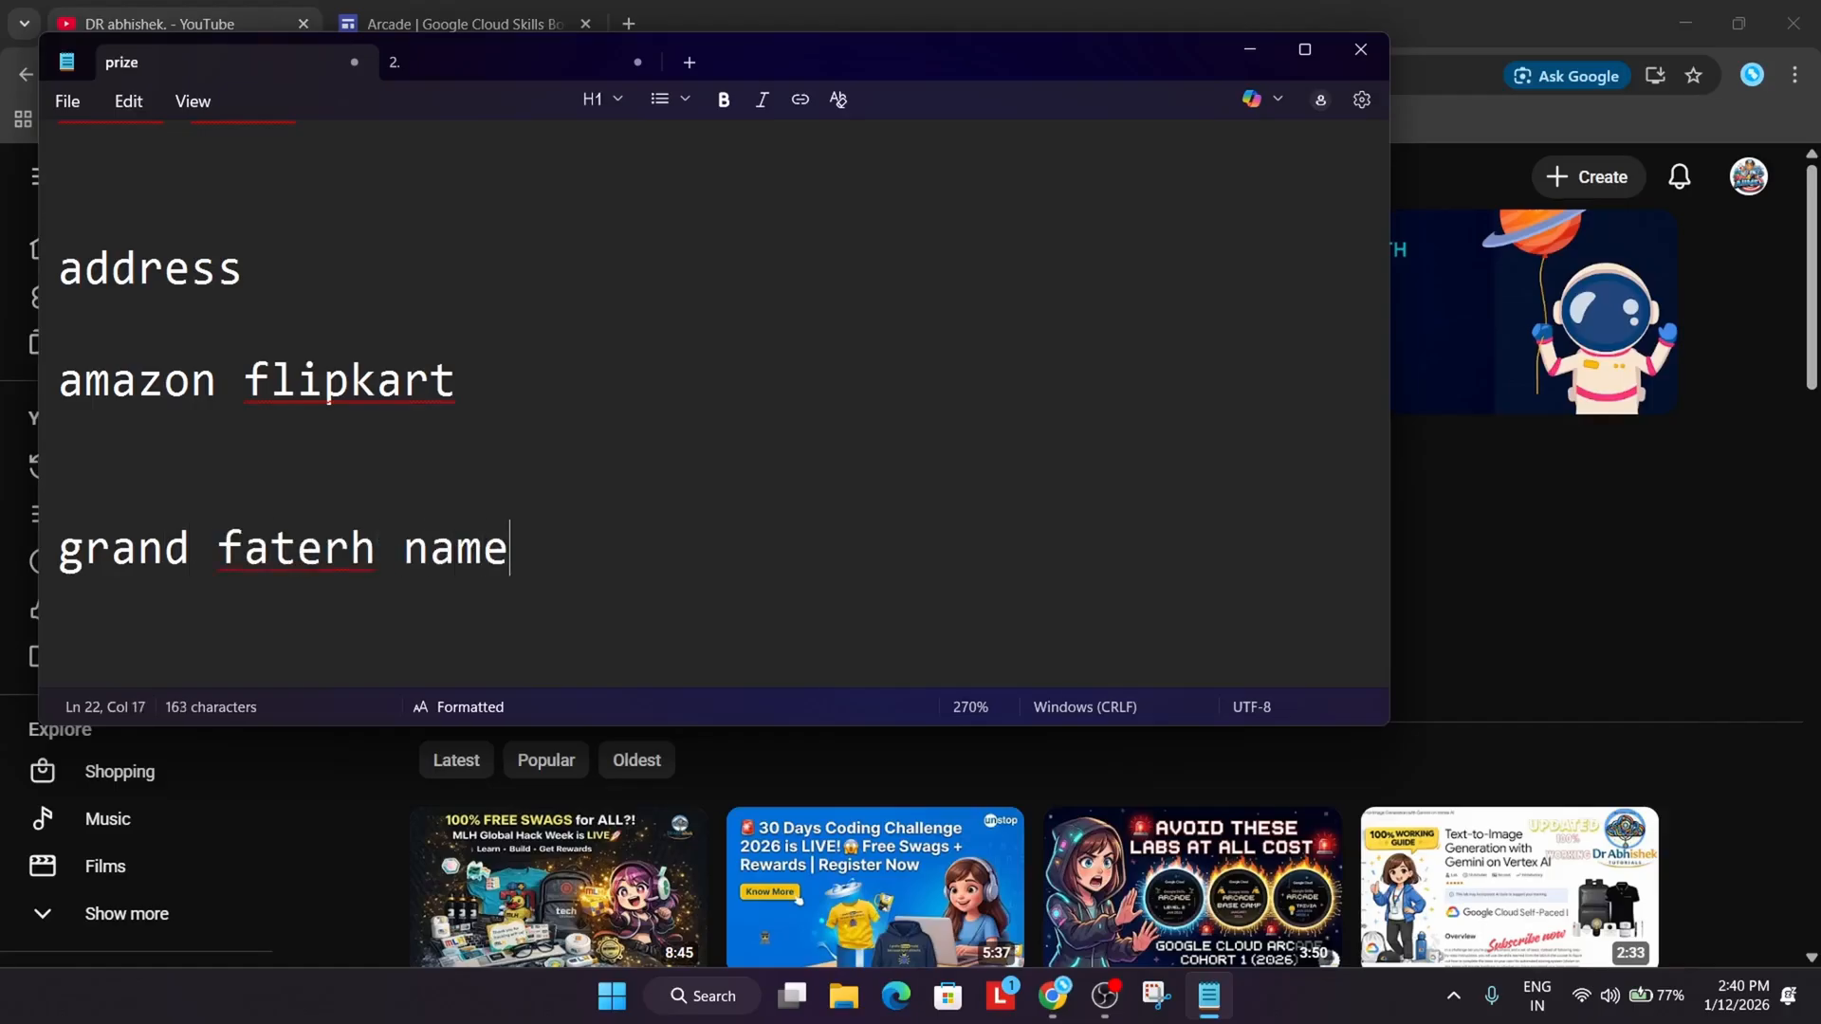
# Add an 'add pin' line below and review the note
pyautogui.press('enter')
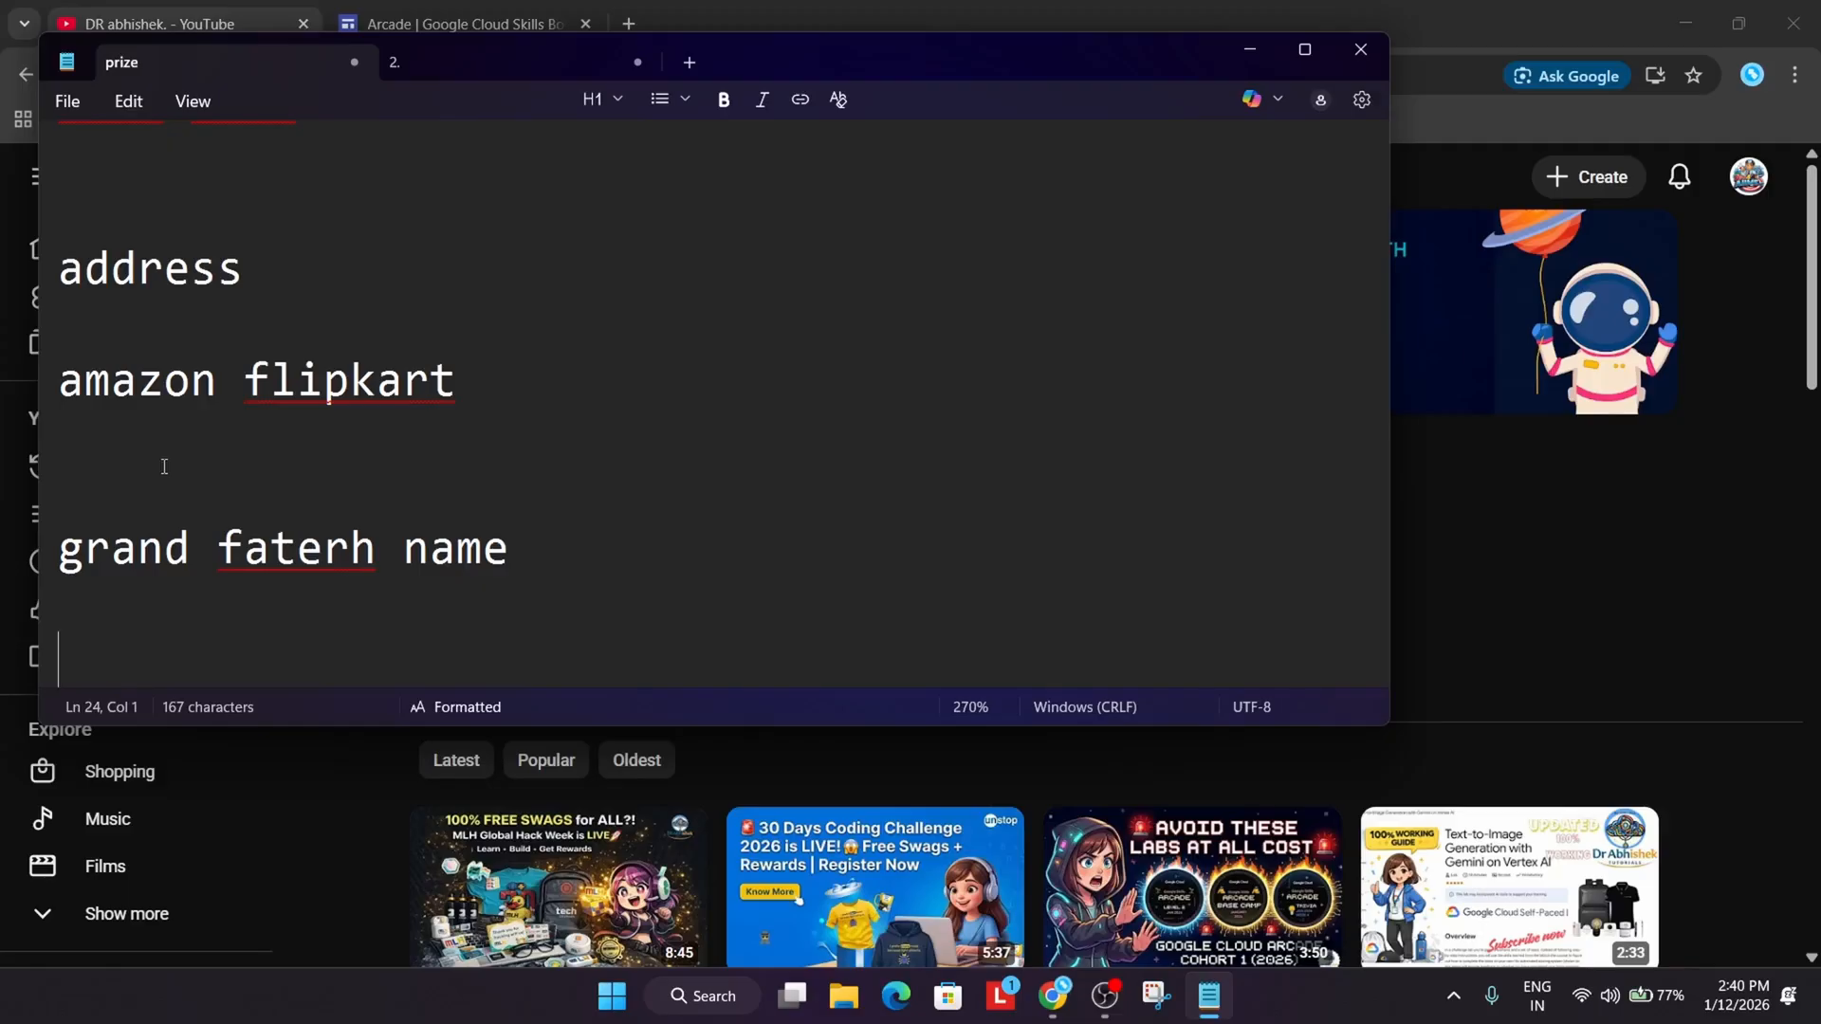
pyautogui.write('add p')
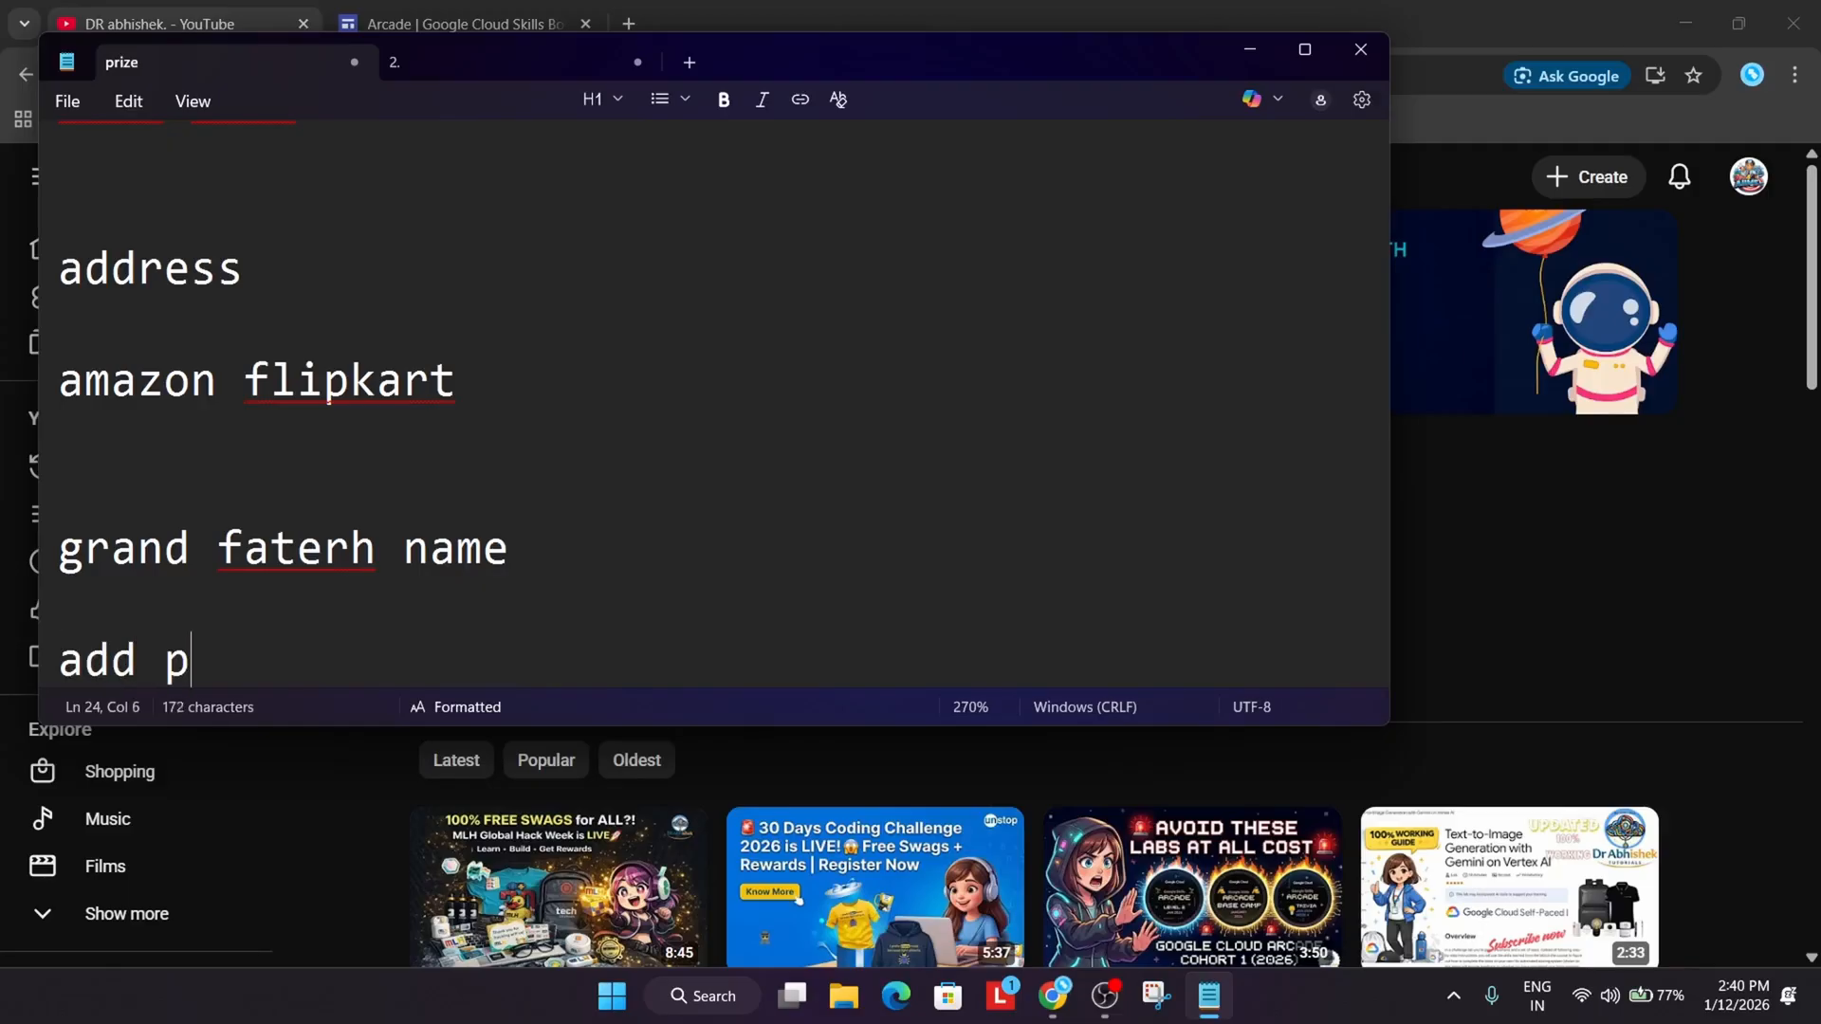
pyautogui.write('in')
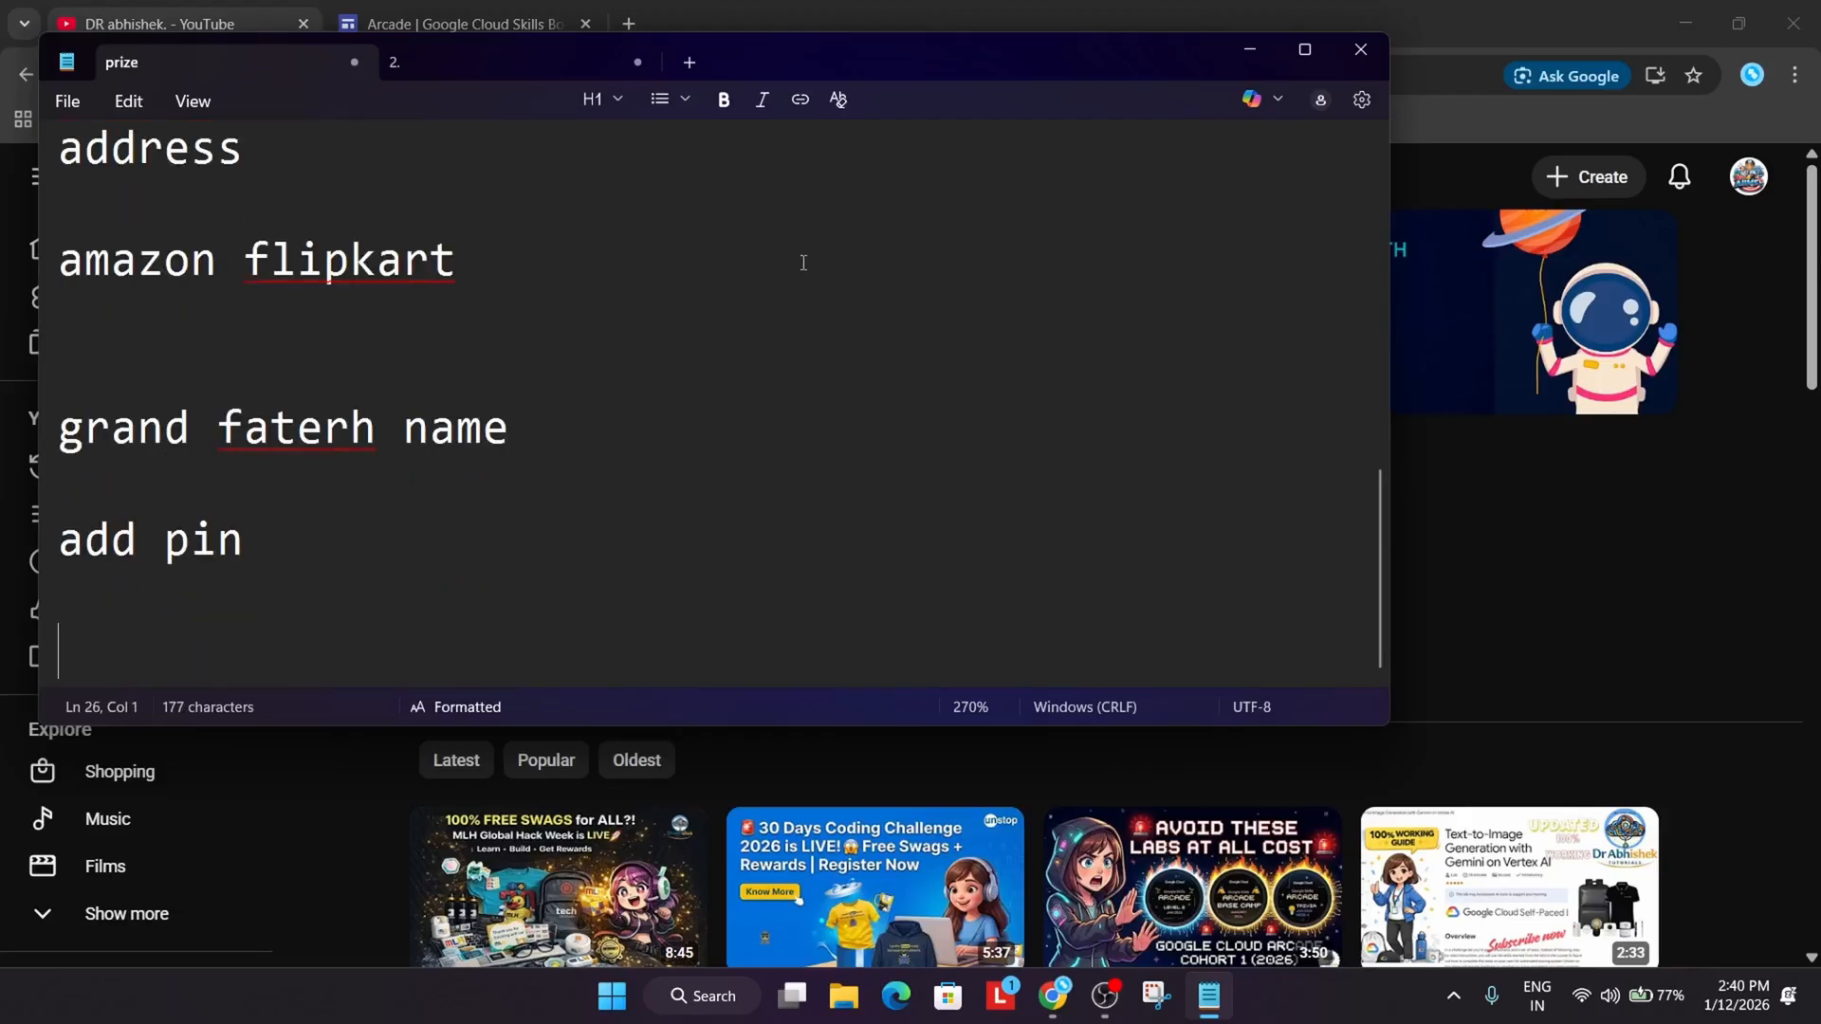
pyautogui.scroll(3)
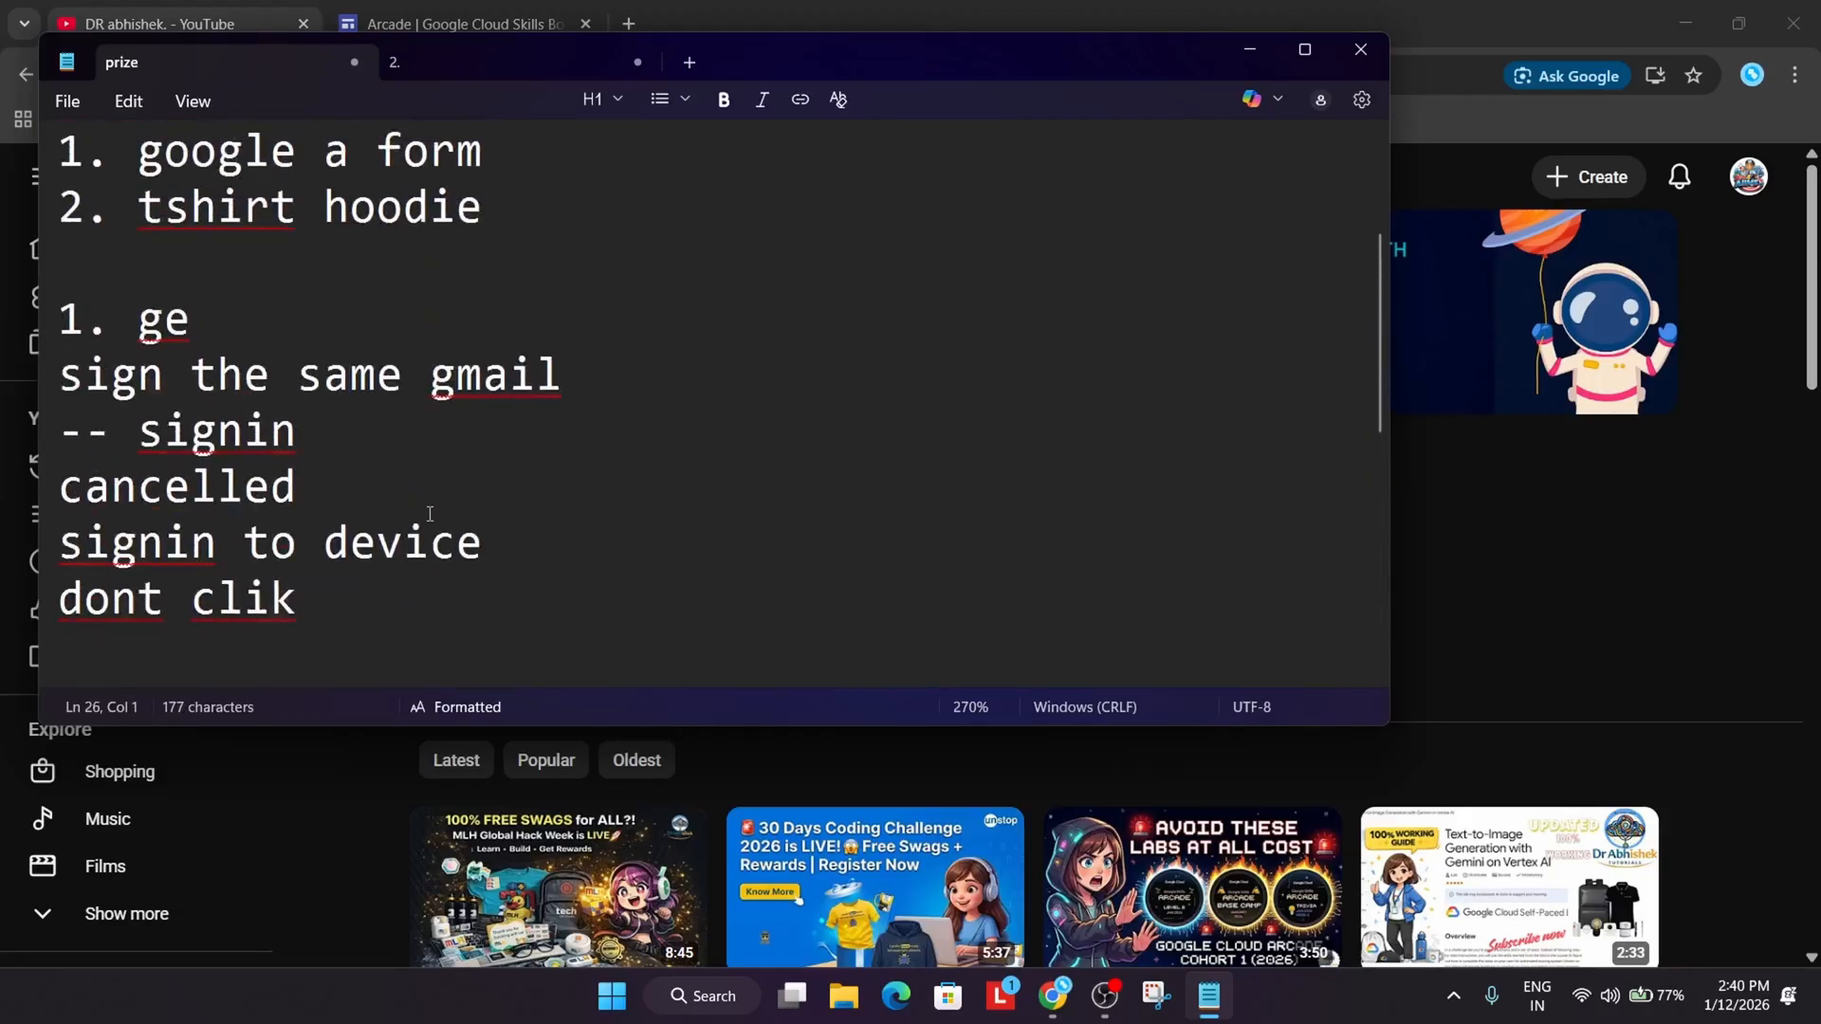
pyautogui.scroll(-3)
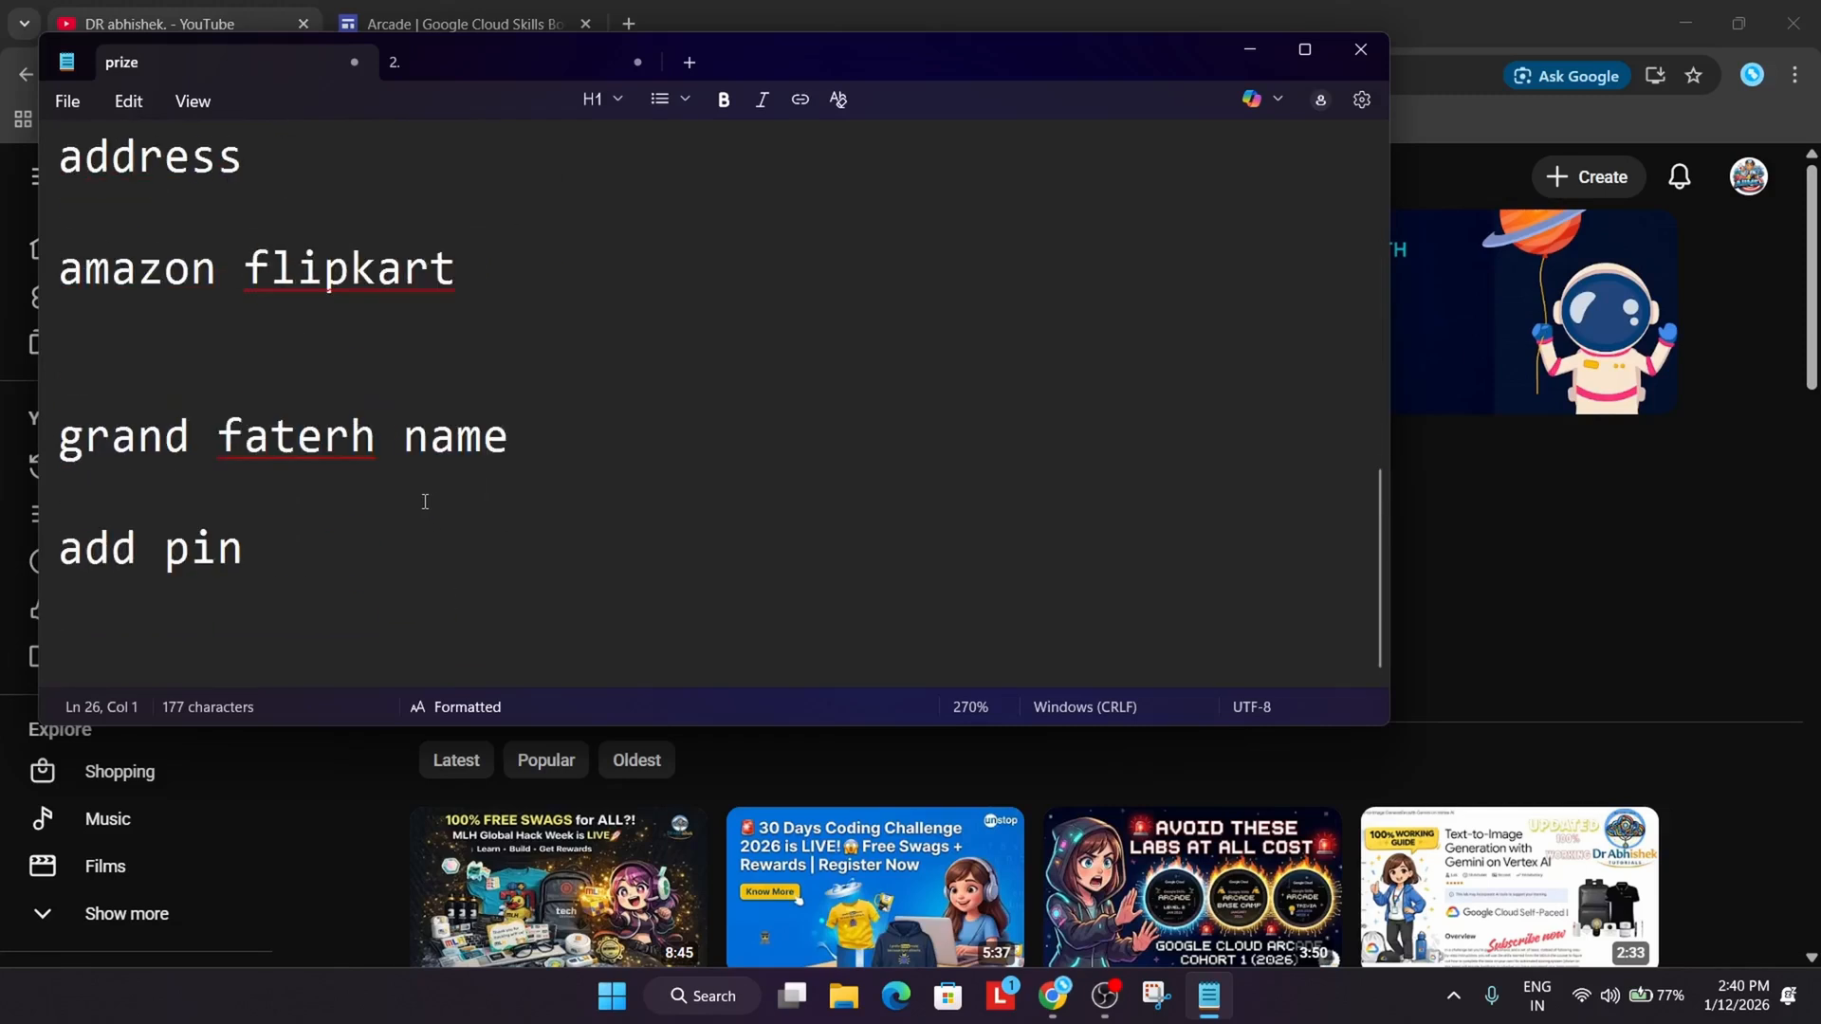
# Add the second tip '2- people at home' followed by 'room win g'
pyautogui.write('2')
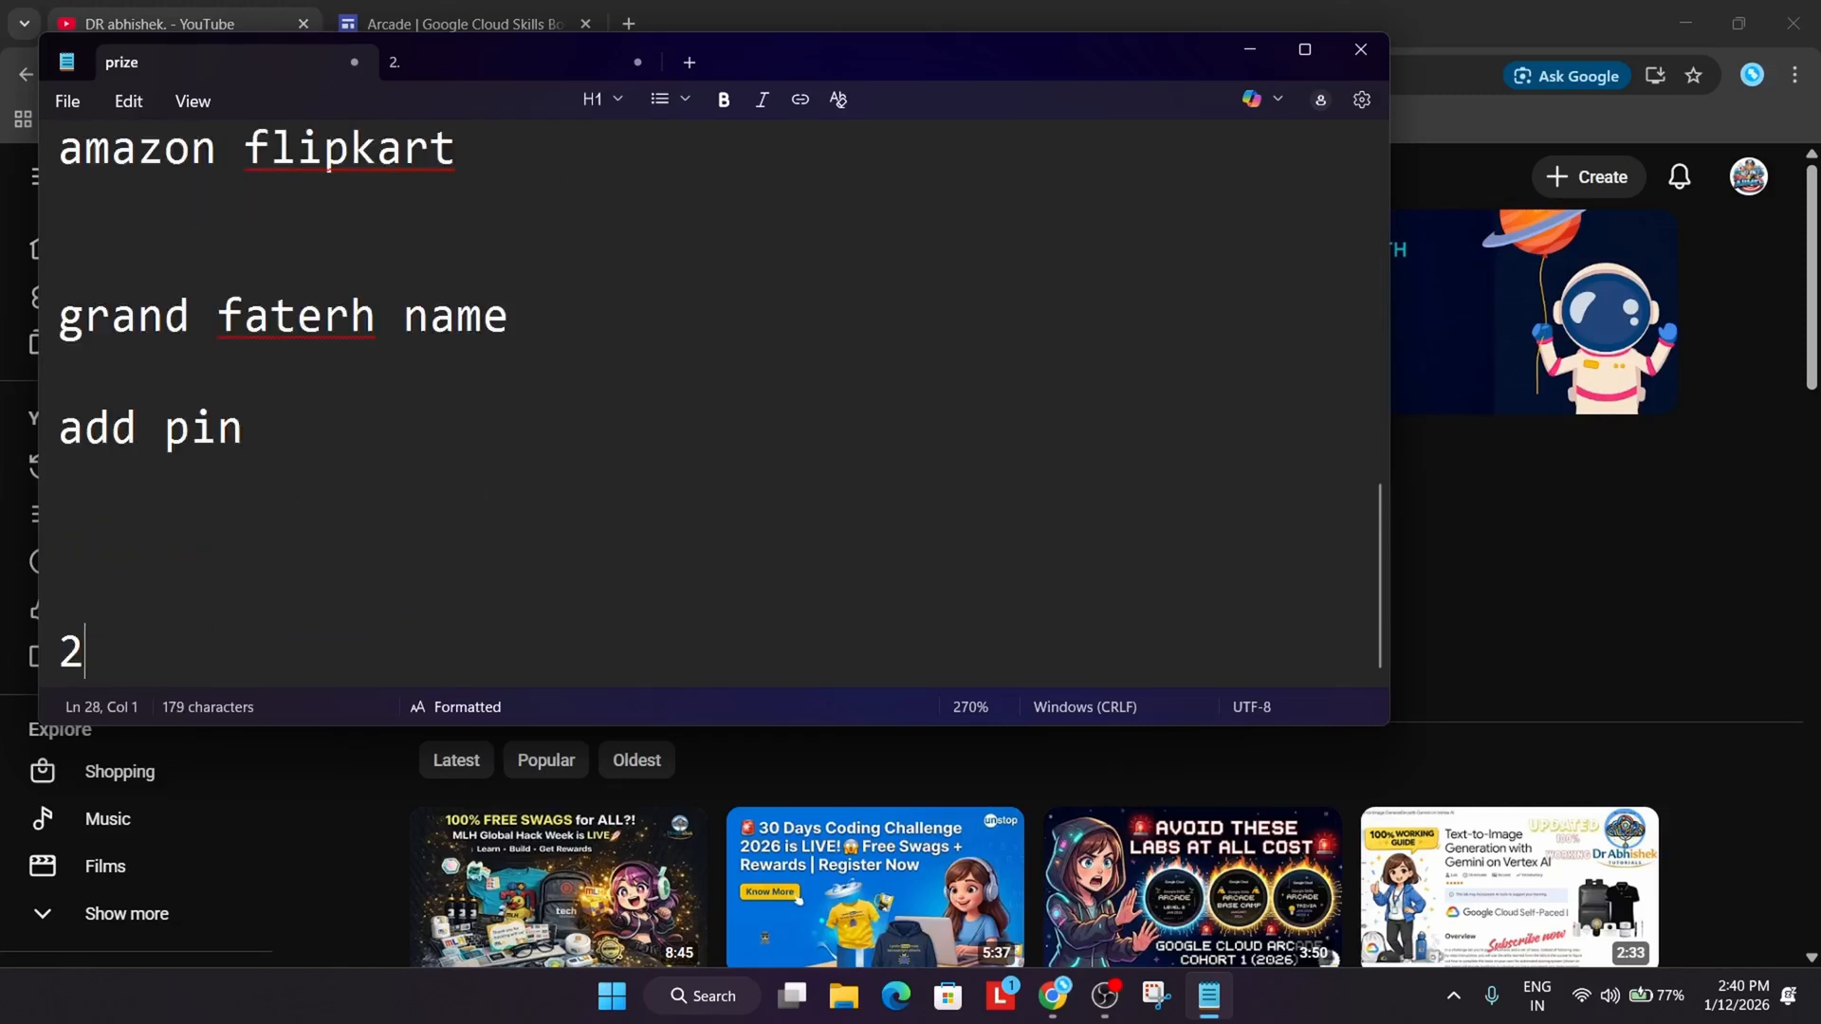
pyautogui.write('- people at home')
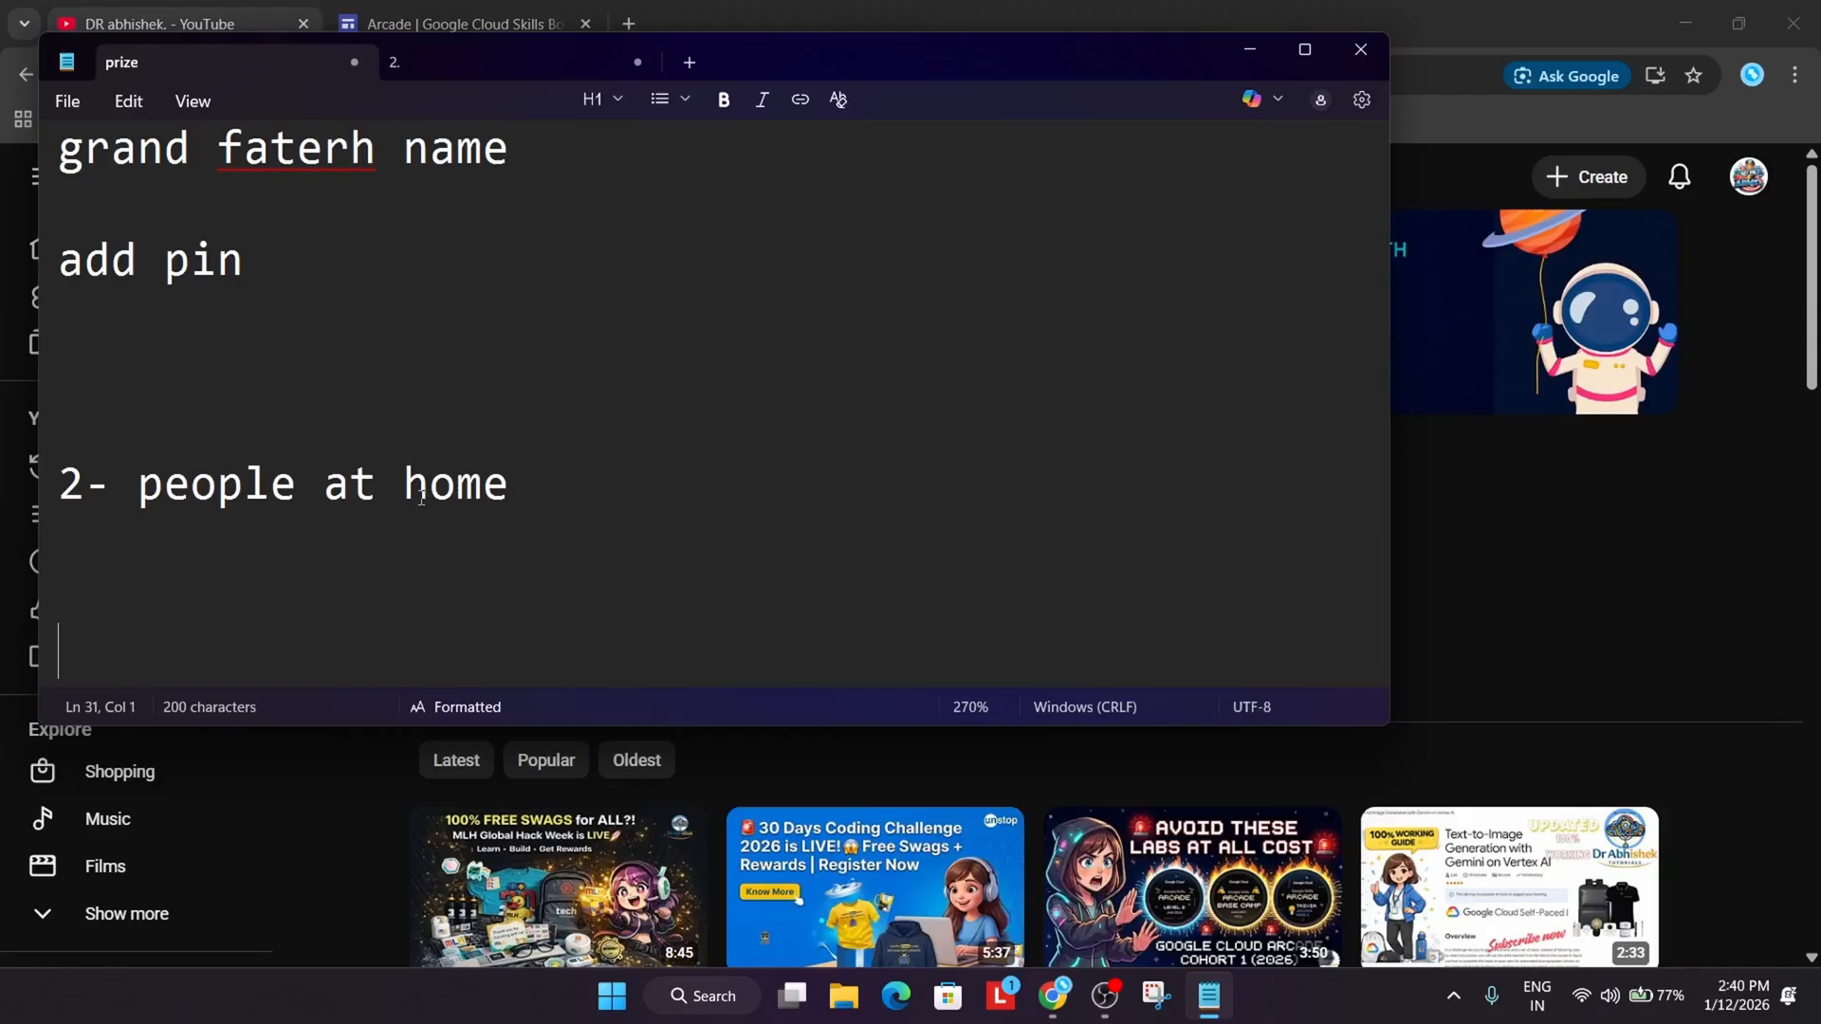
pyautogui.write('r')
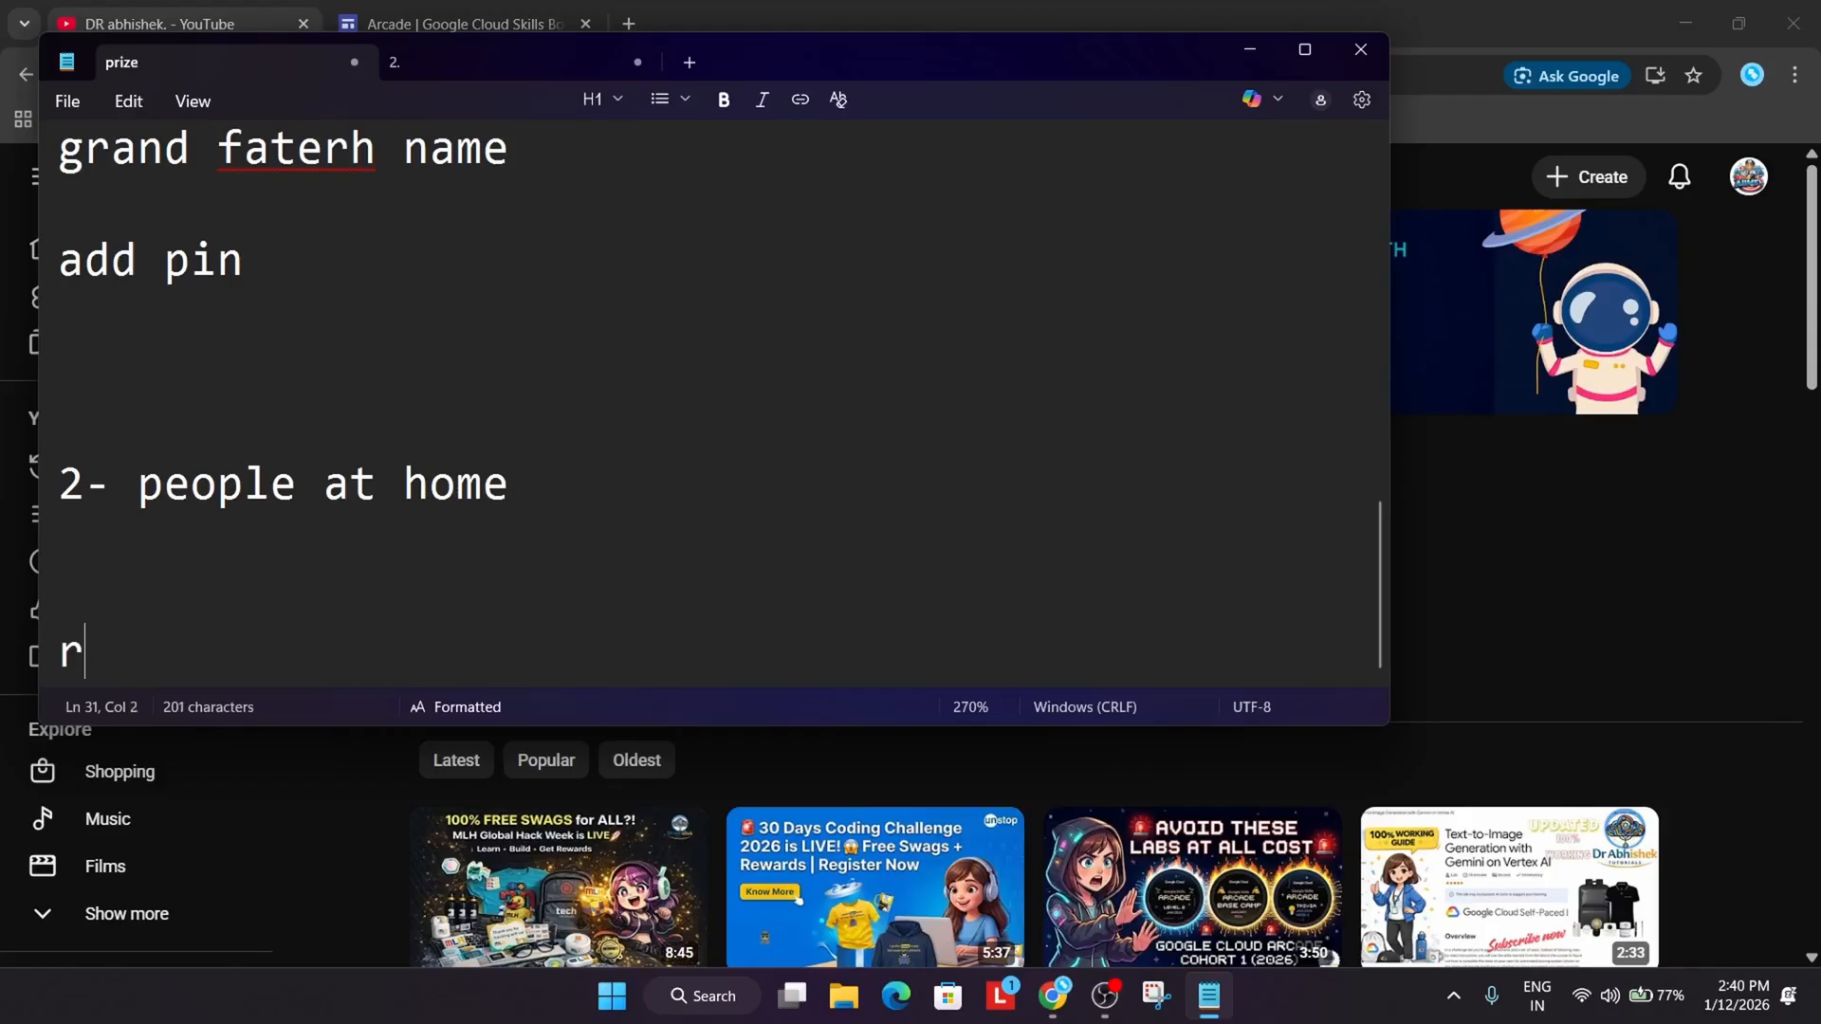
pyautogui.write('oom')
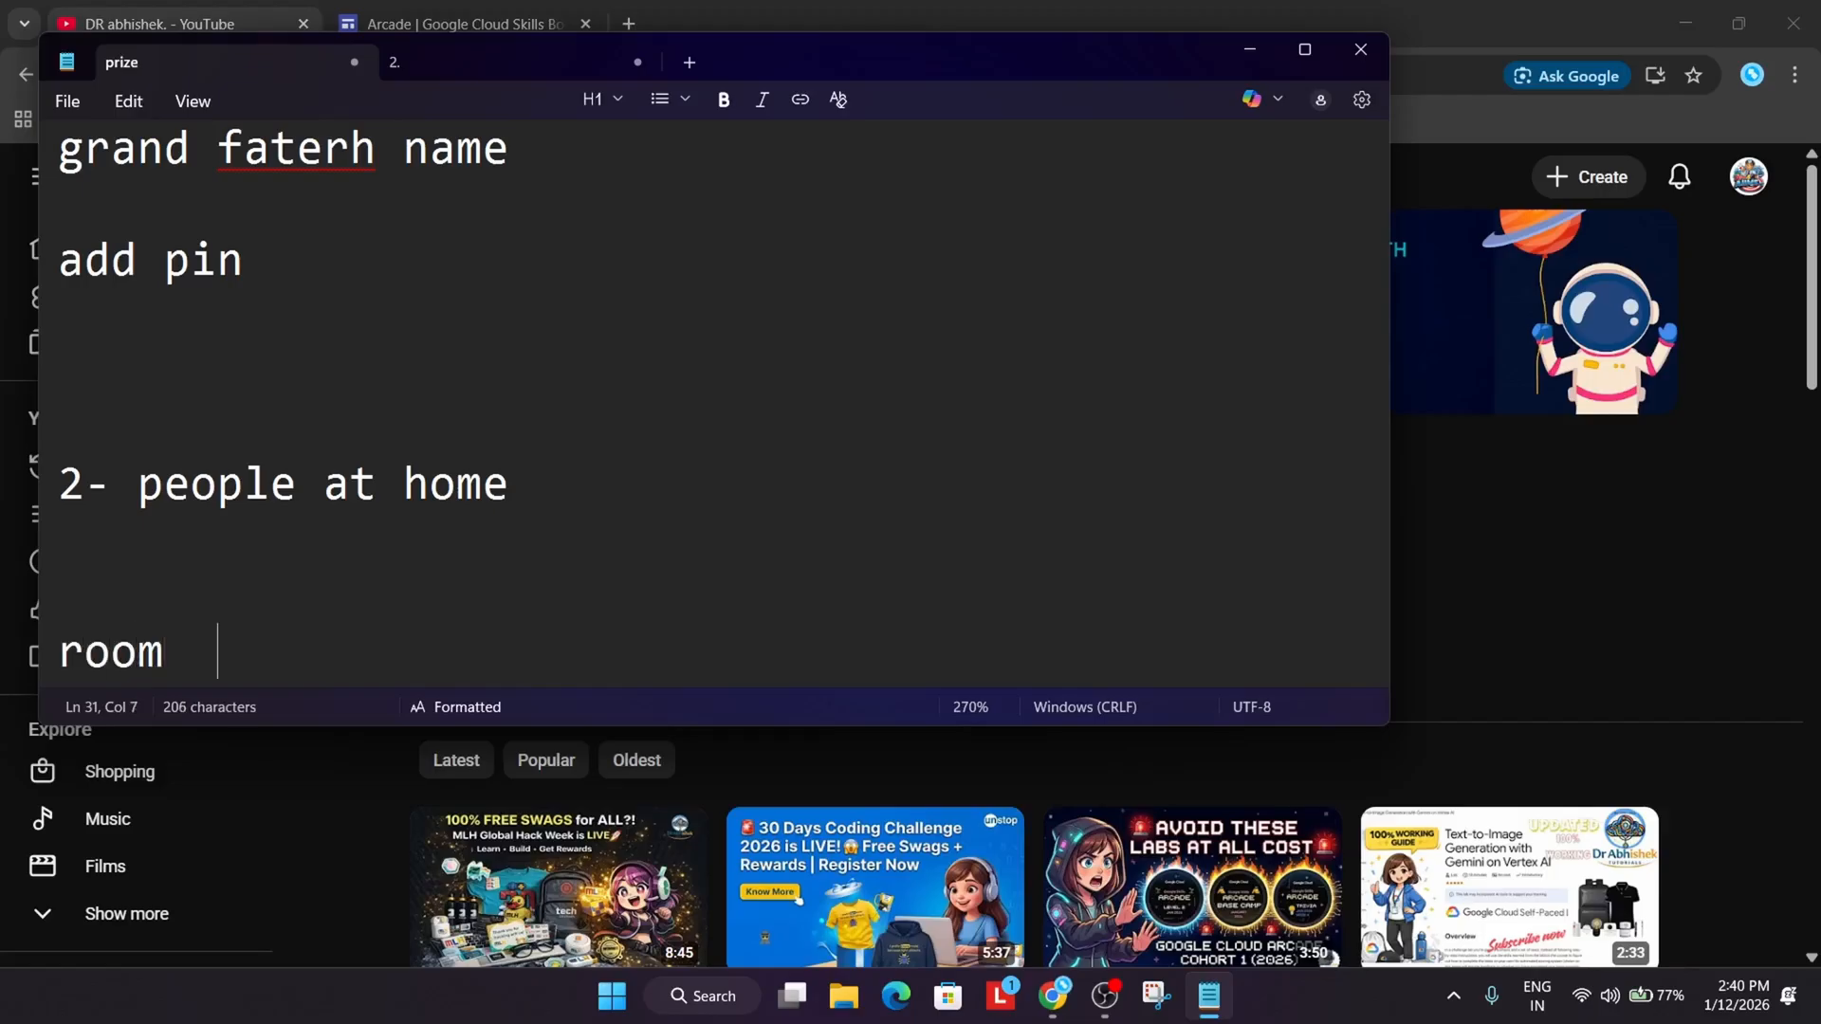
pyautogui.write('win g')
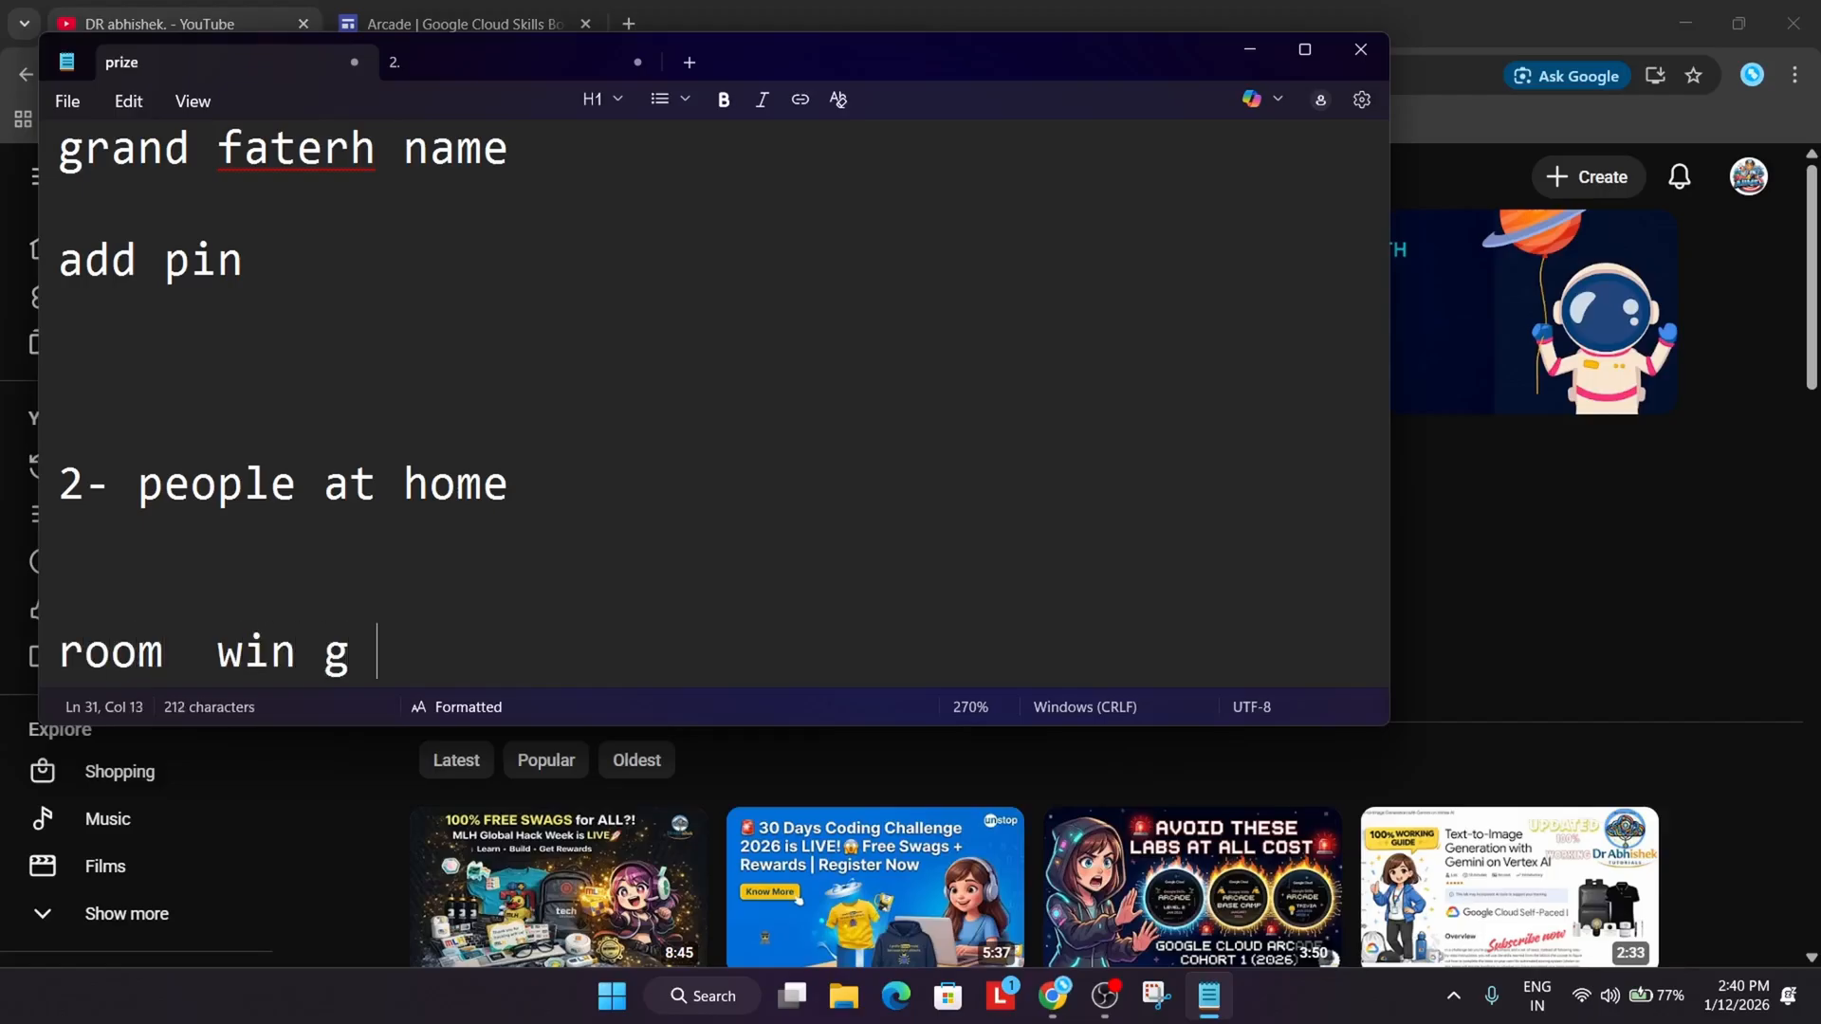
# Add a 'hostel --' line beneath the room note
pyautogui.press('Enter')
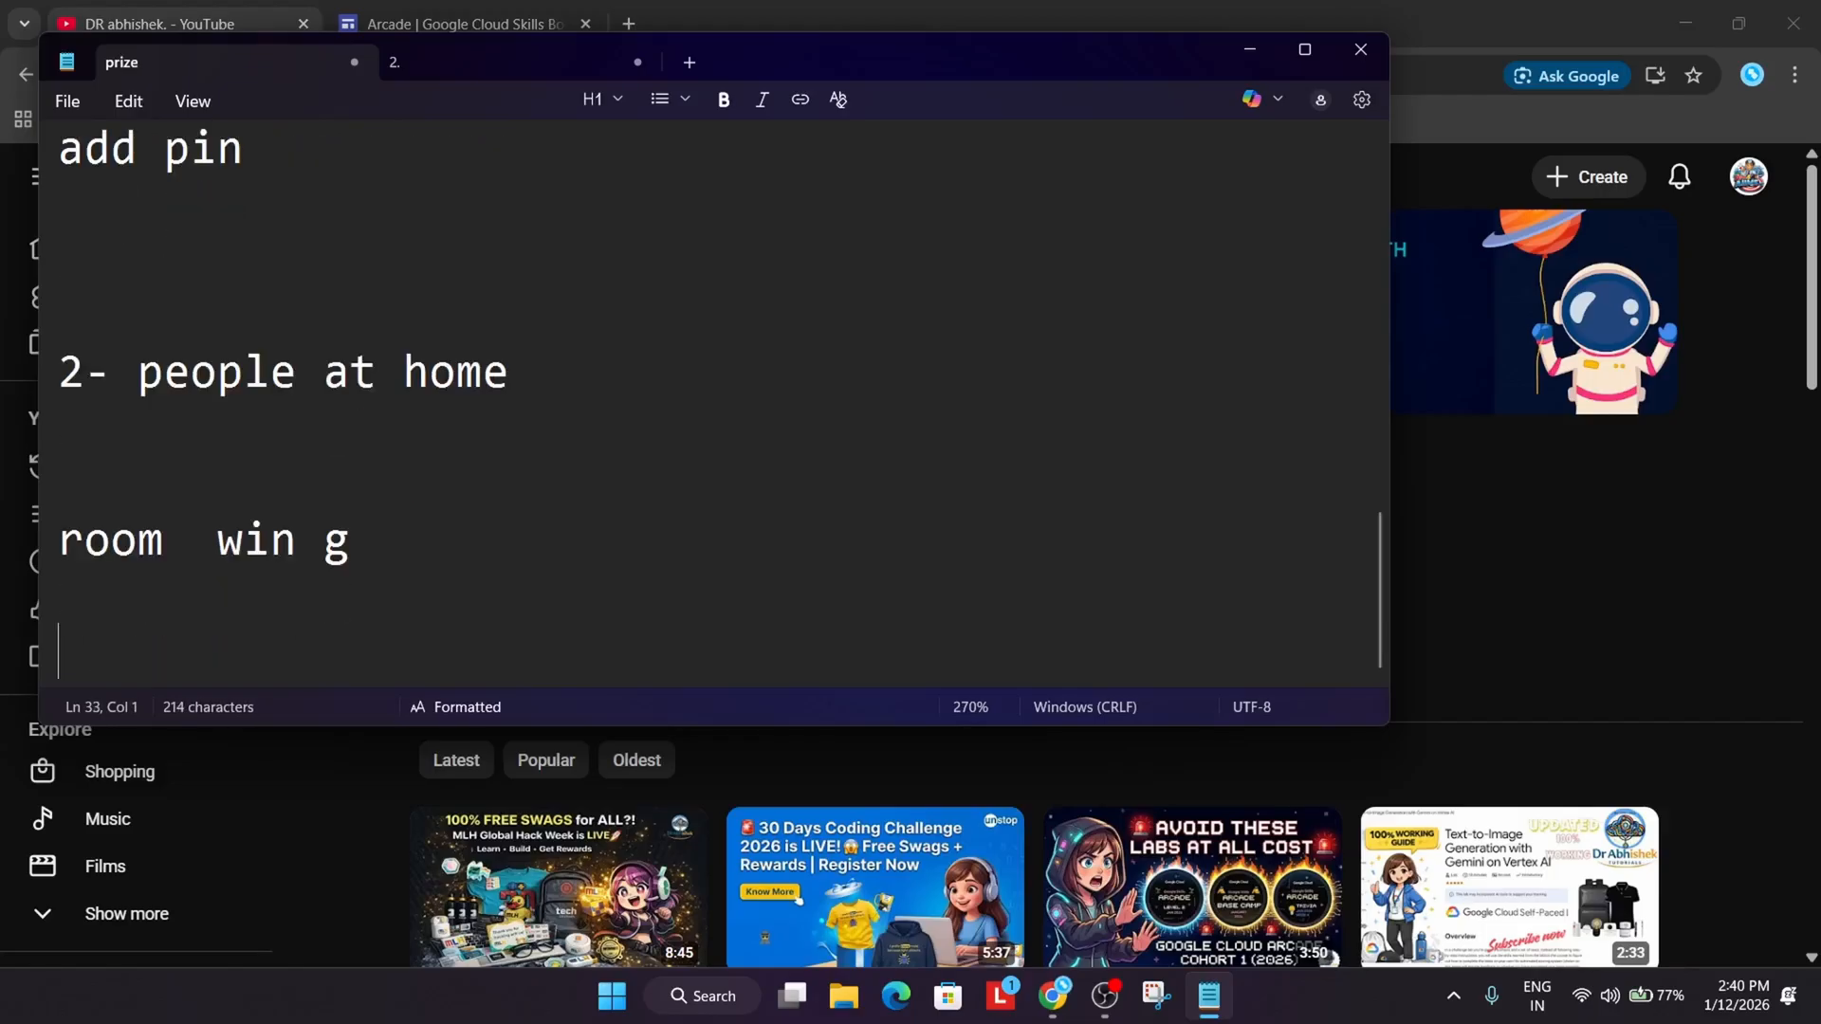
pyautogui.write('host')
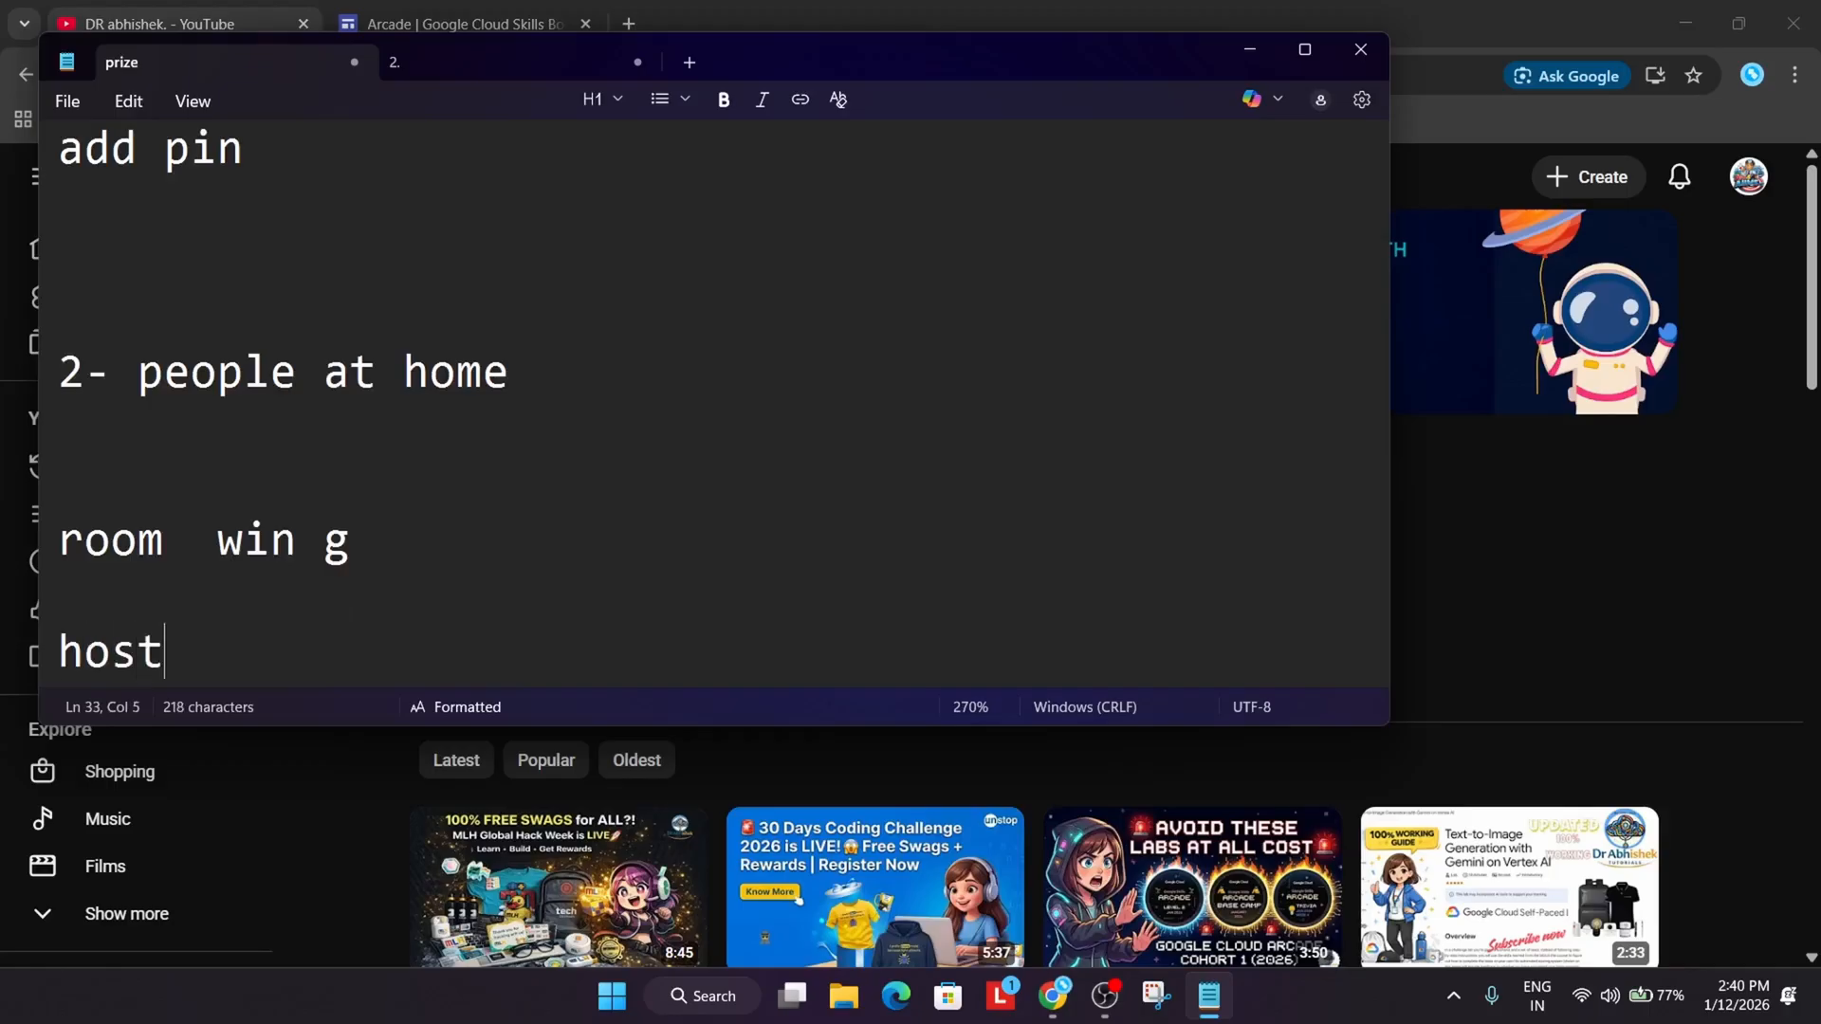
pyautogui.write('el --')
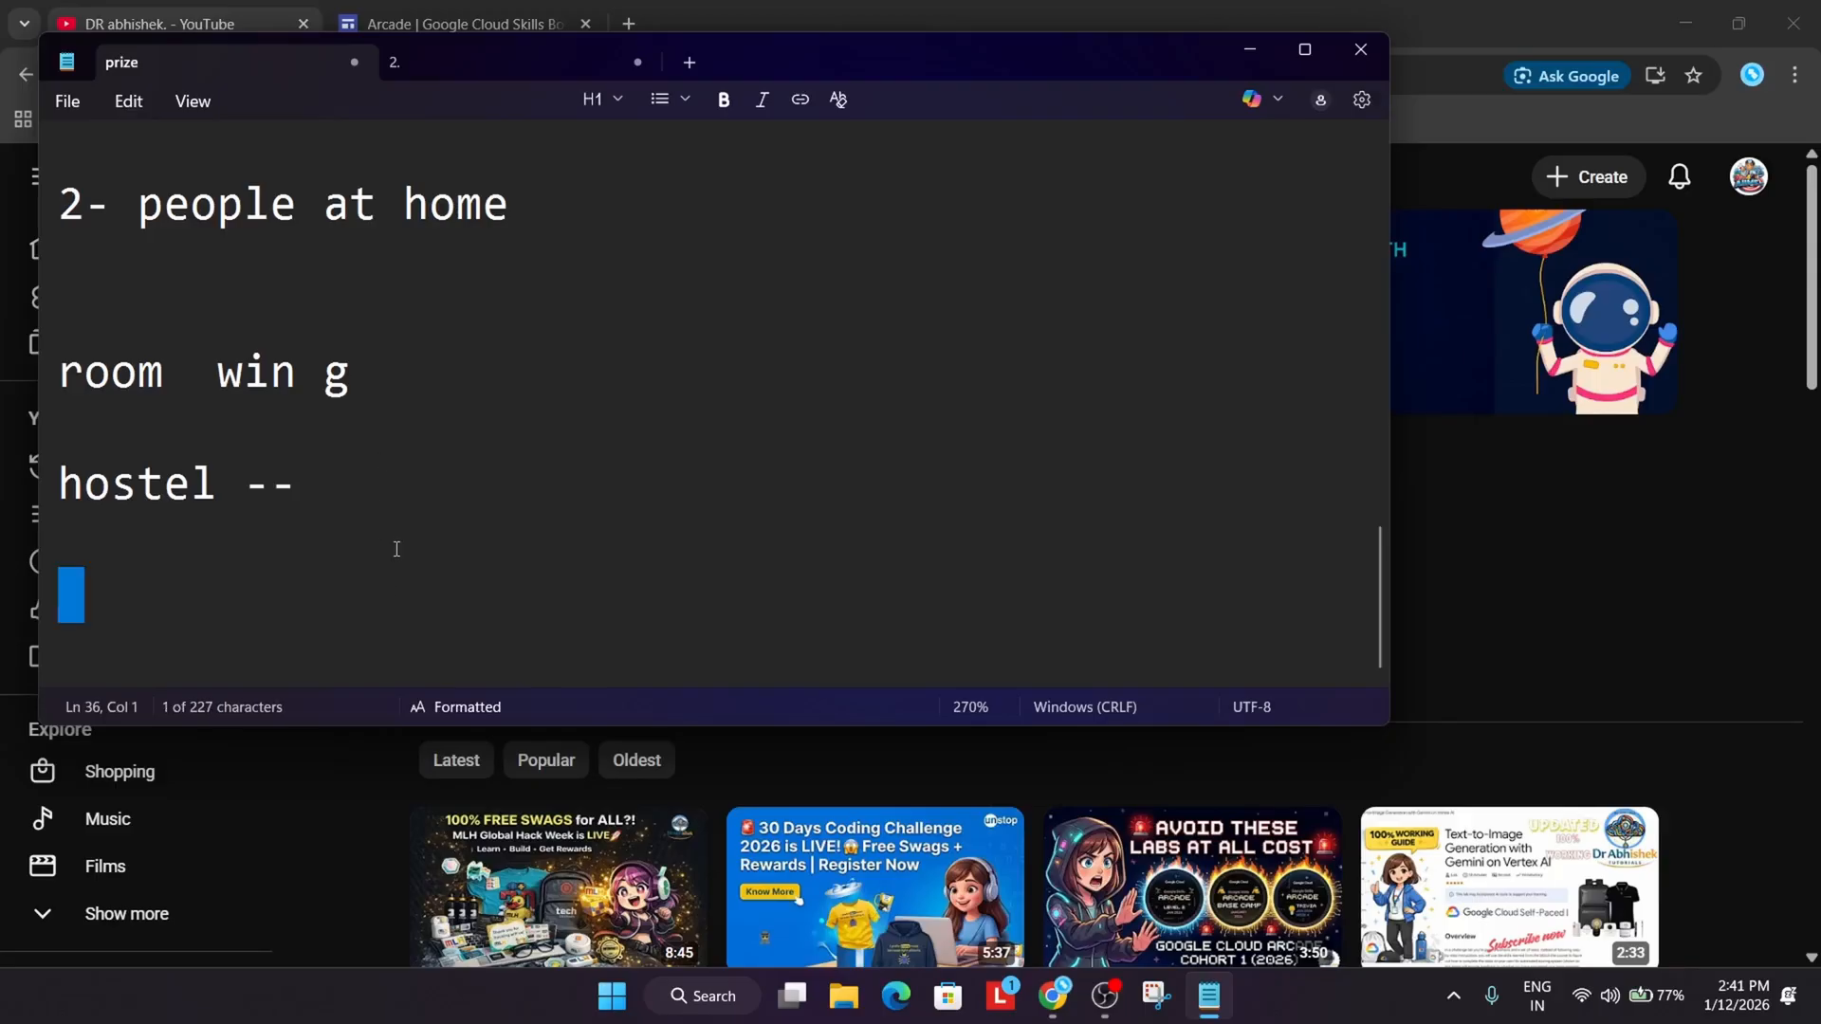
# End the note with 'sign' and a 'get addres and n...' line, then review from the top
pyautogui.write('si')
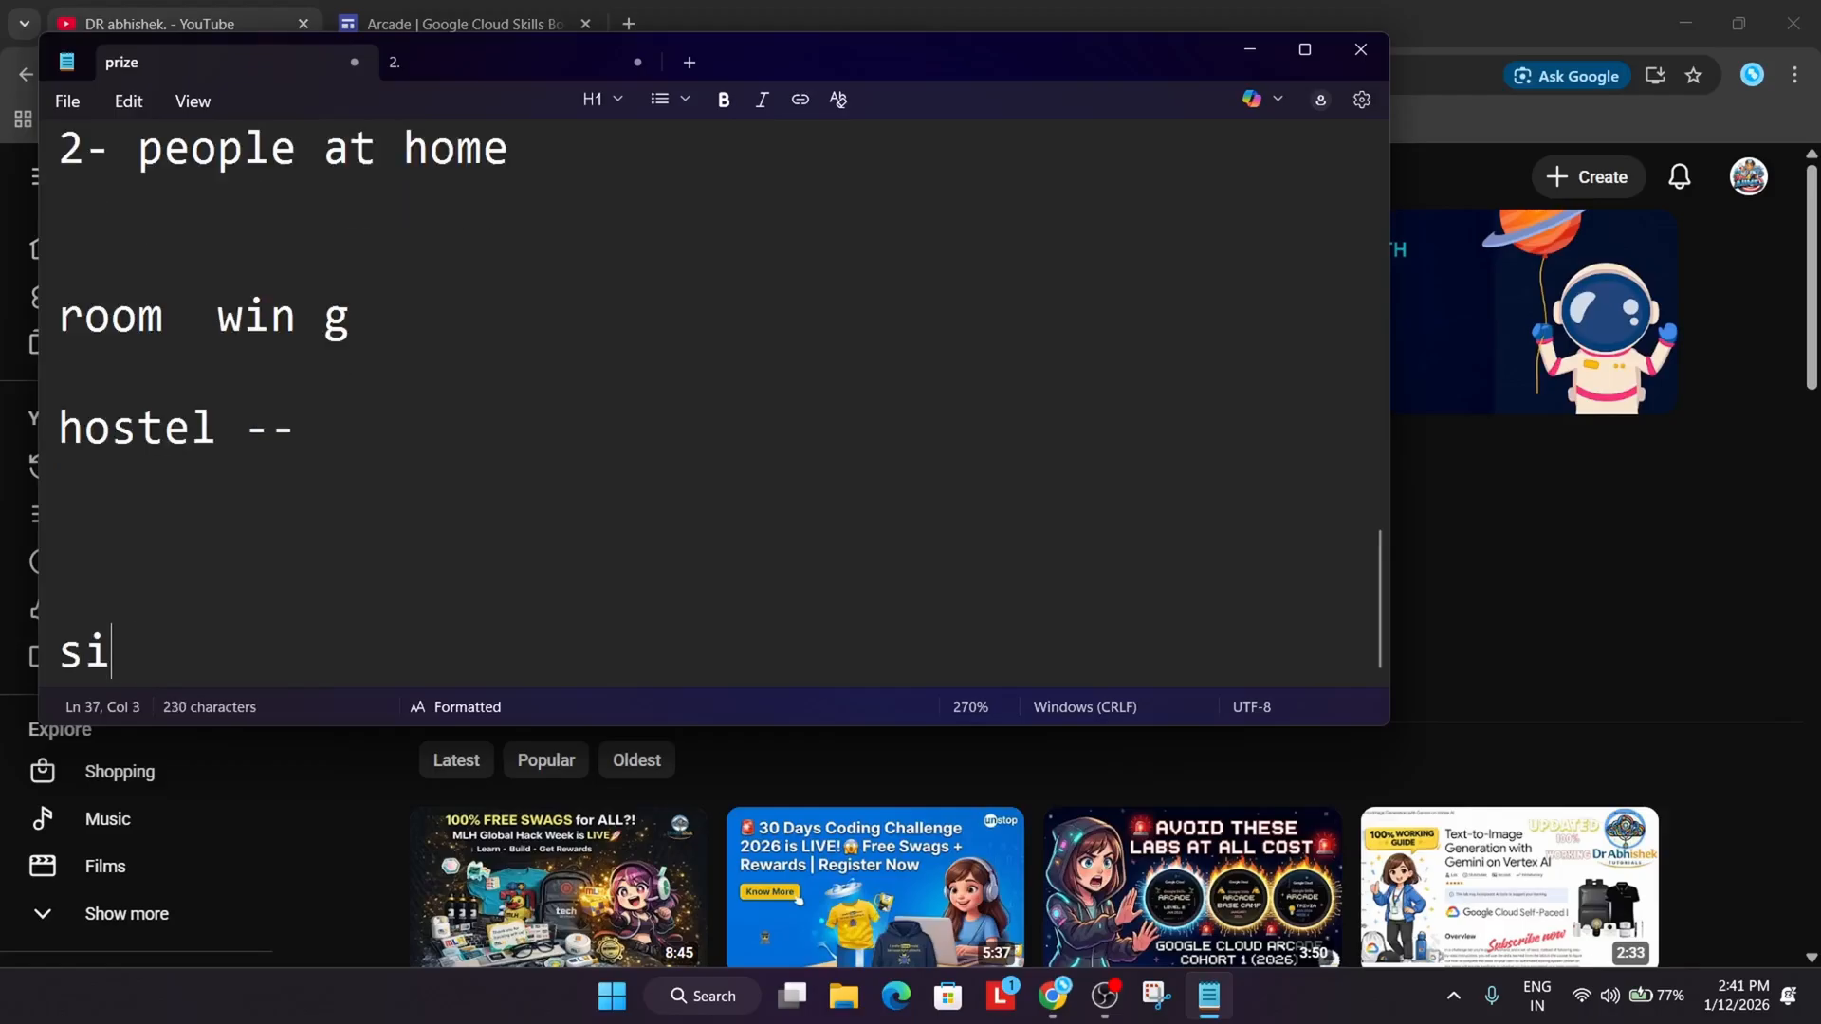
pyautogui.write('gn')
pyautogui.write('g')
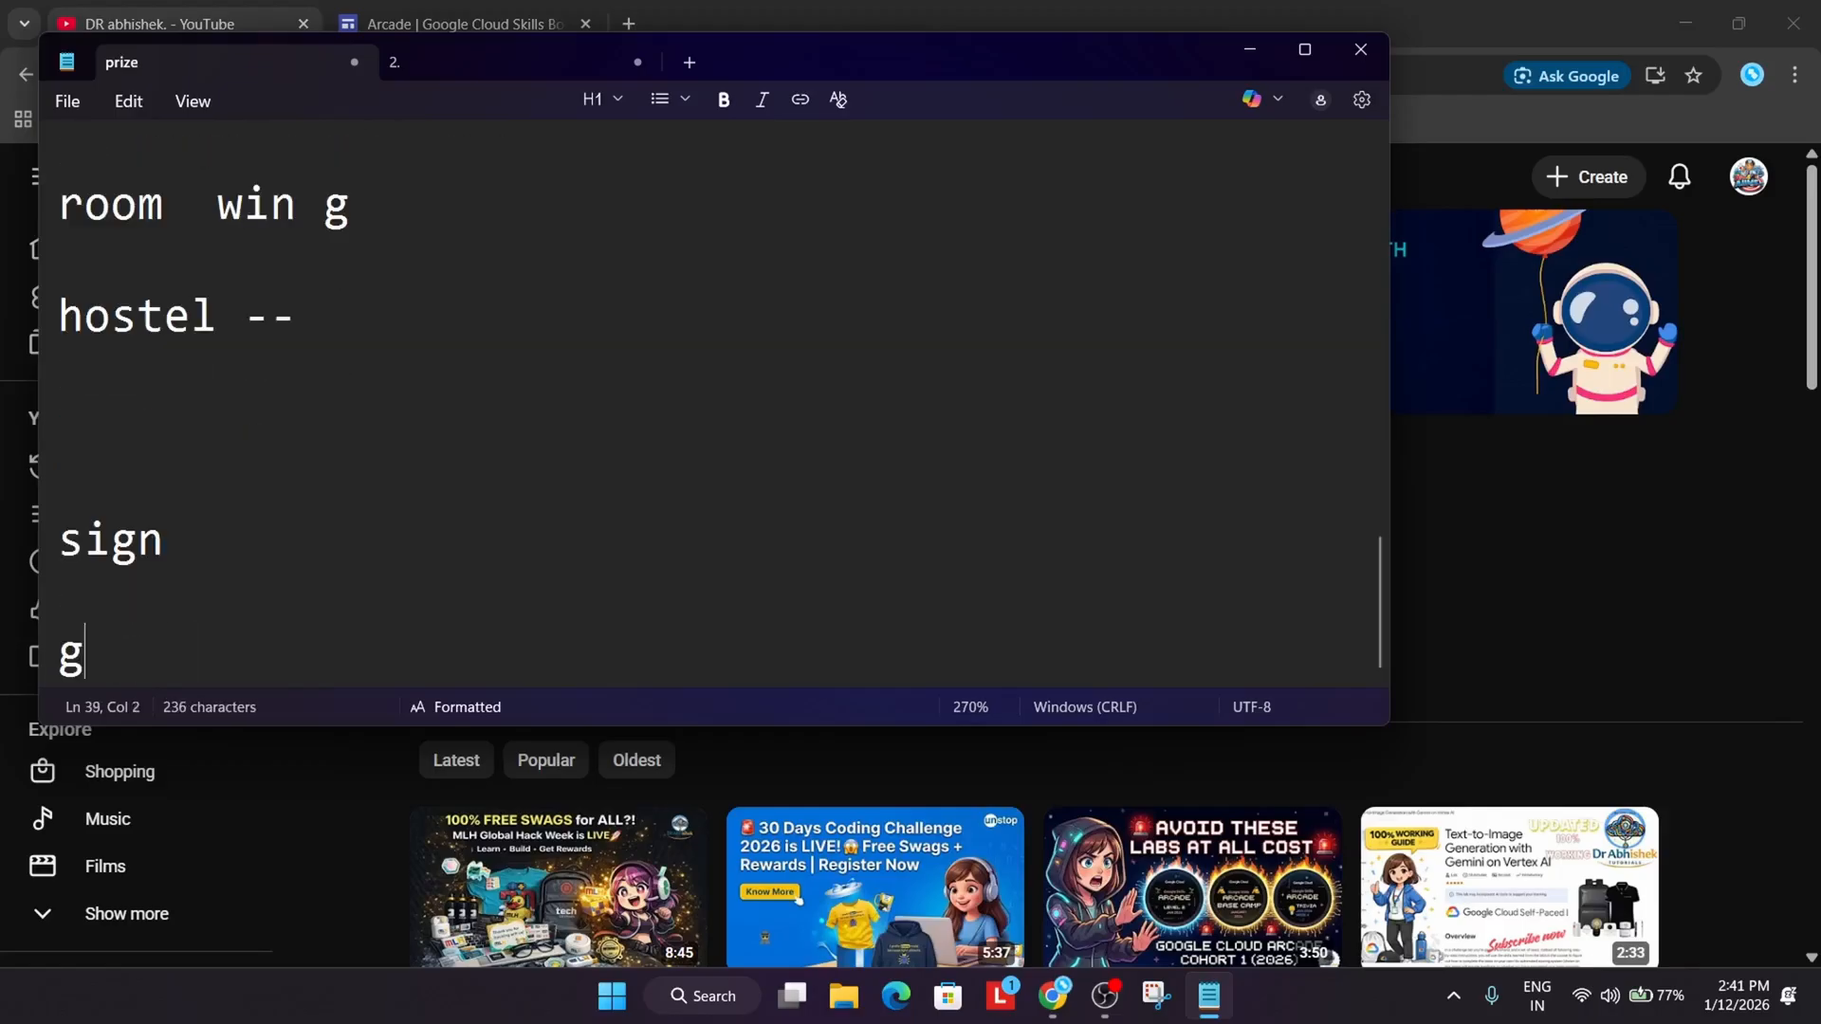
pyautogui.write('et ad')
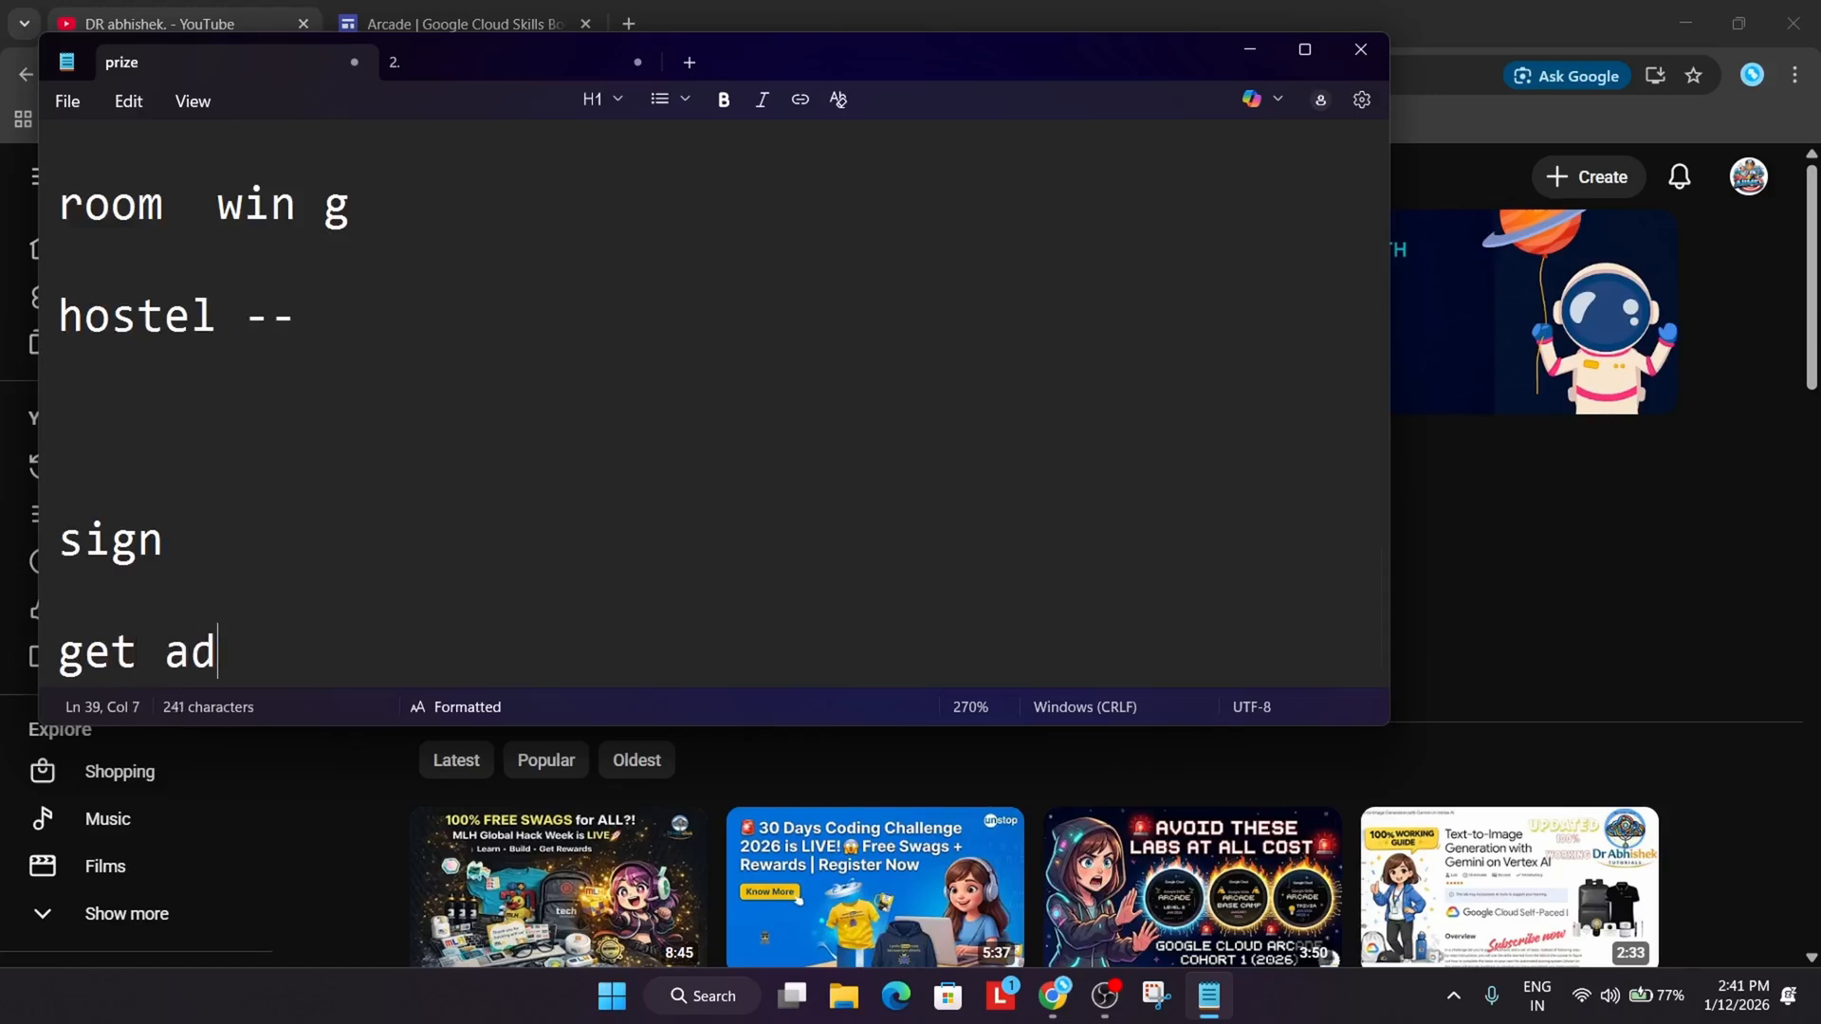
pyautogui.write('dres and n')
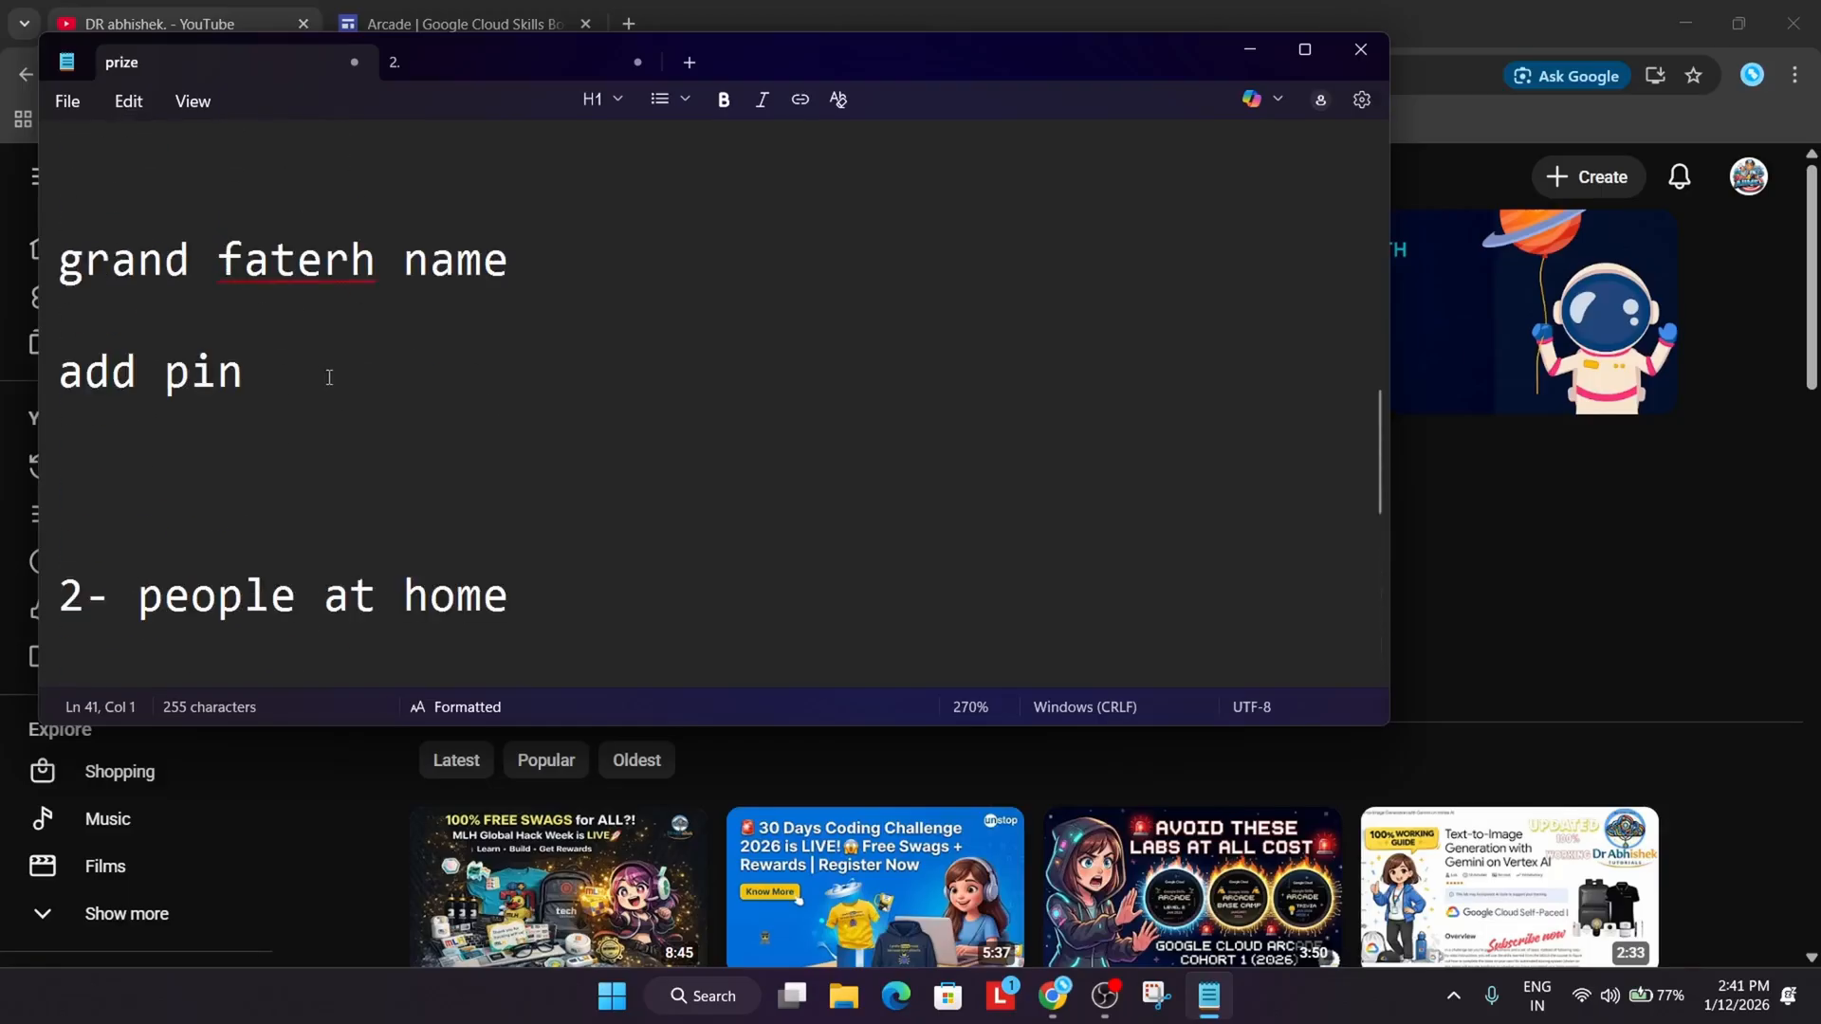
pyautogui.scroll(3)
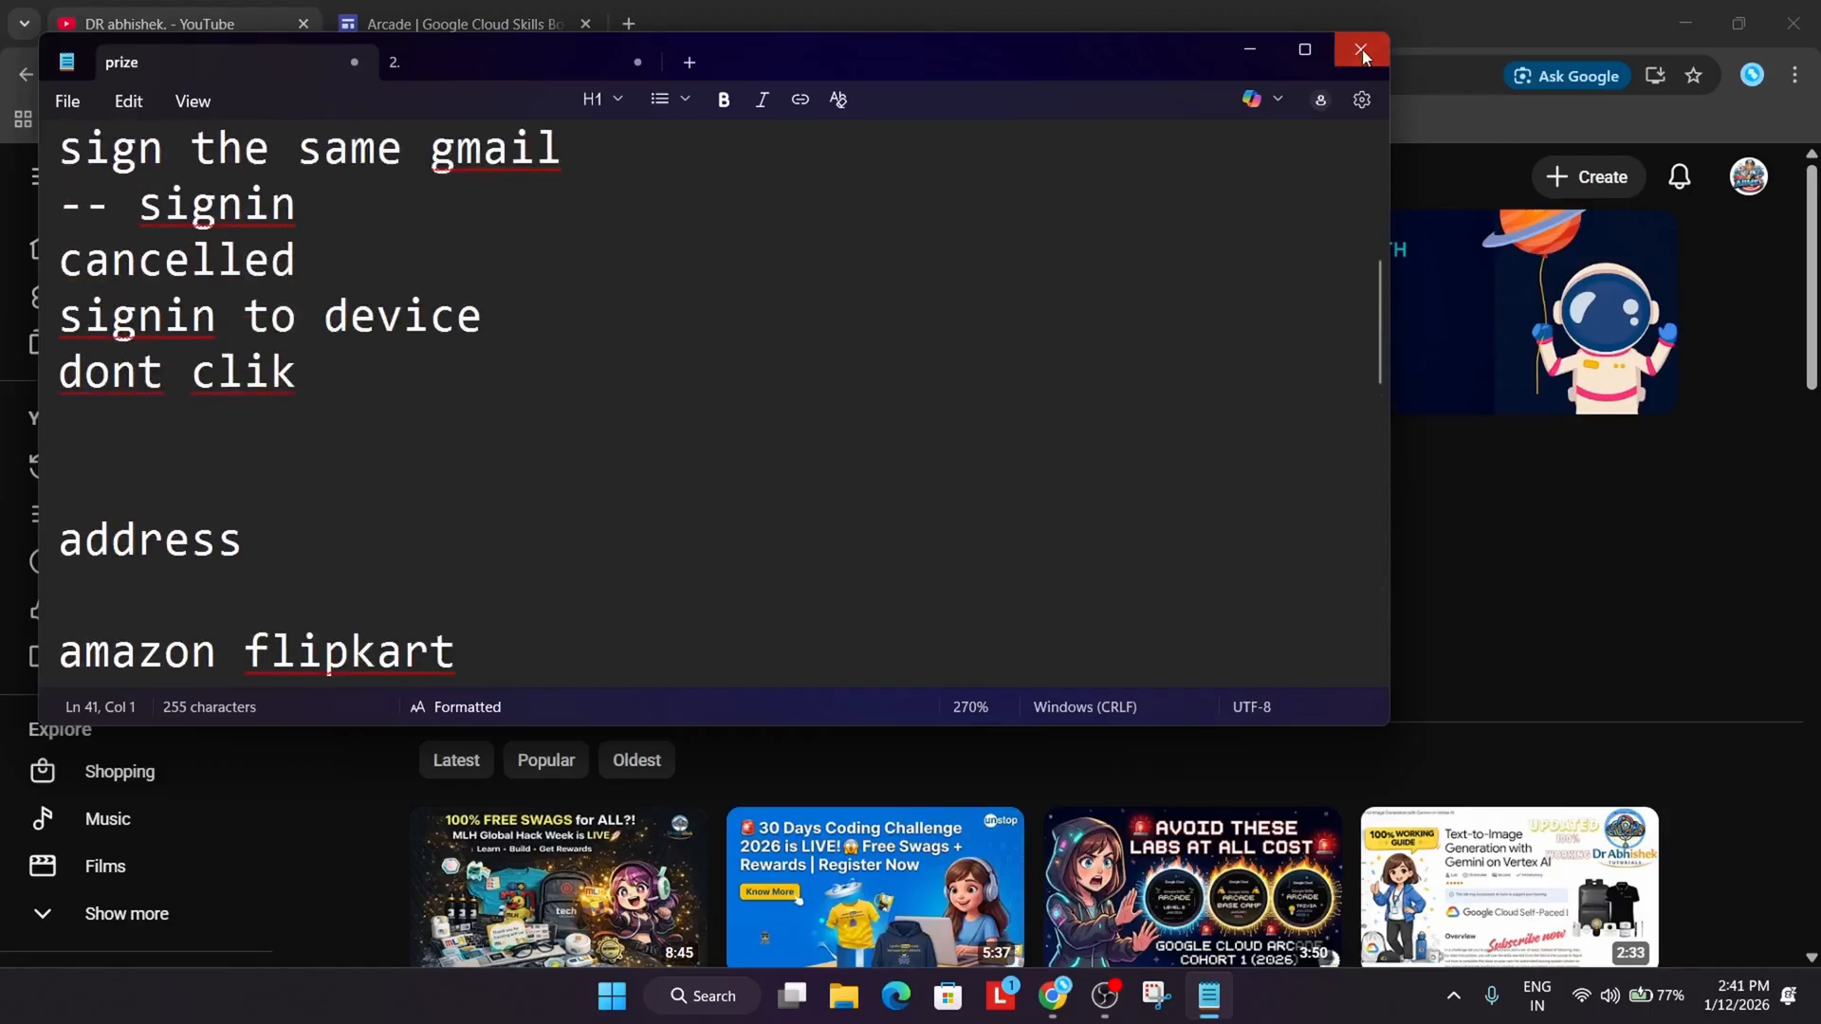